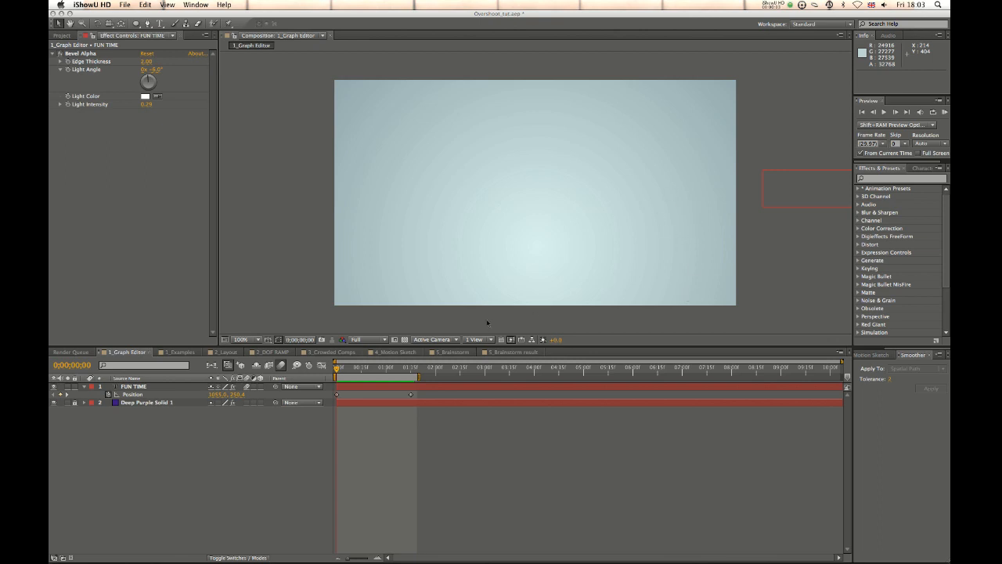
{"action": "mouse_move", "coordinate": [529, 296]}
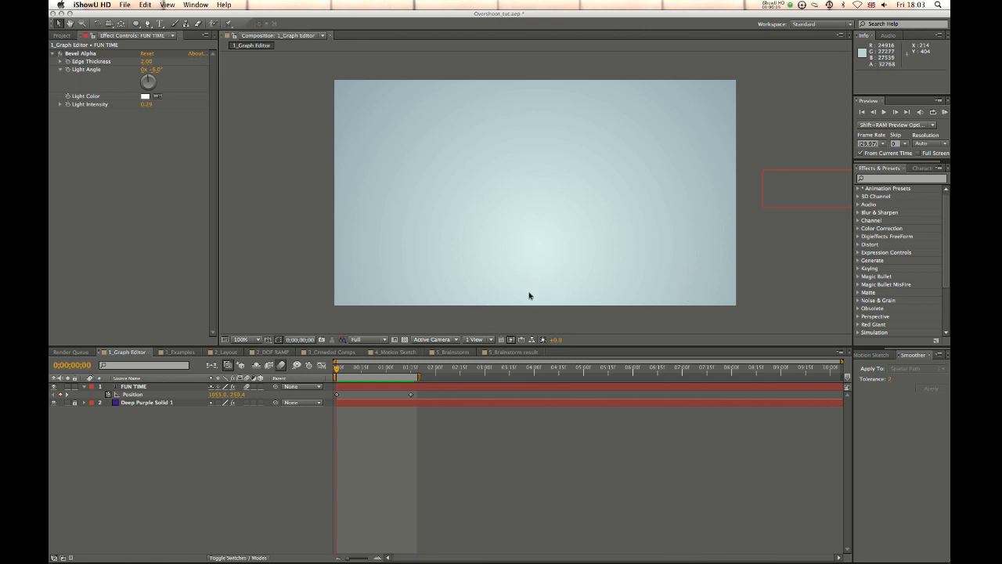
{"action": "mouse_move", "coordinate": [529, 266]}
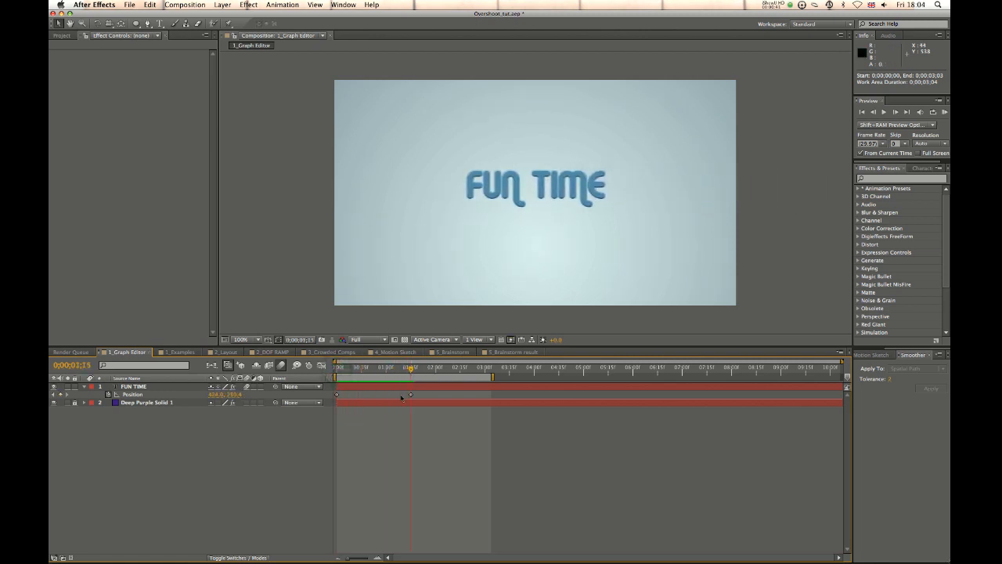
{"action": "mouse_move", "coordinate": [415, 201]}
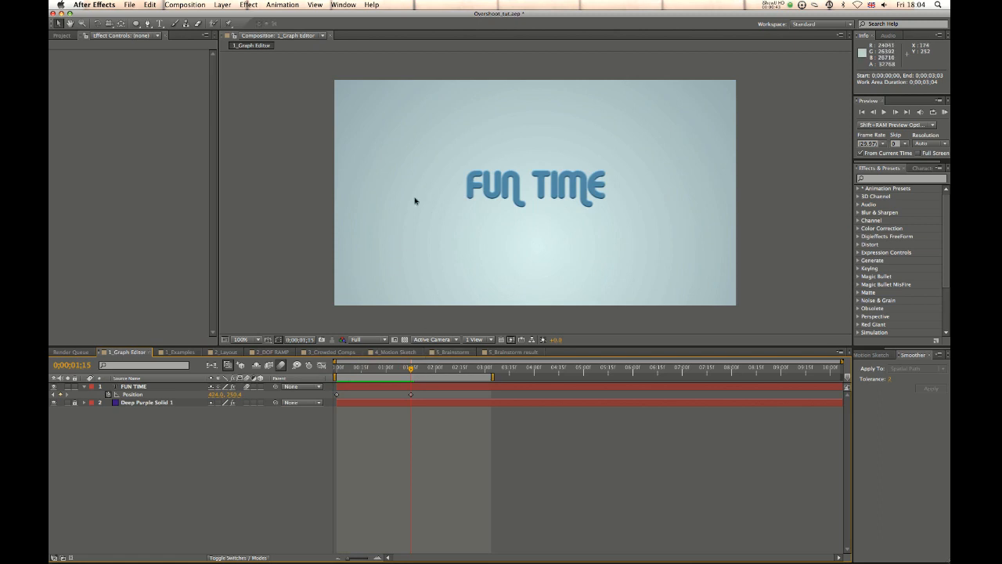
{"action": "mouse_move", "coordinate": [419, 144]}
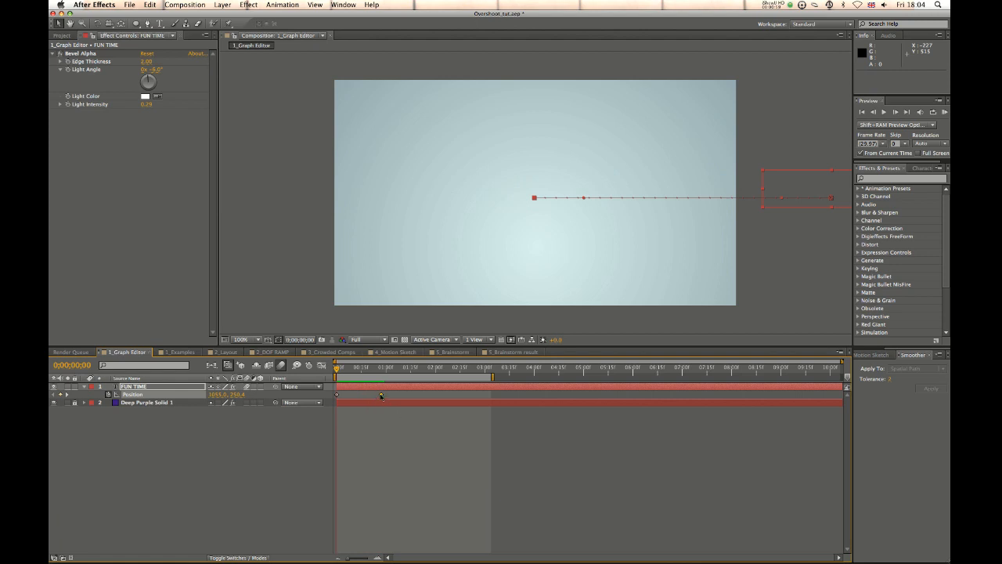
- Apply Easy Ease In to the FUN TIME Position keyframe via Keyframe Assistant
{"action": "right_click", "coordinate": [382, 394]}
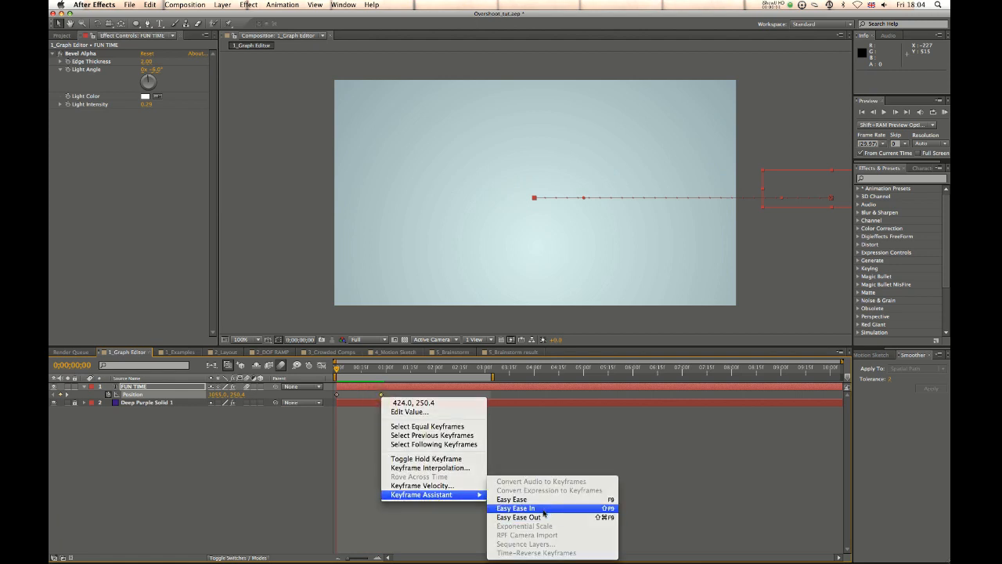
{"action": "left_click", "coordinate": [515, 508]}
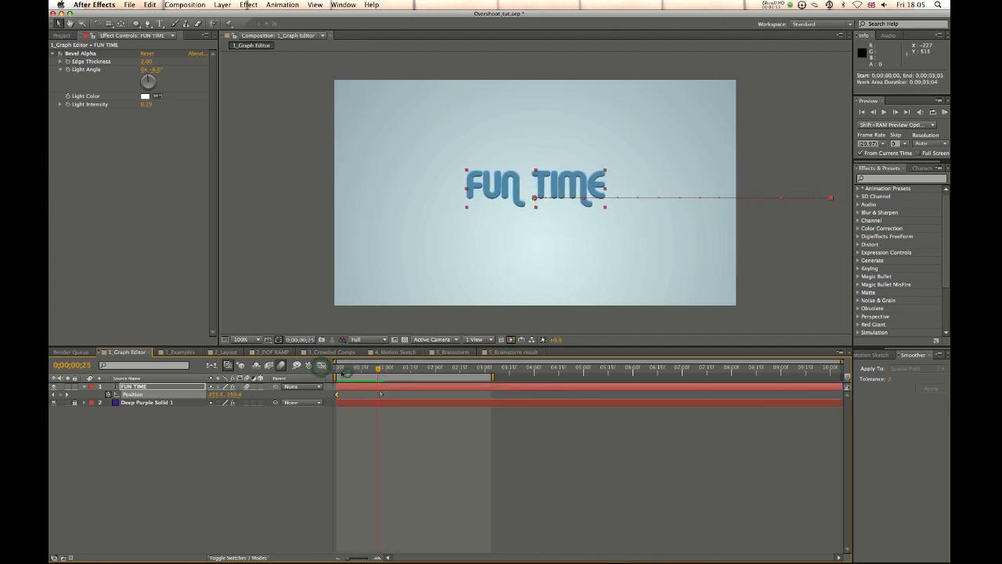
- Switch to the 1_Examples composition, preview its FUN TIME layers, then move to the Layout composition
{"action": "left_click", "coordinate": [178, 351]}
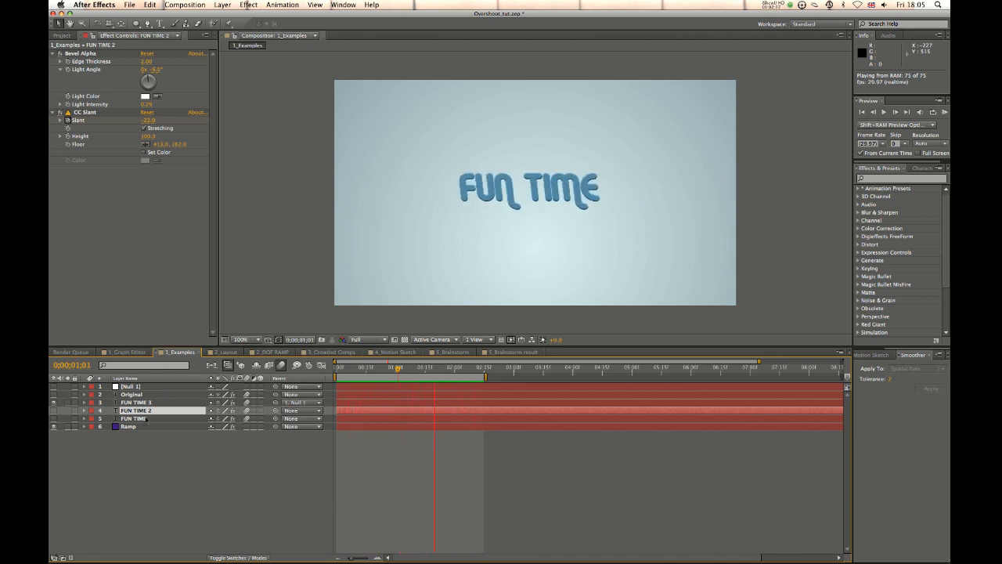
{"action": "left_click", "coordinate": [135, 410]}
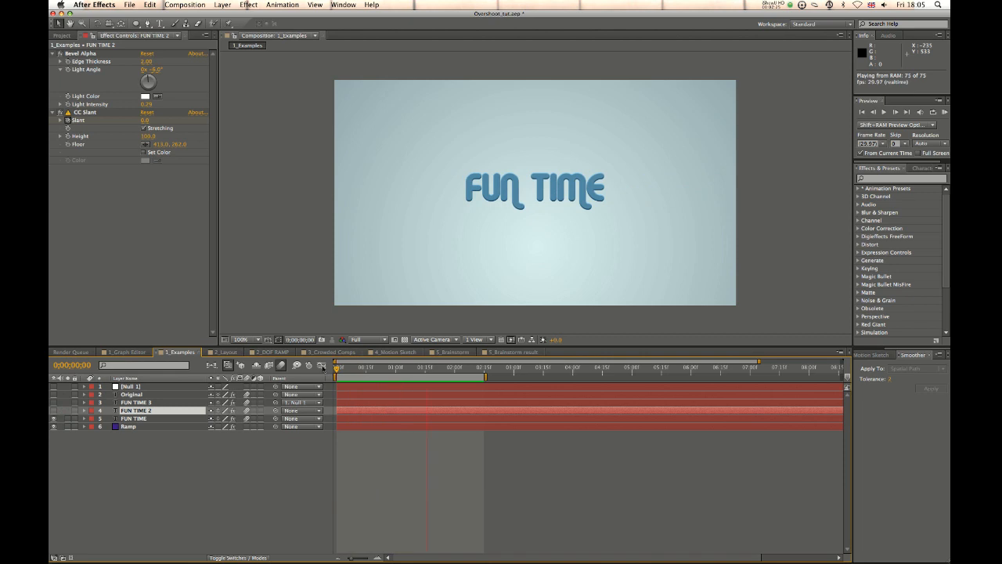
{"action": "left_click", "coordinate": [224, 351]}
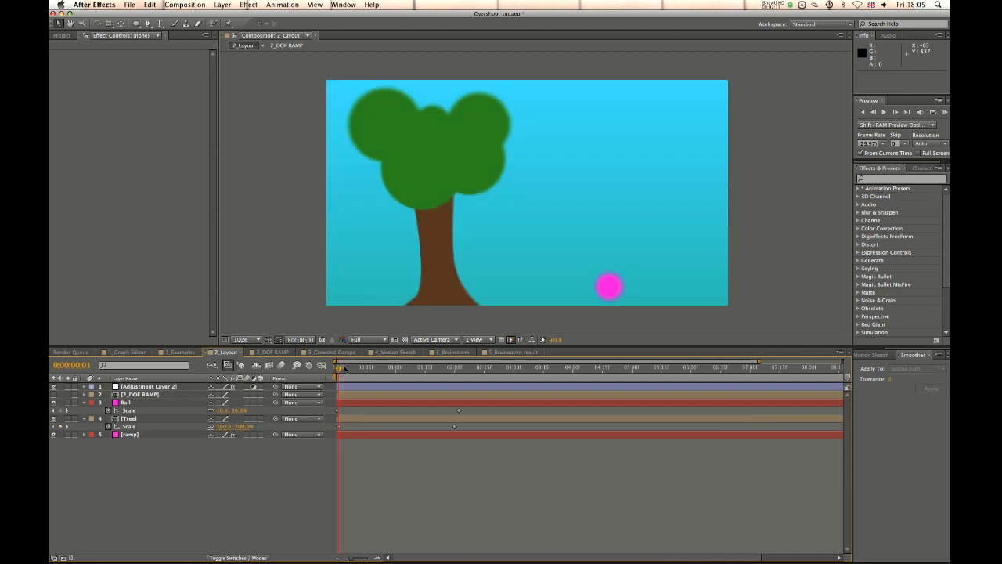
{"action": "mouse_move", "coordinate": [503, 263]}
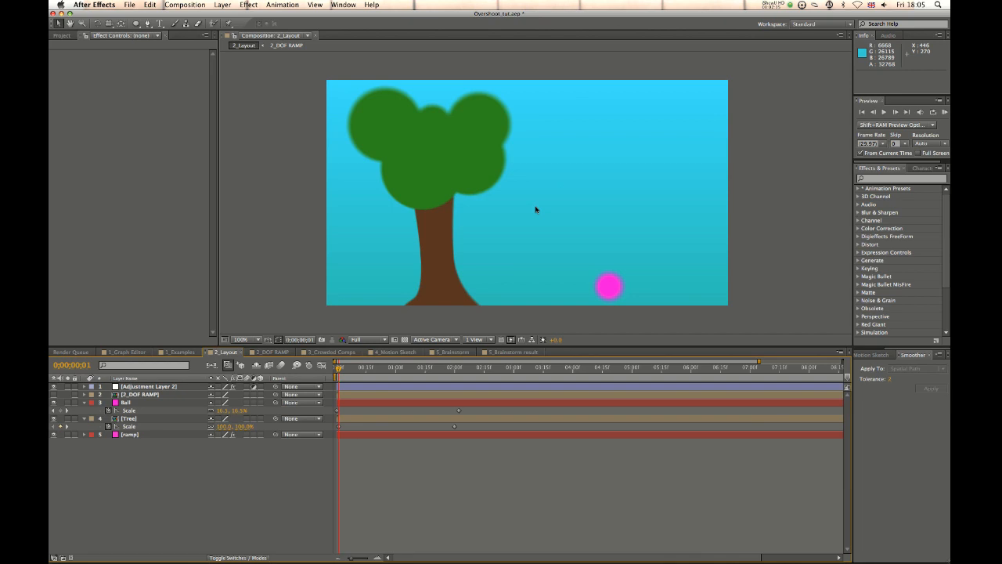
{"action": "mouse_move", "coordinate": [523, 169]}
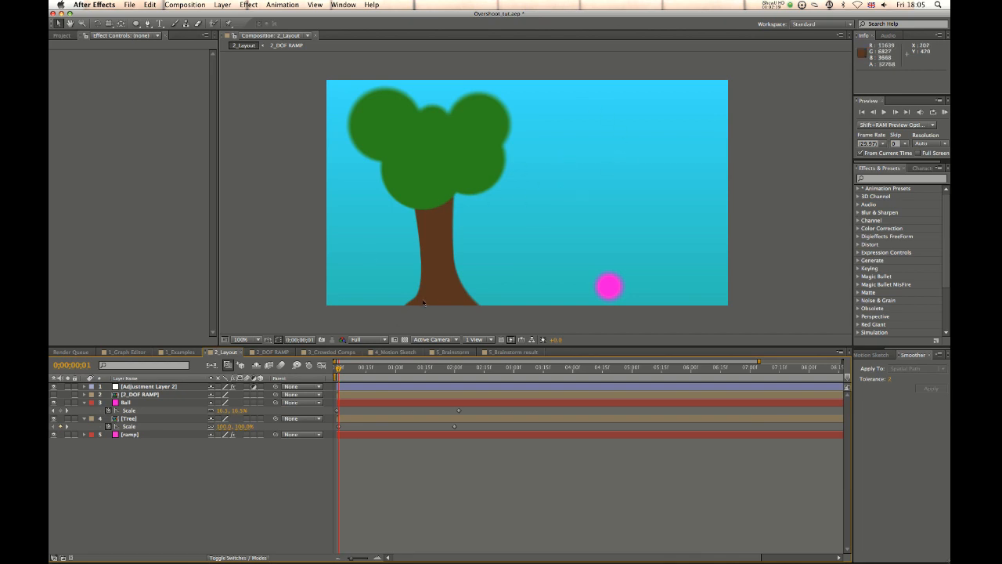
{"action": "mouse_move", "coordinate": [426, 285]}
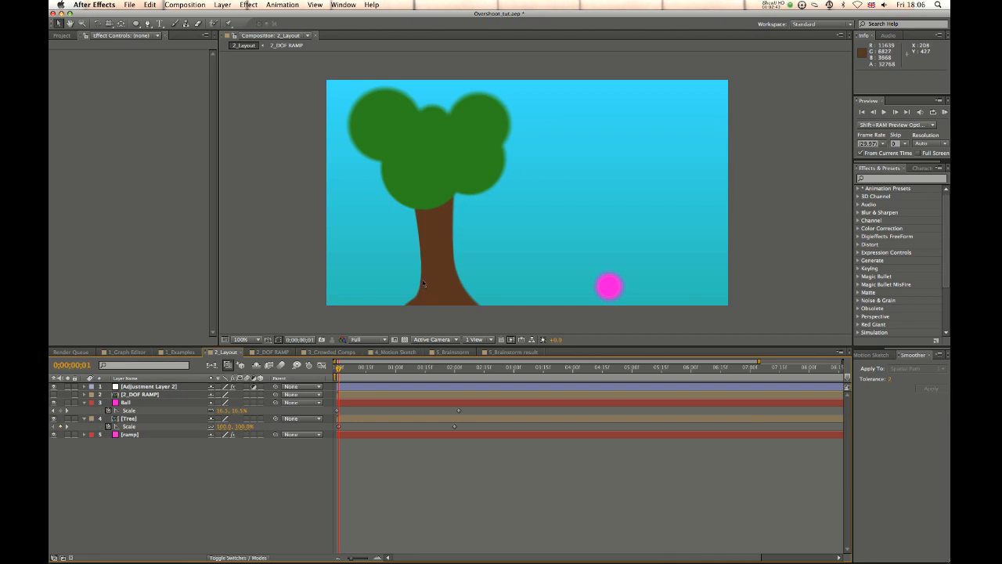
{"action": "mouse_move", "coordinate": [358, 373]}
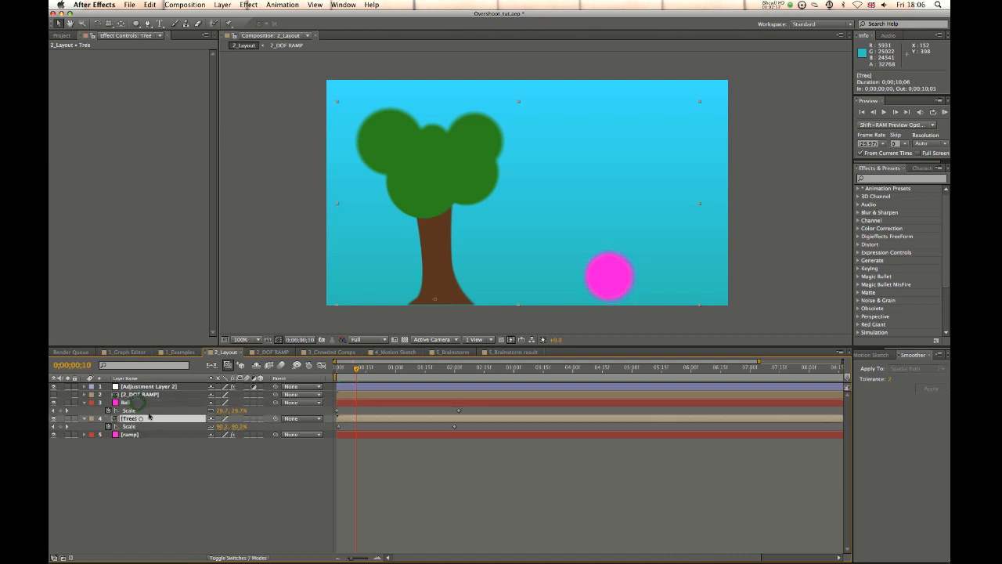
{"action": "left_click", "coordinate": [126, 401]}
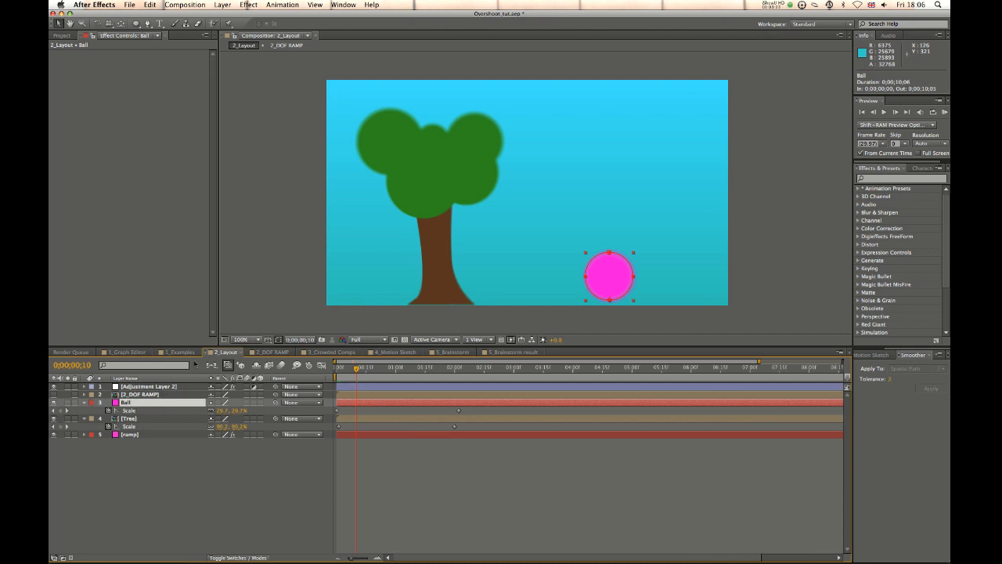
{"action": "mouse_move", "coordinate": [132, 420]}
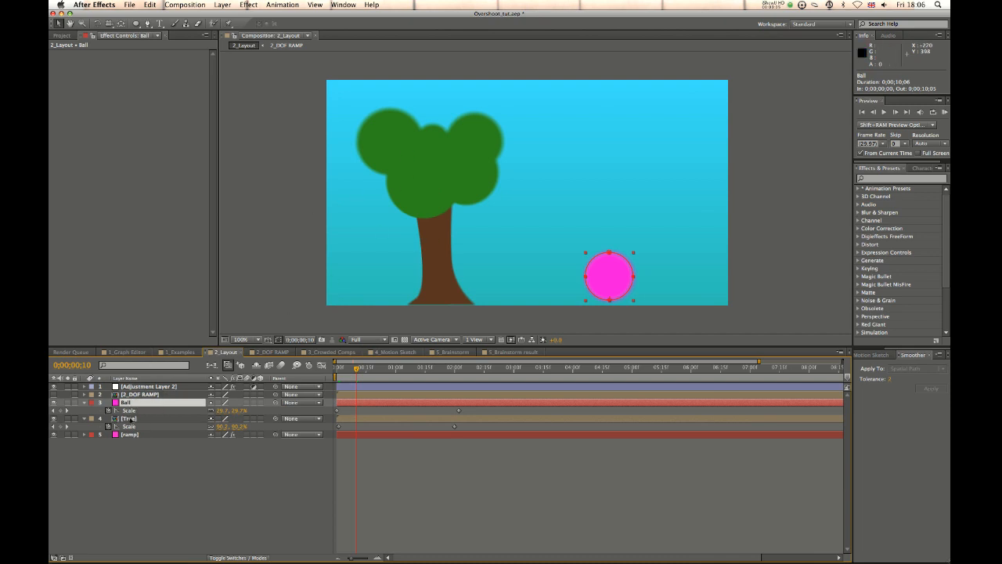
{"action": "left_click", "coordinate": [137, 401]}
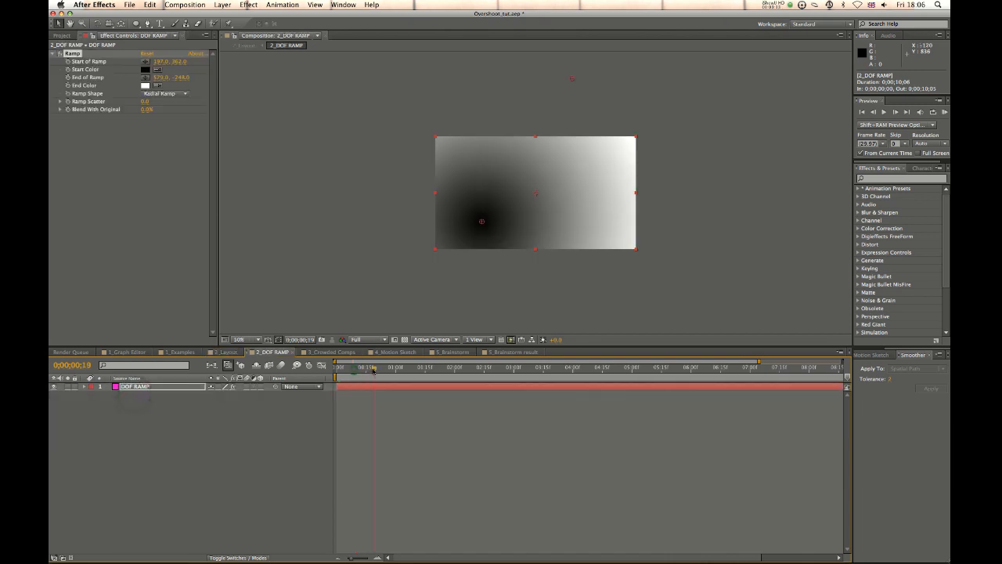
- Set the DOF RAMP Ramp Shape to Linear Ramp and select the Adjustment Layer back in 2_Layout
{"action": "left_click", "coordinate": [164, 94]}
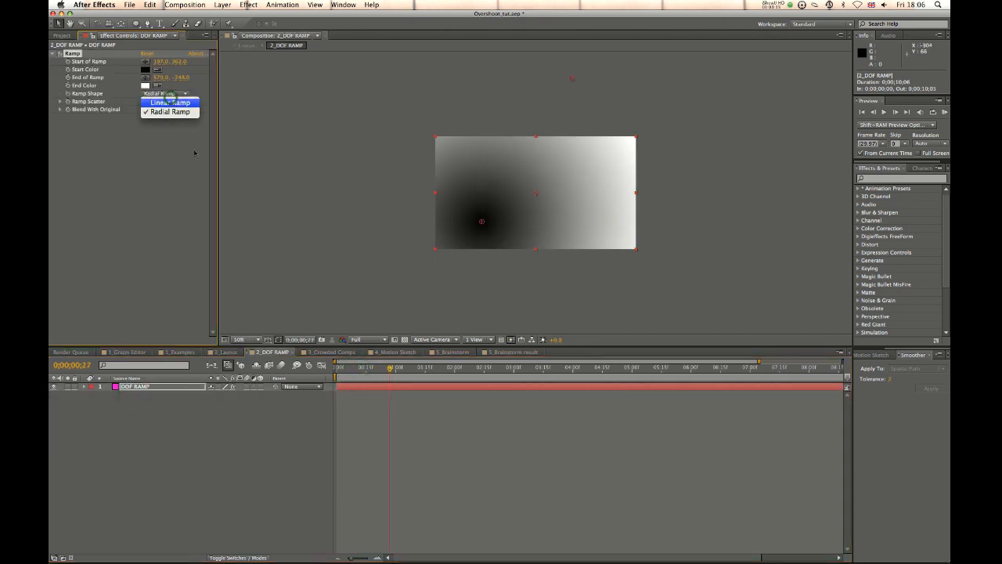
{"action": "left_click", "coordinate": [169, 103]}
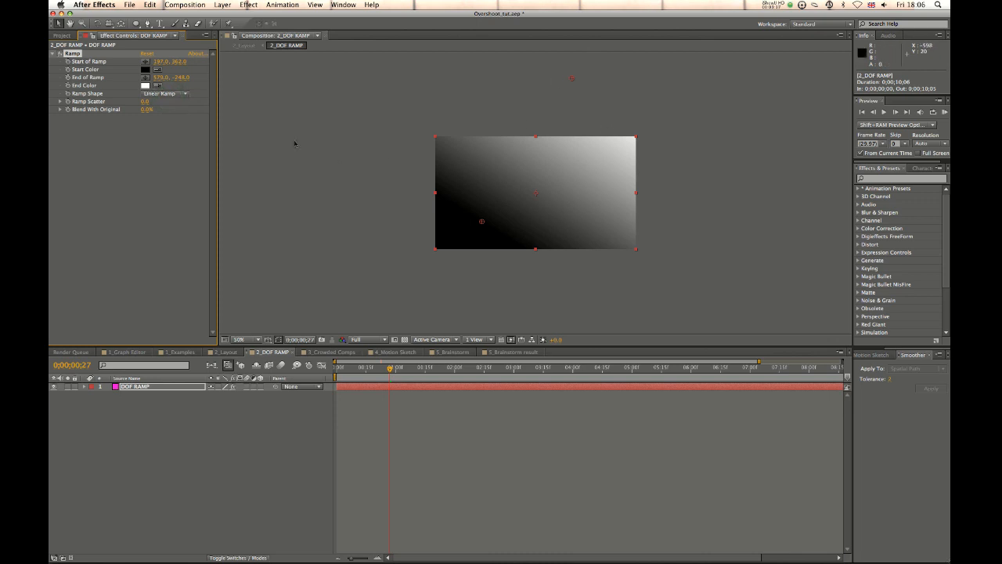
{"action": "left_click", "coordinate": [227, 351]}
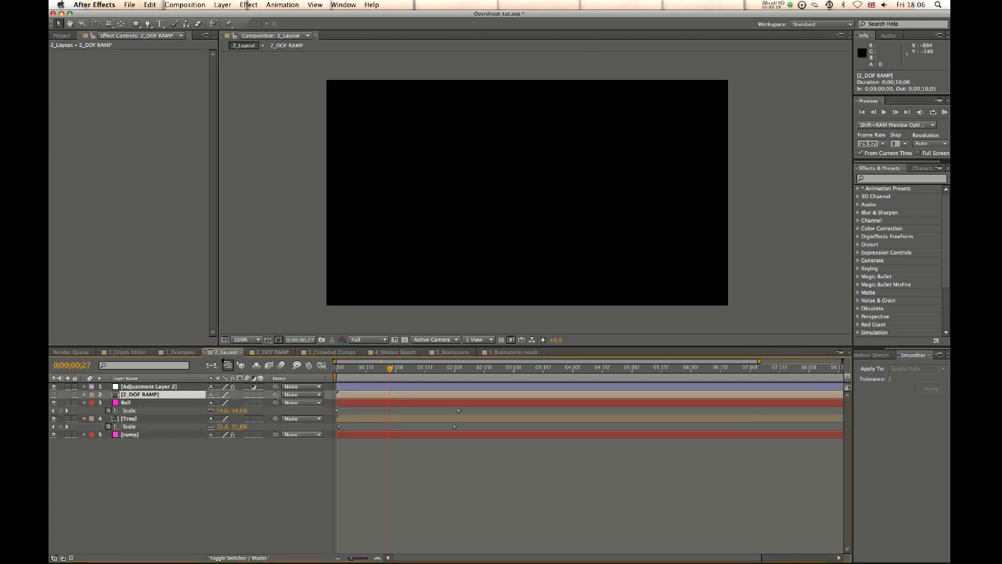
{"action": "left_click", "coordinate": [148, 386]}
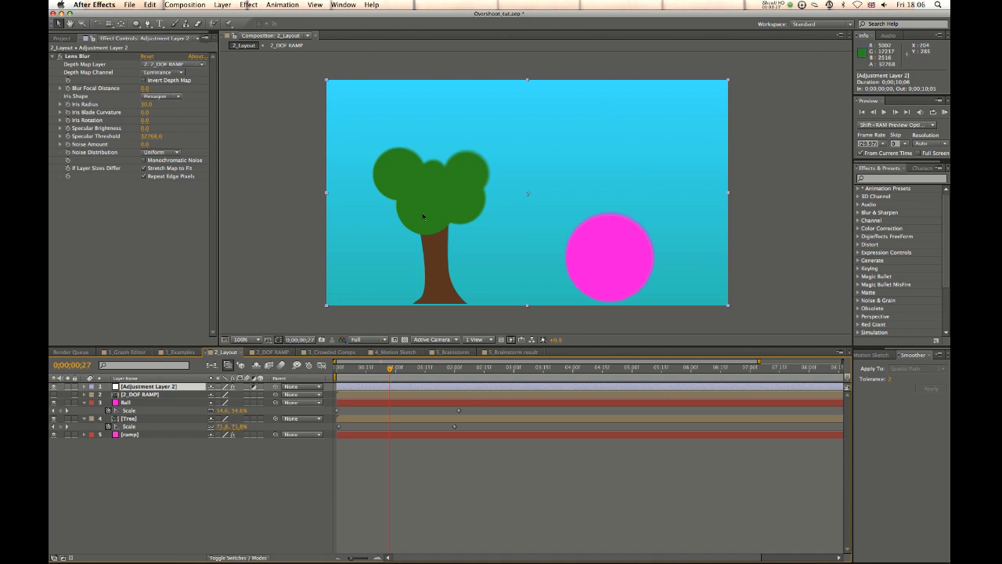
{"action": "mouse_move", "coordinate": [353, 248]}
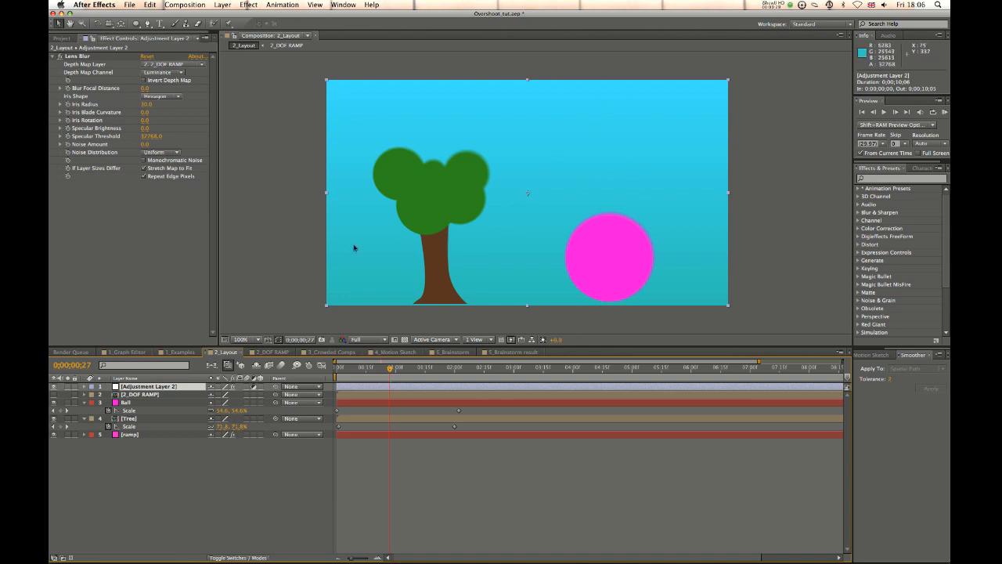
{"action": "mouse_move", "coordinate": [435, 227]}
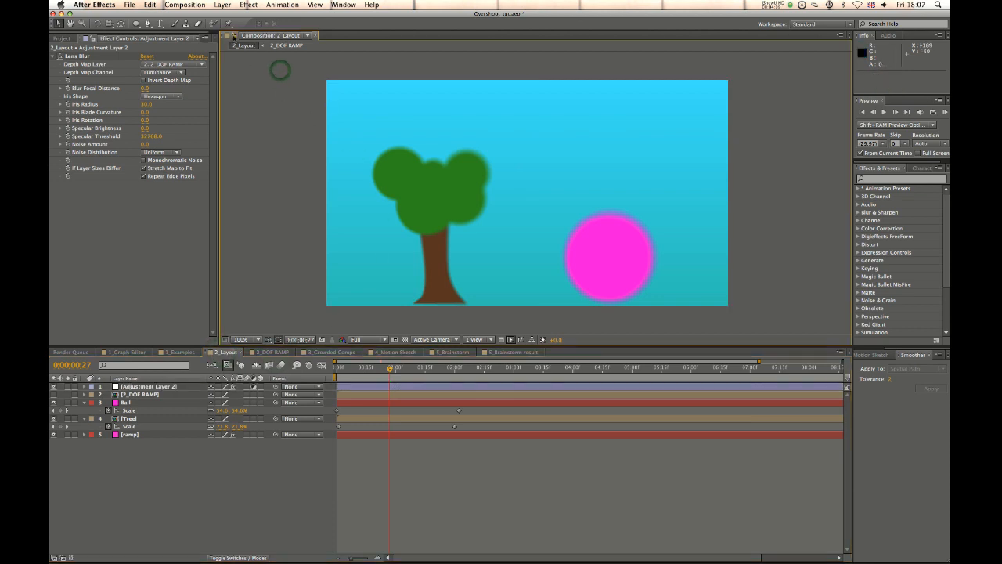
{"action": "mouse_move", "coordinate": [491, 194]}
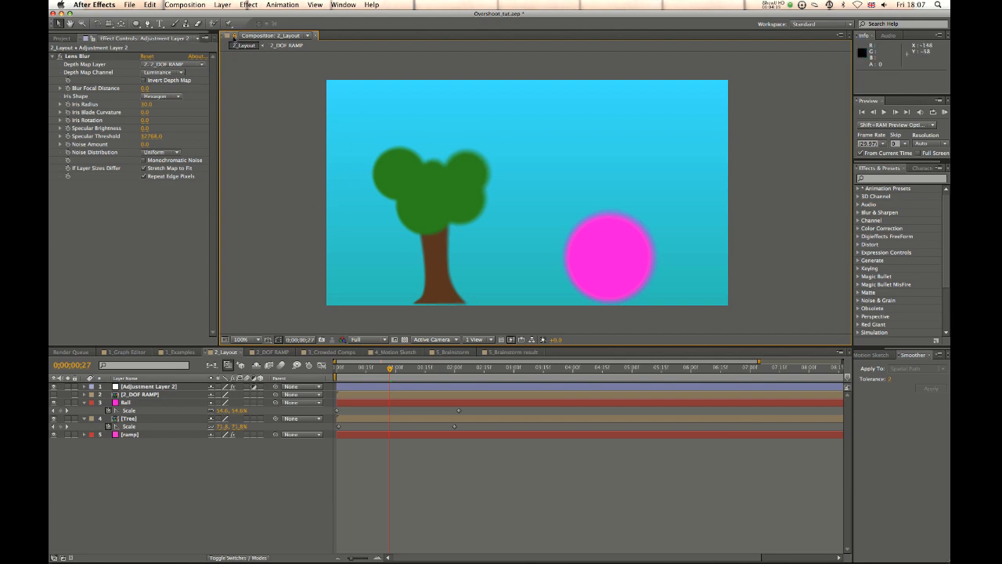
- Deselect the adjustment layer and show DOF RAMP in its own viewer beside the Layout viewer
{"action": "left_click", "coordinate": [269, 350]}
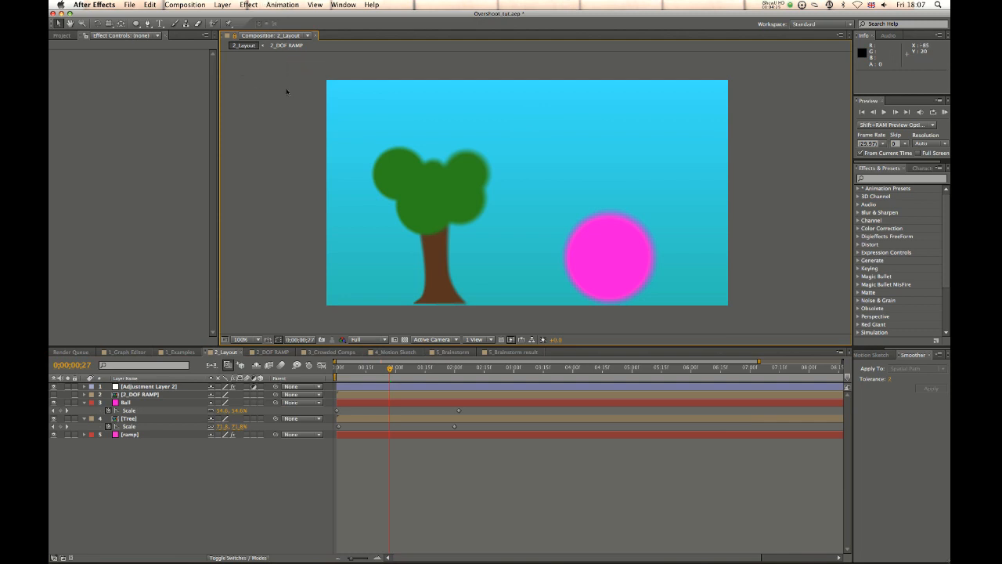
{"action": "left_click", "coordinate": [315, 5]}
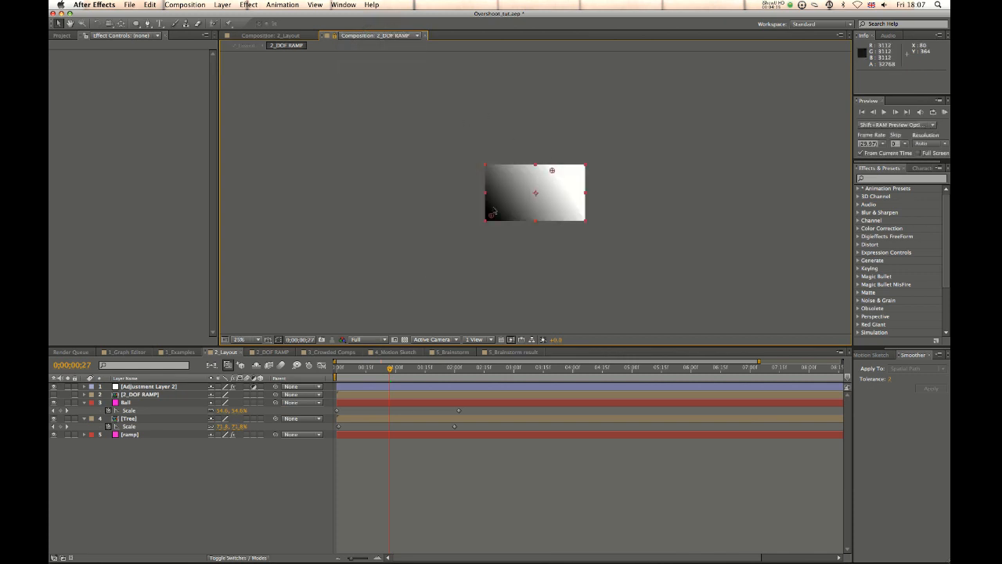
{"action": "left_click", "coordinate": [270, 34]}
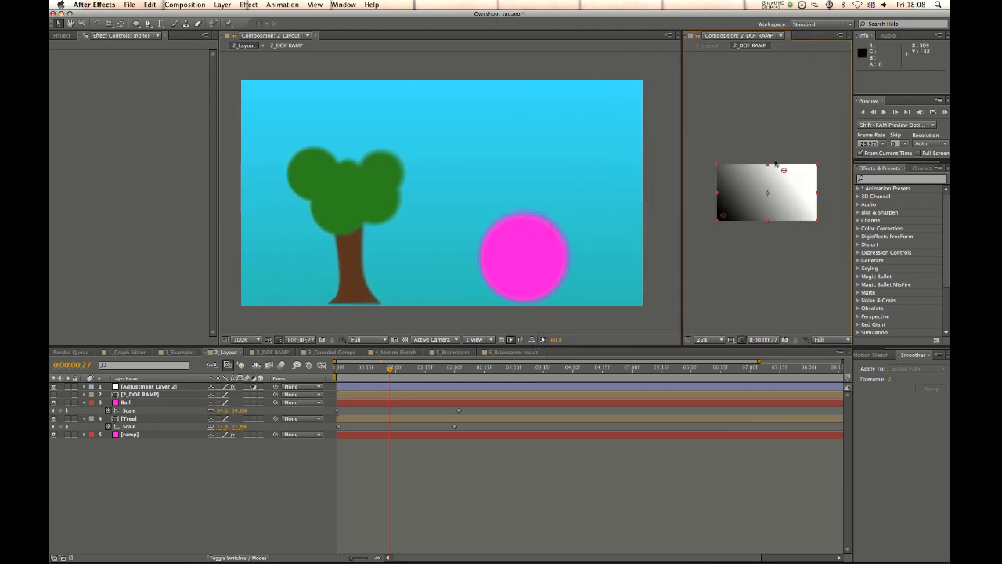
- Re-aim the Ramp start and end points so the tree blurs while the pink ball stays sharp
{"action": "left_click_drag", "start_coordinate": [783, 169], "coordinate": [781, 171]}
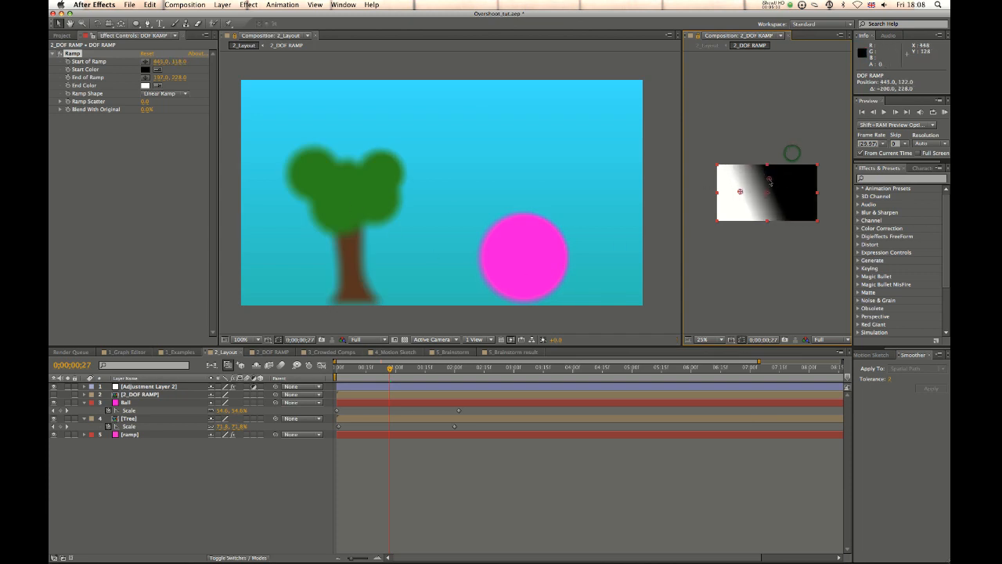
{"action": "left_click_drag", "start_coordinate": [739, 182], "coordinate": [768, 194]}
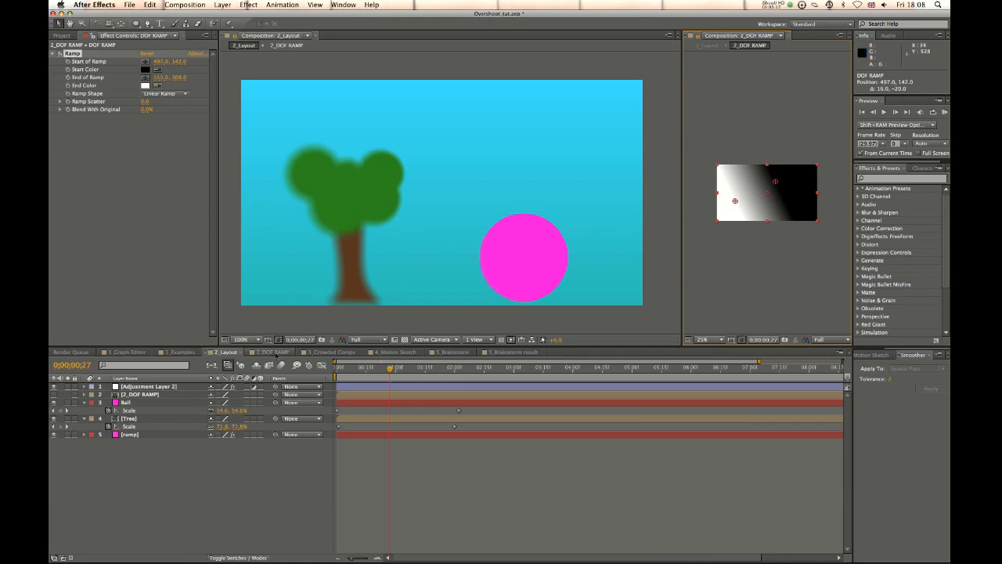
{"action": "left_click", "coordinate": [328, 350]}
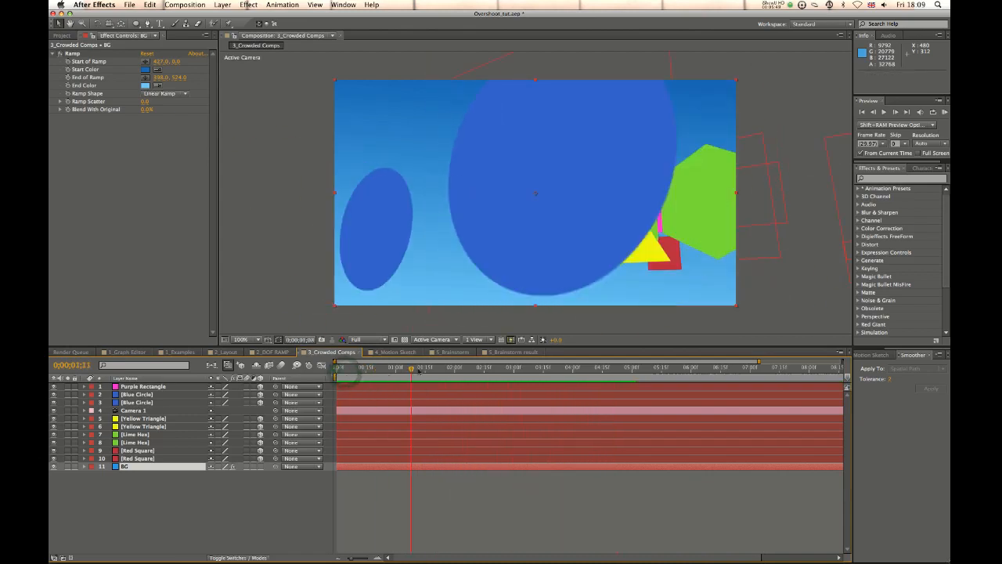
- Select individual shape layers in the Composition panel, ending on Purple Rectangle
{"action": "left_click", "coordinate": [650, 366]}
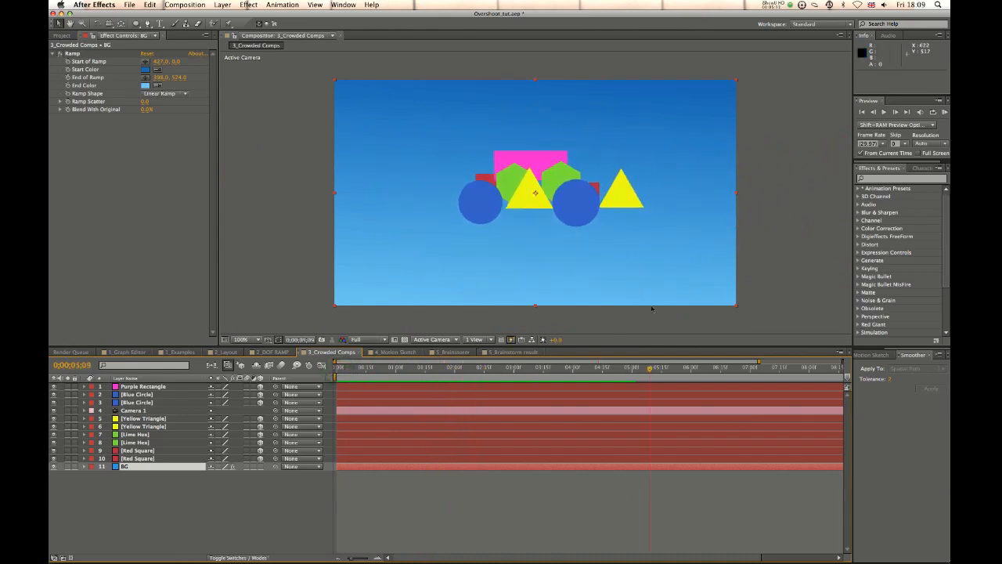
{"action": "left_click", "coordinate": [654, 368]}
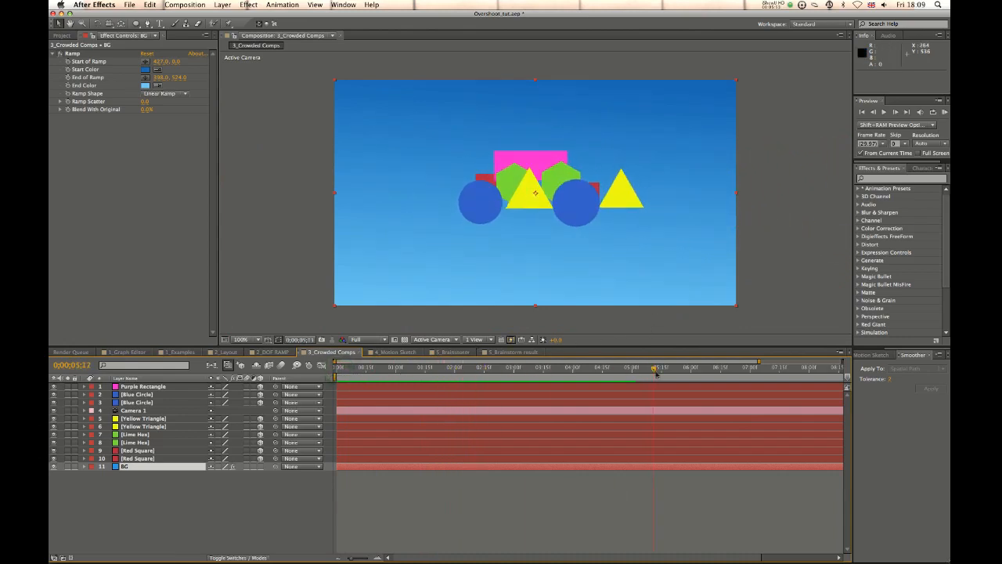
{"action": "left_click", "coordinate": [419, 366]}
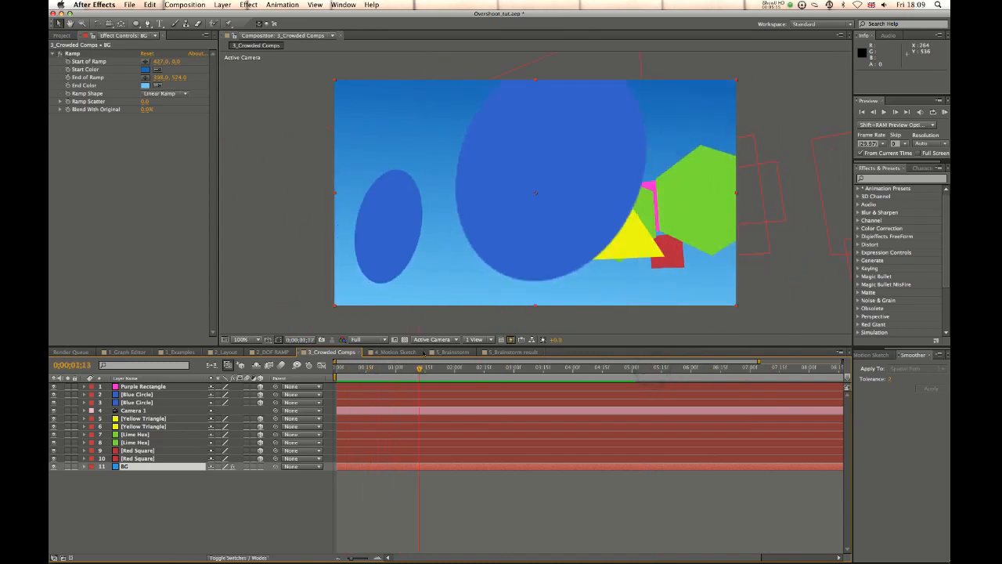
{"action": "left_click", "coordinate": [513, 366]}
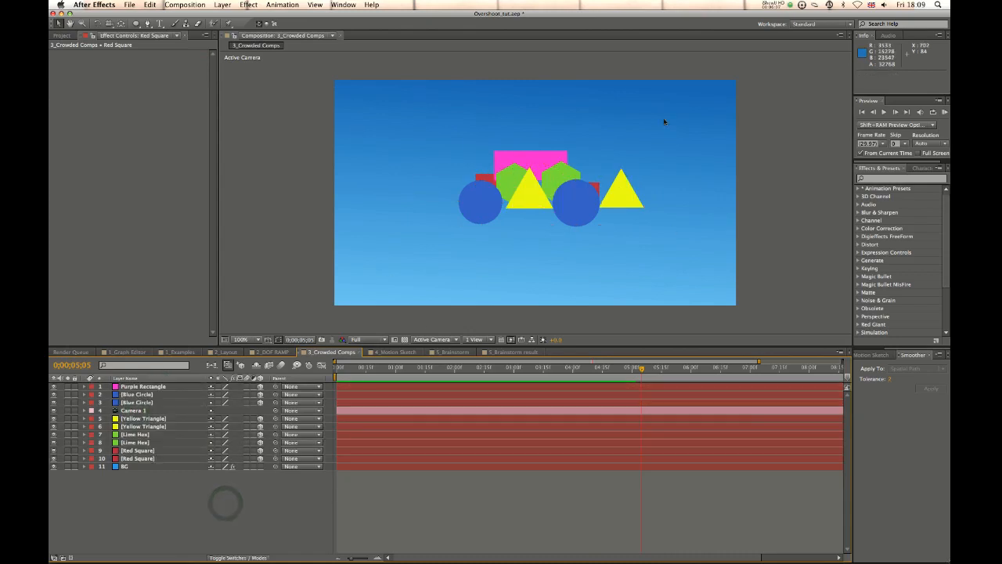
{"action": "mouse_move", "coordinate": [634, 257]}
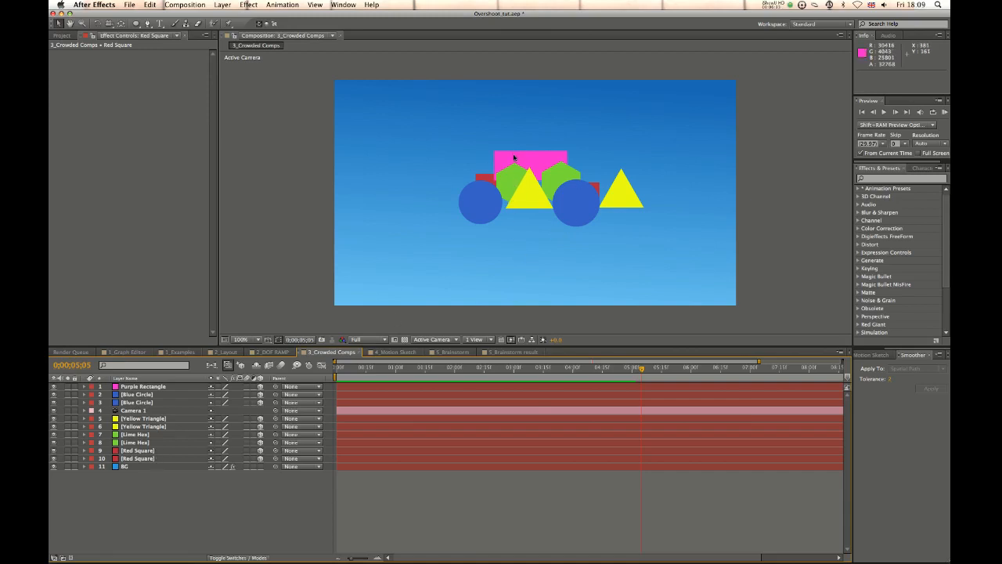
{"action": "mouse_move", "coordinate": [508, 207]}
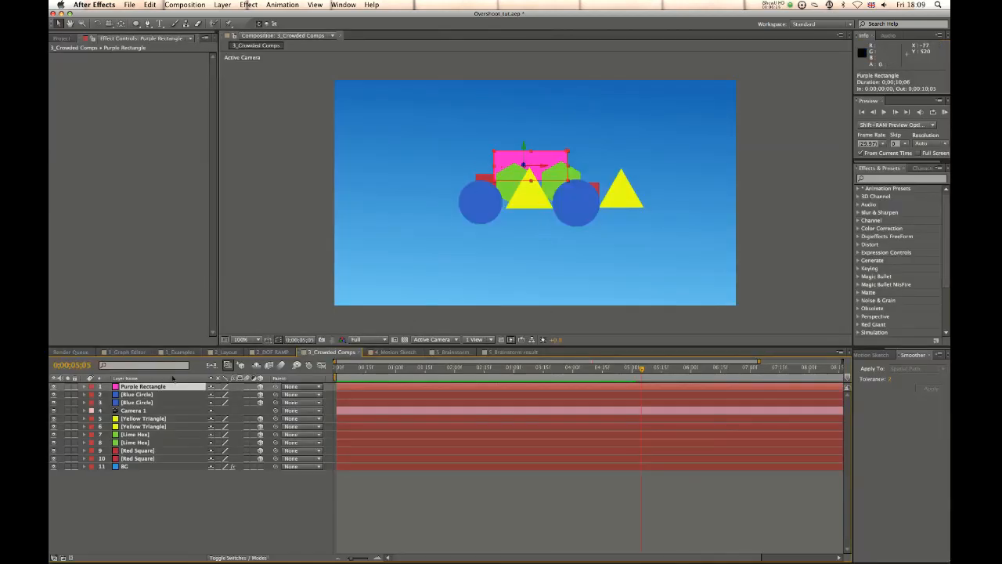
- List the layers stacked under a point via right-click Select, then select all ten shape layers
{"action": "right_click", "coordinate": [536, 164]}
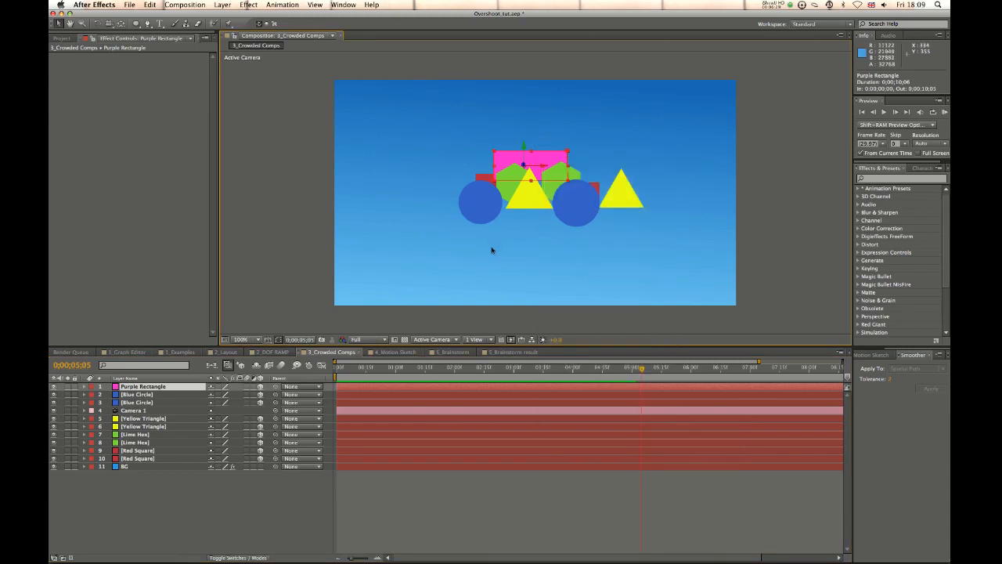
{"action": "right_click", "coordinate": [491, 250]}
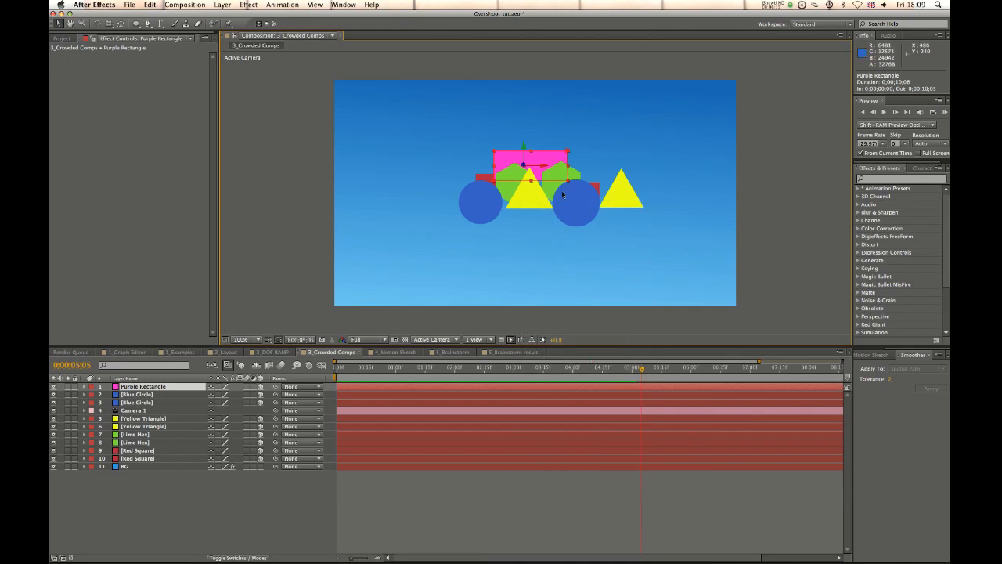
{"action": "right_click", "coordinate": [562, 194]}
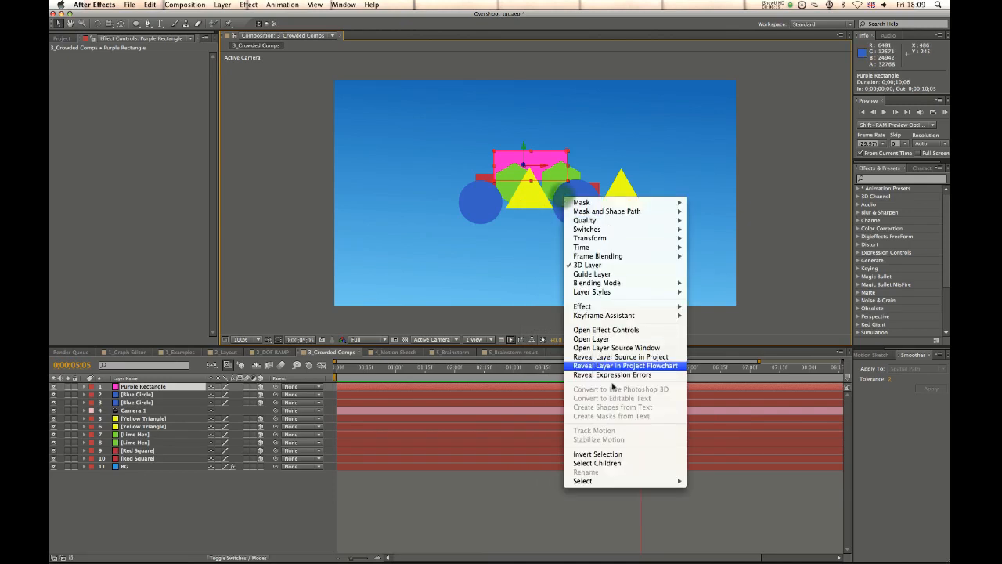
{"action": "mouse_move", "coordinate": [582, 479]}
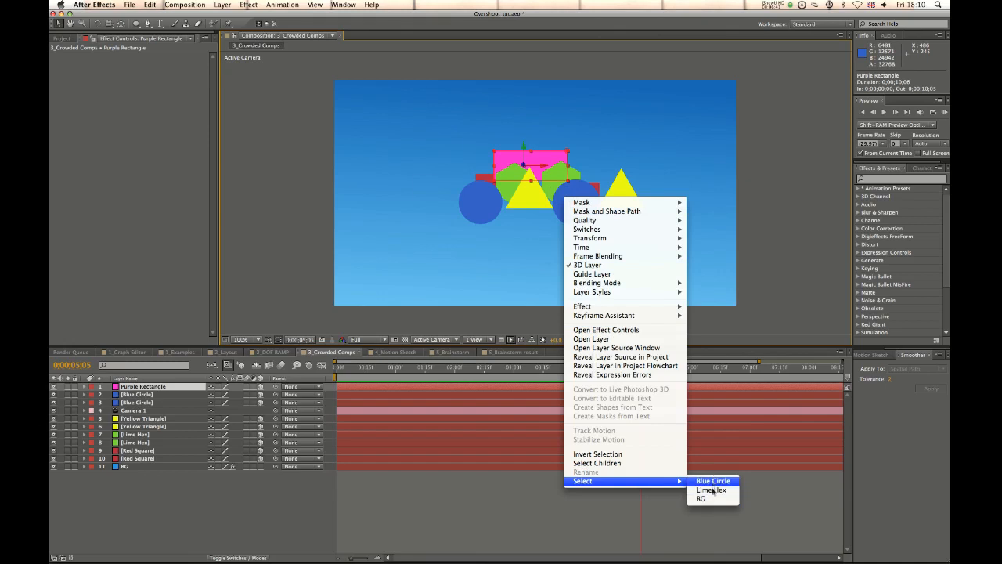
{"action": "mouse_move", "coordinate": [701, 498]}
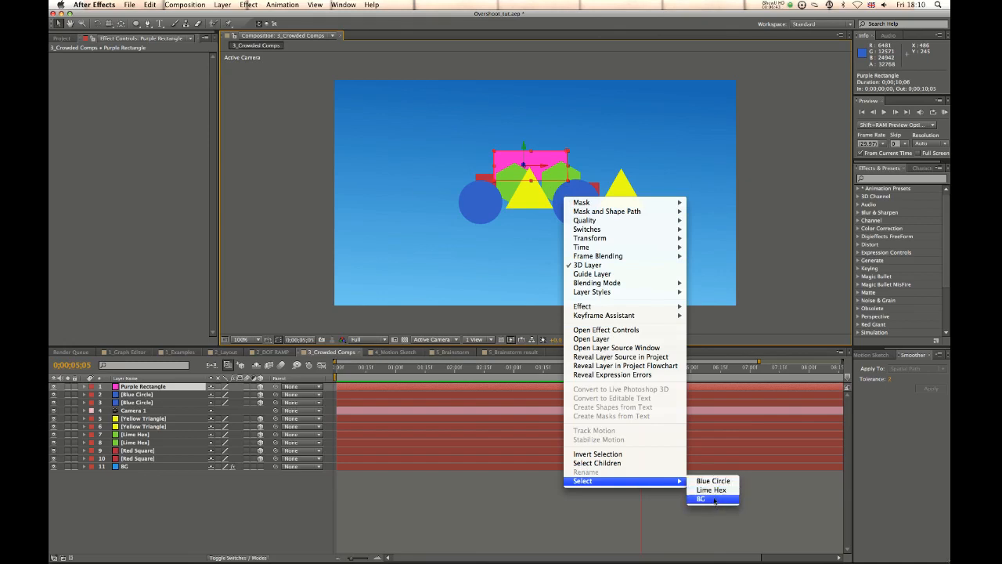
{"action": "mouse_move", "coordinate": [711, 489]}
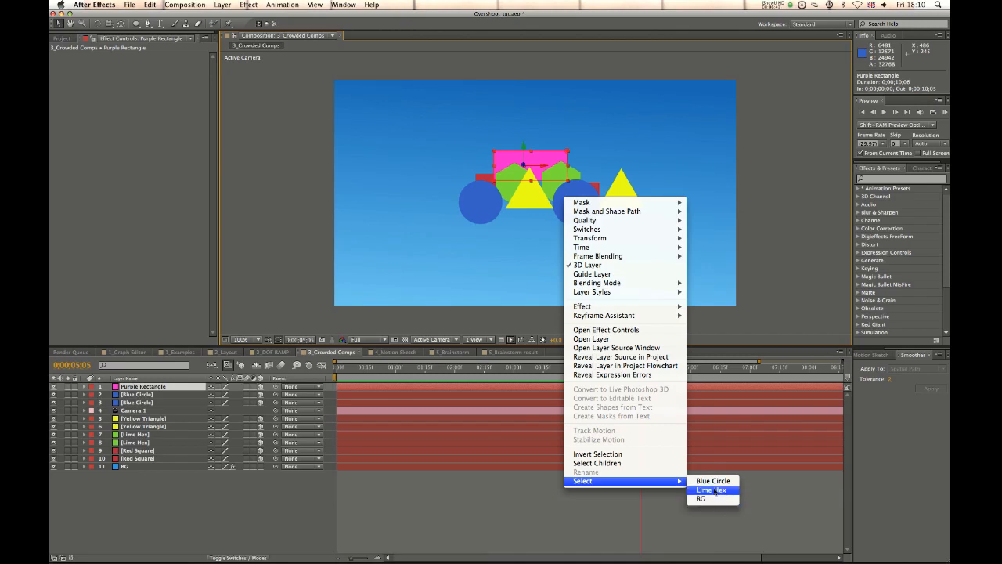
{"action": "left_click", "coordinate": [711, 488]}
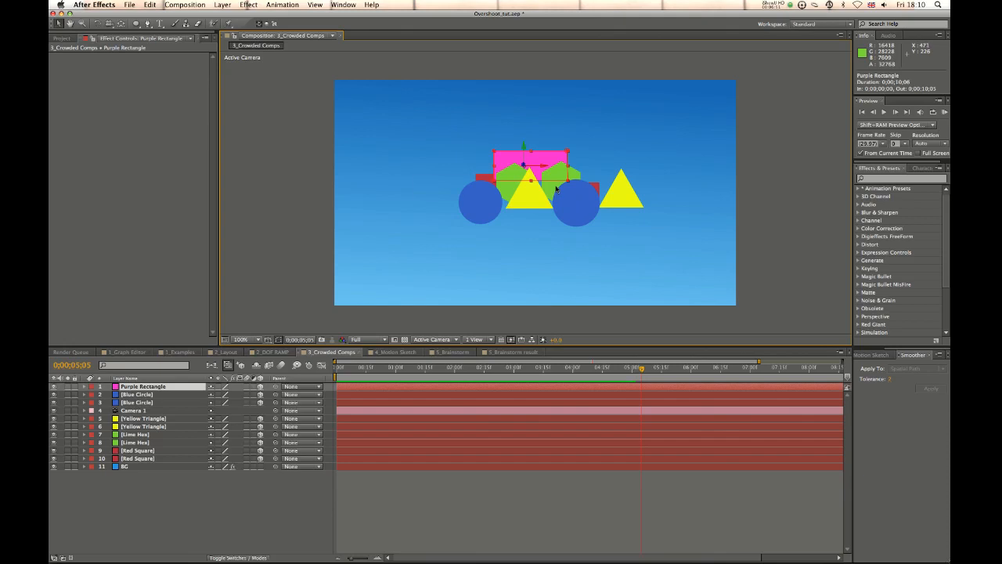
{"action": "left_click", "coordinate": [639, 368]}
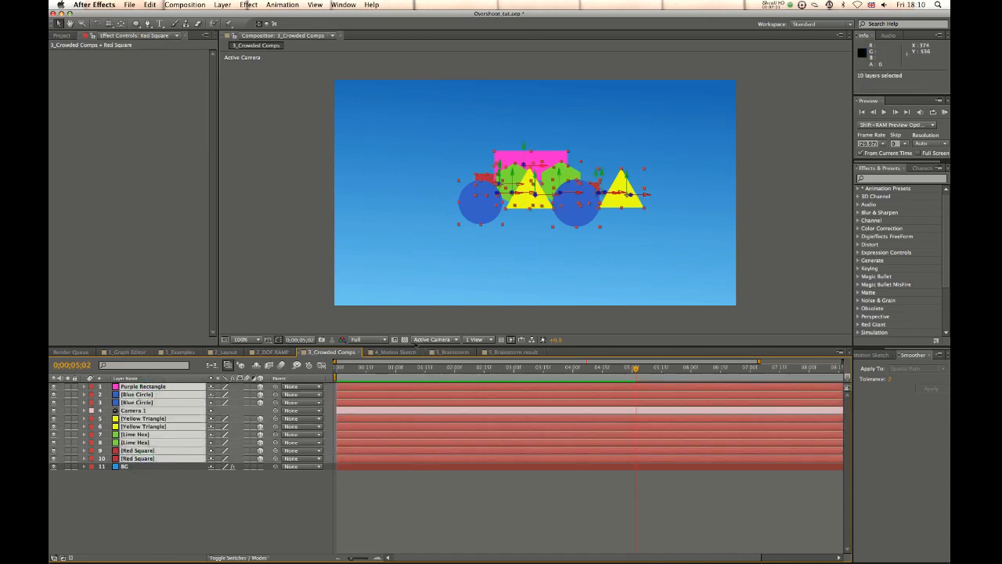
- Compare Custom View 3 with Active Camera, then switch to the 4_Motion Sketch composition
{"action": "left_click", "coordinate": [432, 338]}
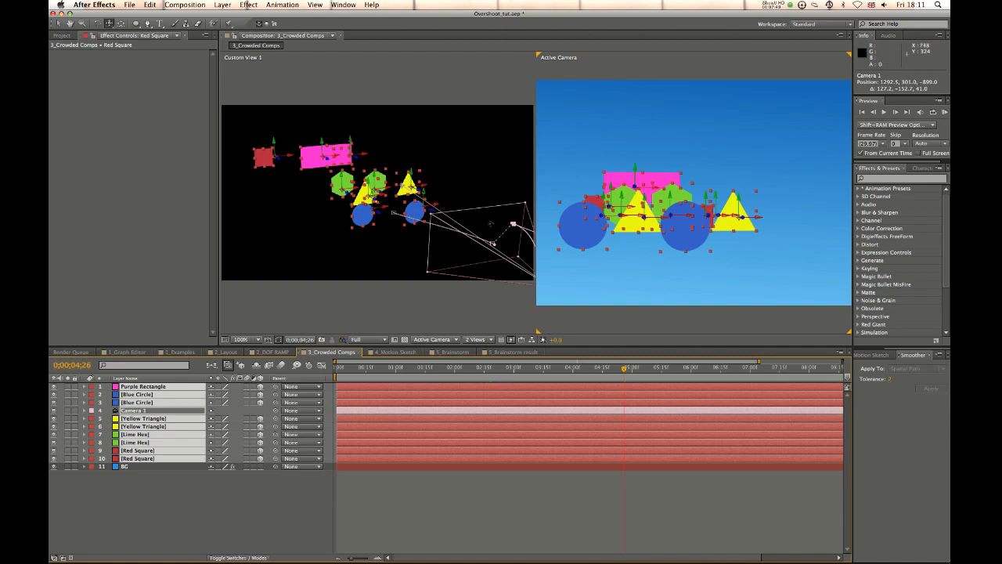
{"action": "mouse_move", "coordinate": [278, 197]}
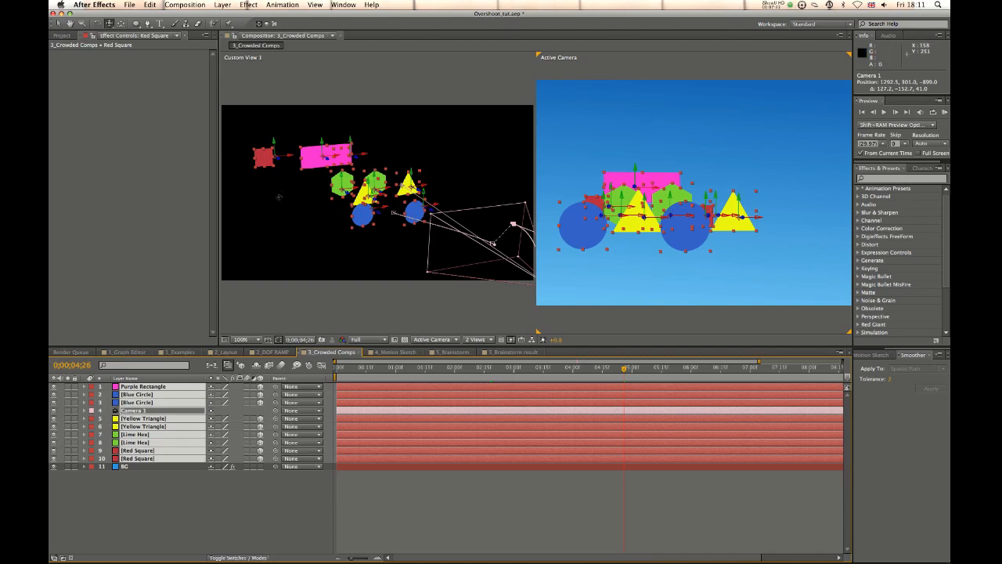
{"action": "mouse_move", "coordinate": [473, 94]}
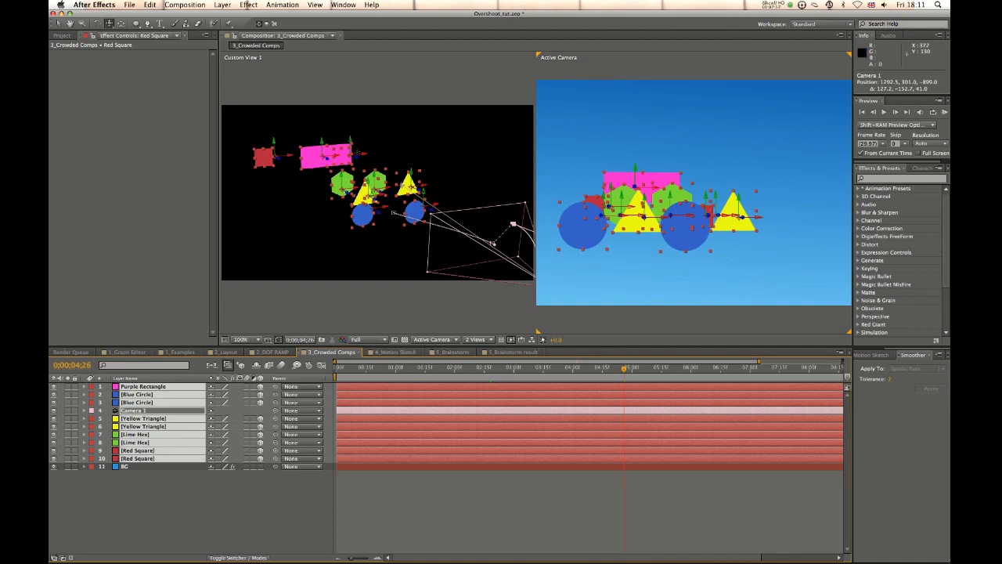
{"action": "mouse_move", "coordinate": [511, 249]}
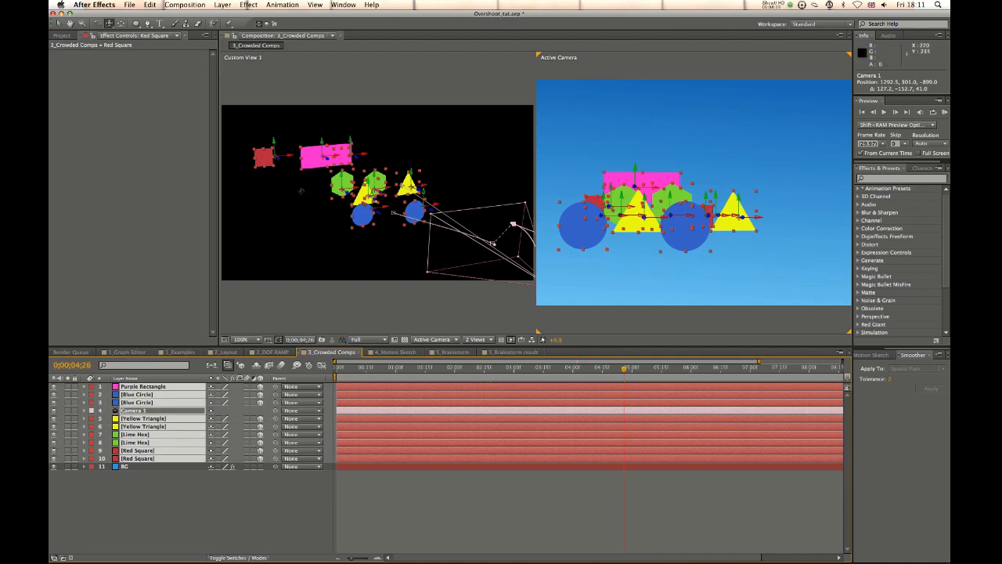
{"action": "left_click", "coordinate": [398, 351]}
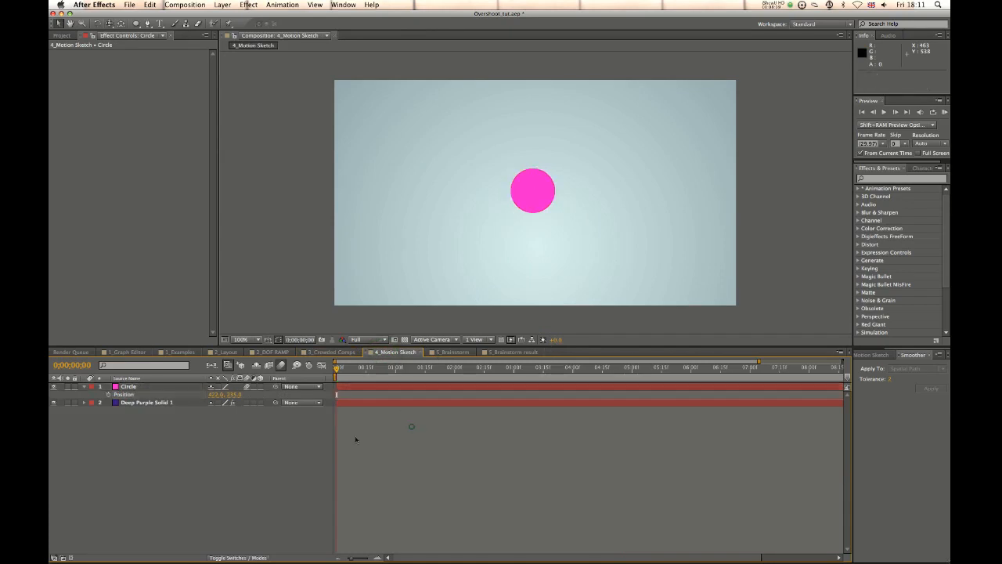
- Select the Circle layer, bring up Motion Sketch, and nudge the circle left and back to centre
{"action": "left_click", "coordinate": [147, 400]}
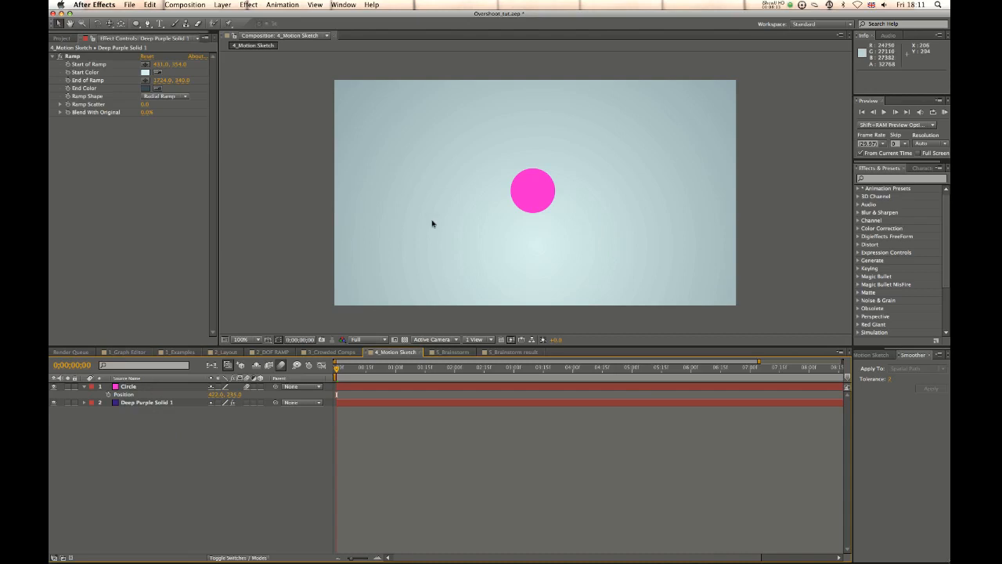
{"action": "left_click", "coordinate": [129, 385]}
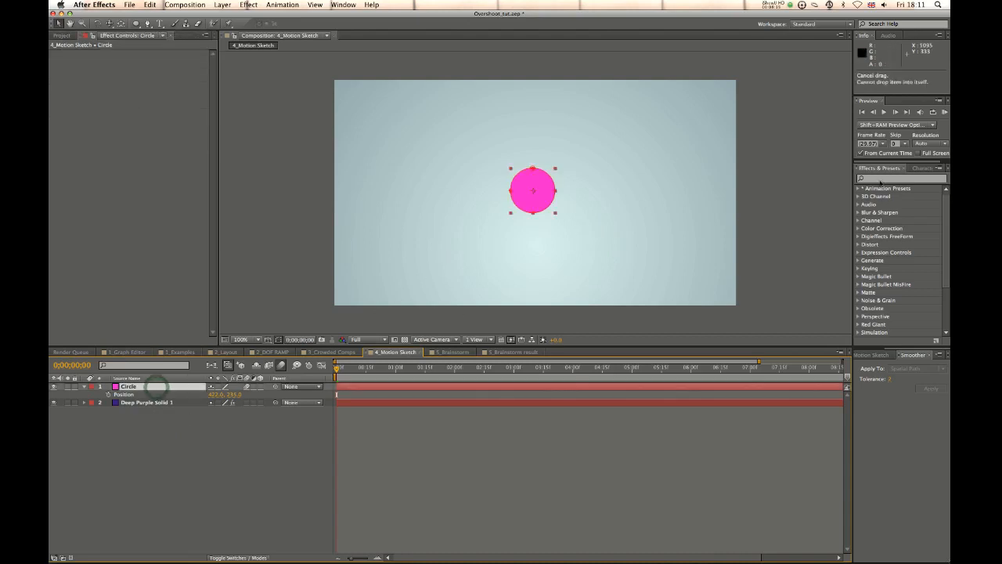
{"action": "left_click", "coordinate": [877, 354]}
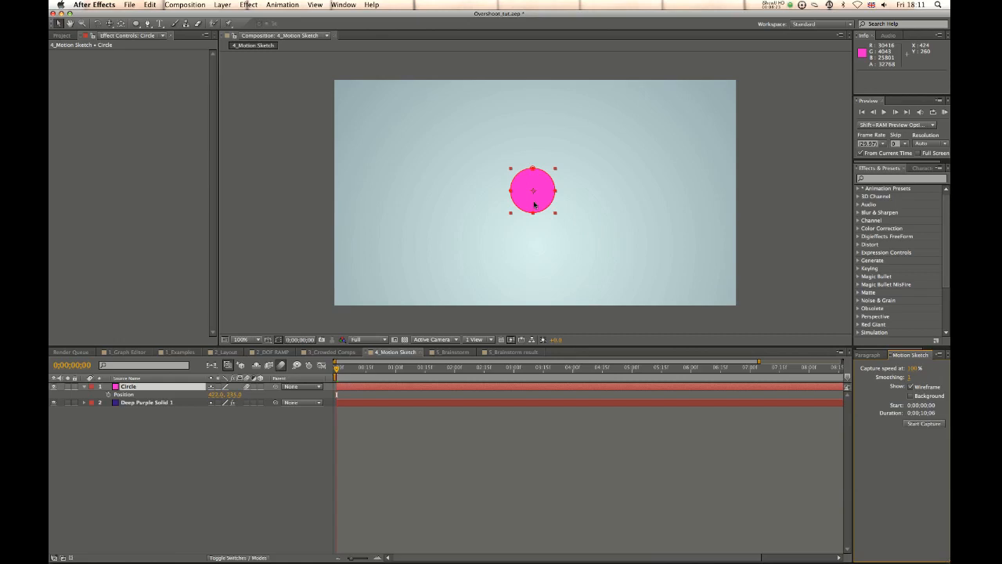
{"action": "left_click_drag", "start_coordinate": [533, 191], "coordinate": [401, 182]}
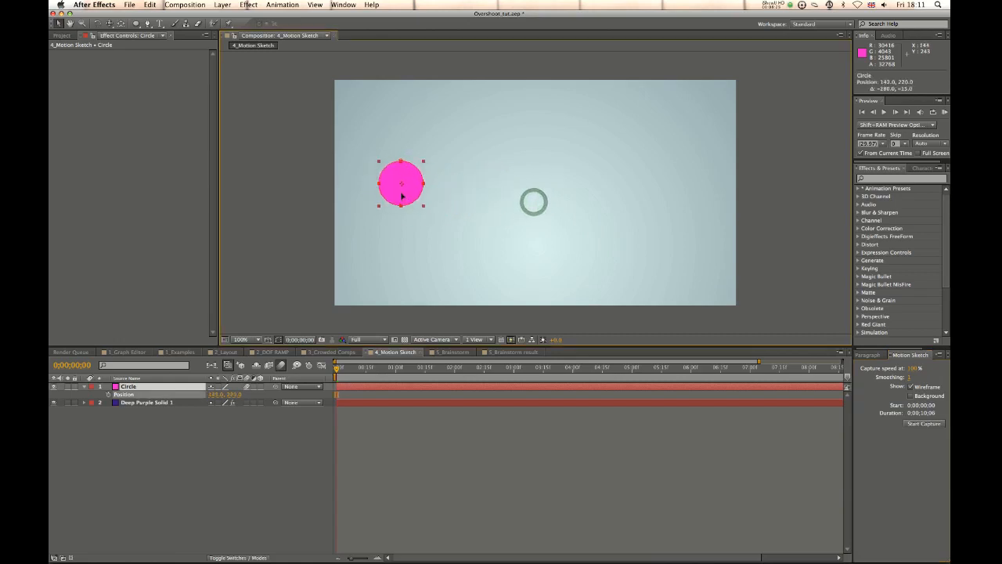
{"action": "left_click_drag", "start_coordinate": [401, 183], "coordinate": [511, 187]}
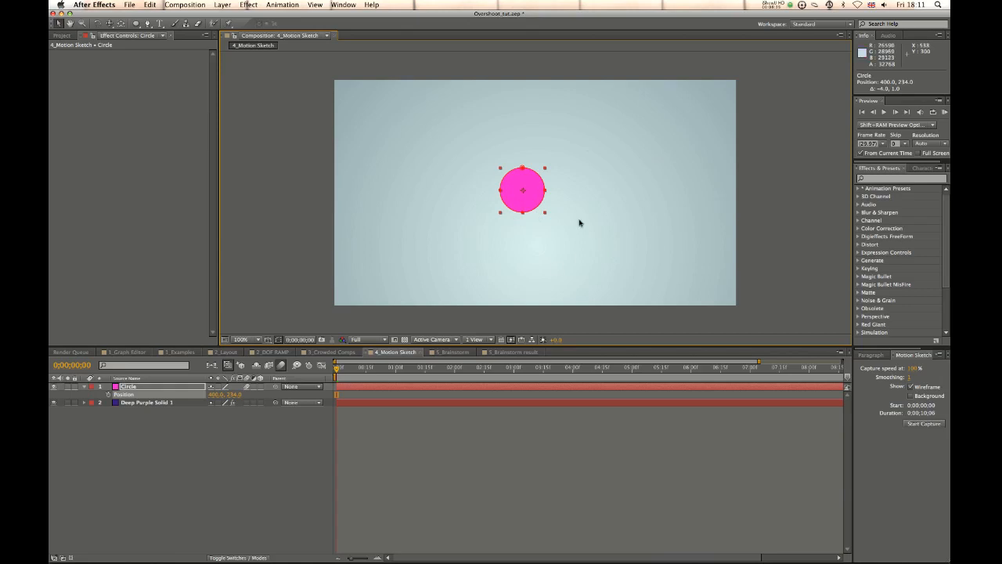
{"action": "left_click_drag", "start_coordinate": [523, 189], "coordinate": [459, 161]}
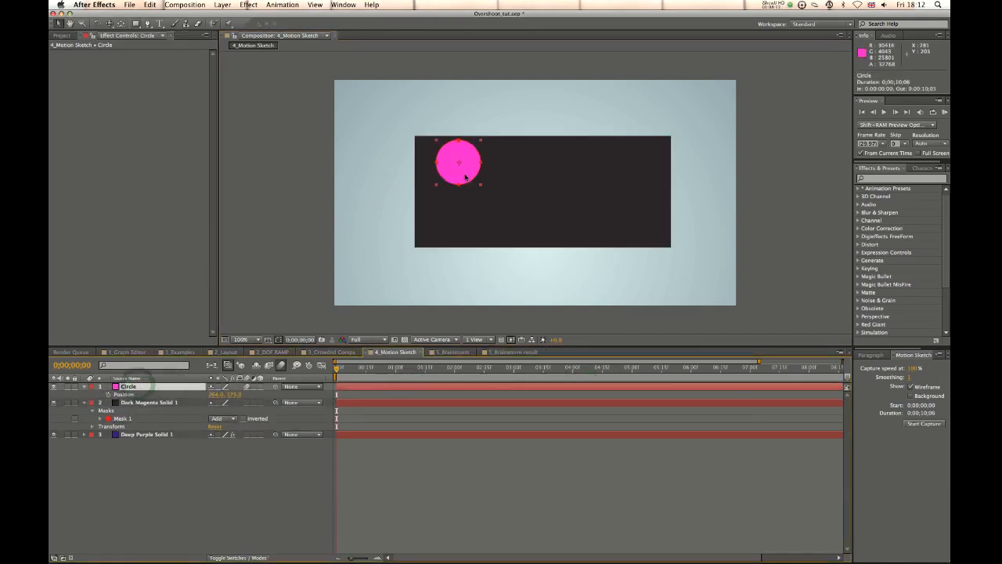
- Move the circle into the top-left corner and start capturing its hand-drawn motion path
{"action": "left_click_drag", "start_coordinate": [457, 159], "coordinate": [415, 139]}
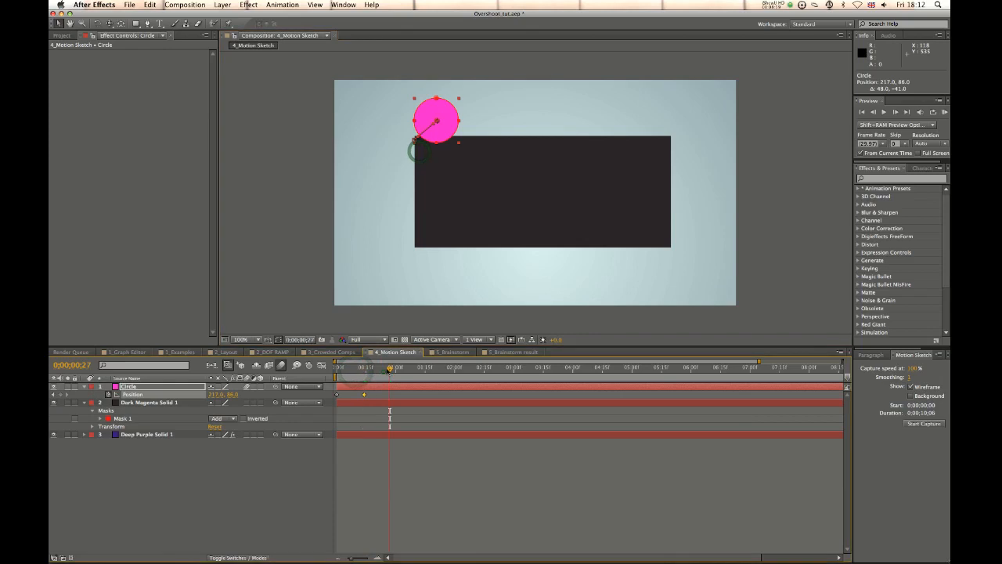
{"action": "left_click_drag", "start_coordinate": [437, 119], "coordinate": [382, 254]}
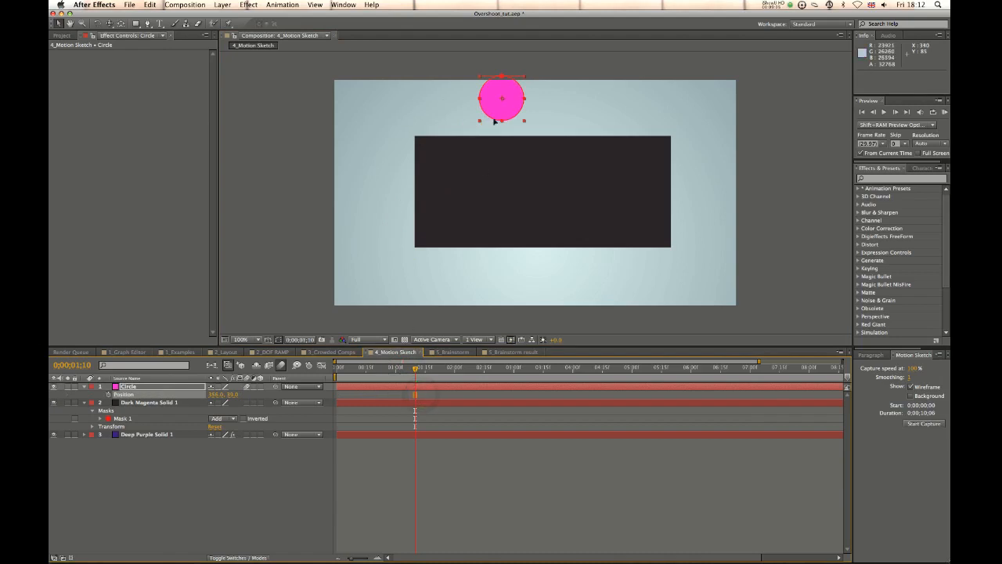
{"action": "left_click_drag", "start_coordinate": [501, 97], "coordinate": [384, 117]}
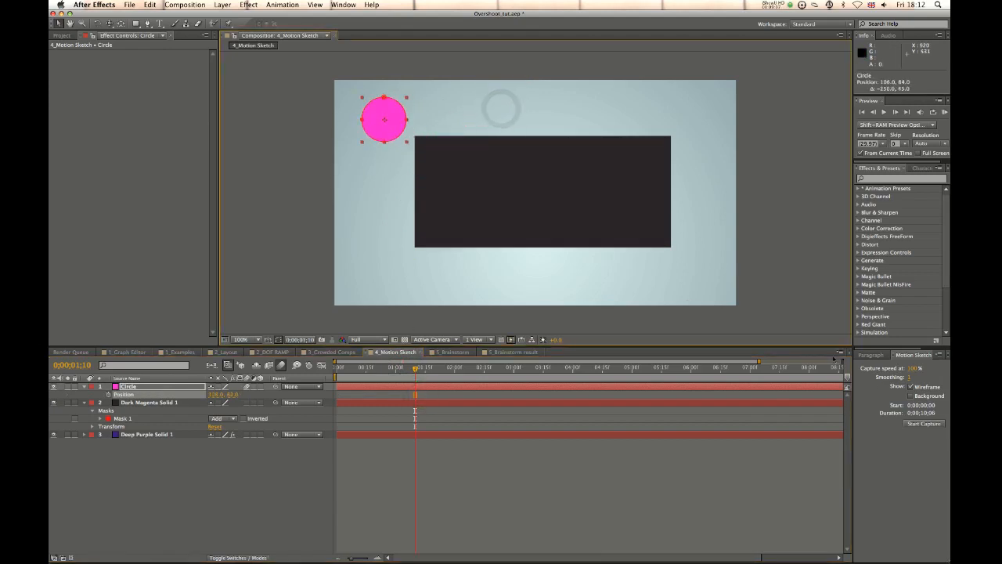
{"action": "left_click", "coordinate": [343, 5]}
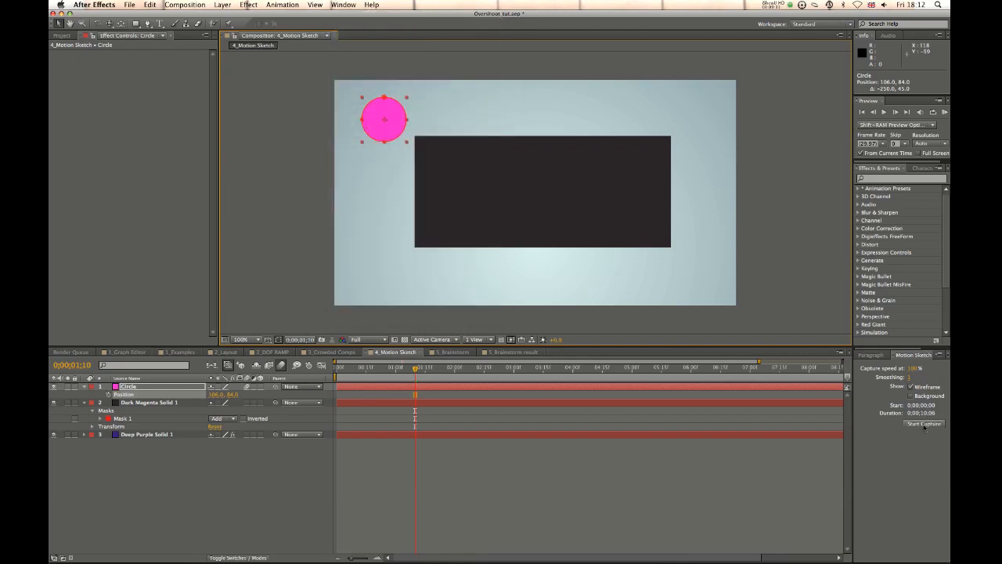
{"action": "left_click", "coordinate": [924, 423]}
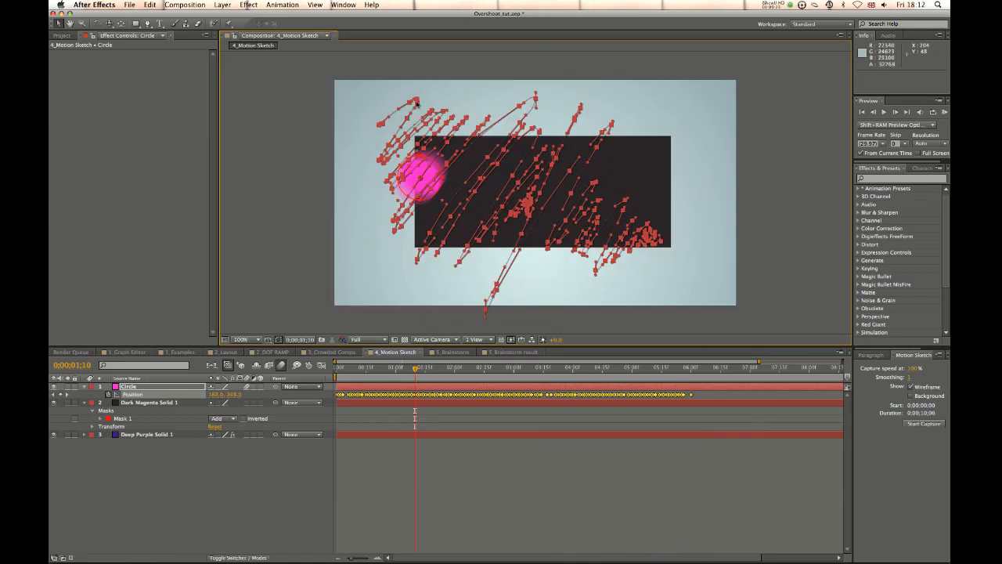
- Capture the pink circle's motion with Motion Sketch, then bring up the Smoother for its path
{"action": "left_click", "coordinate": [338, 366]}
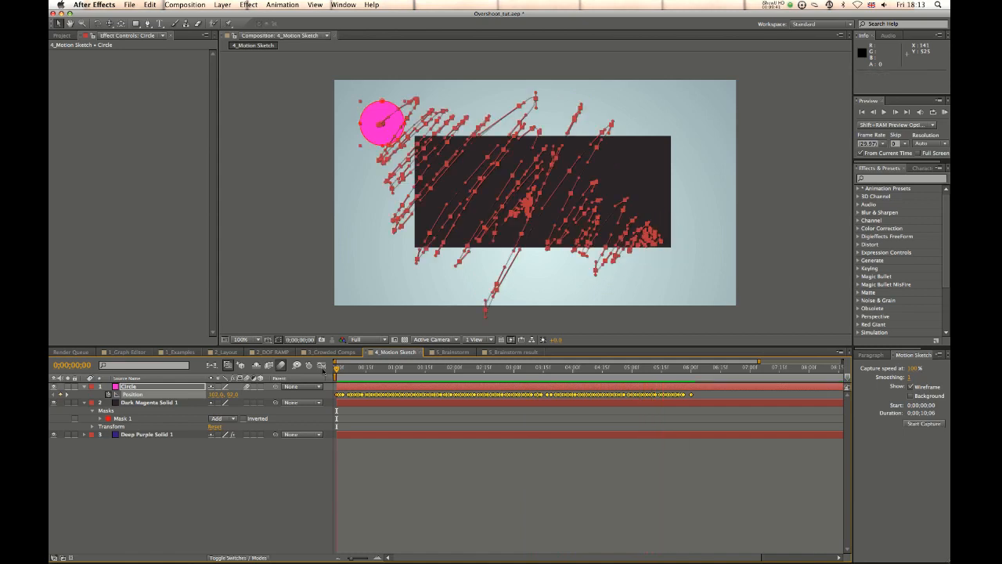
{"action": "mouse_move", "coordinate": [710, 399]}
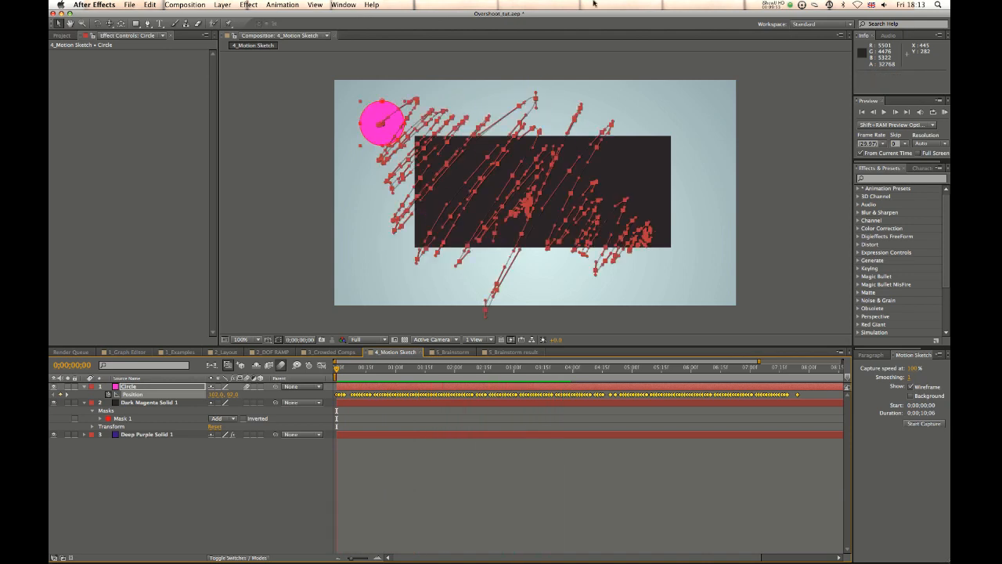
{"action": "mouse_move", "coordinate": [440, 188]}
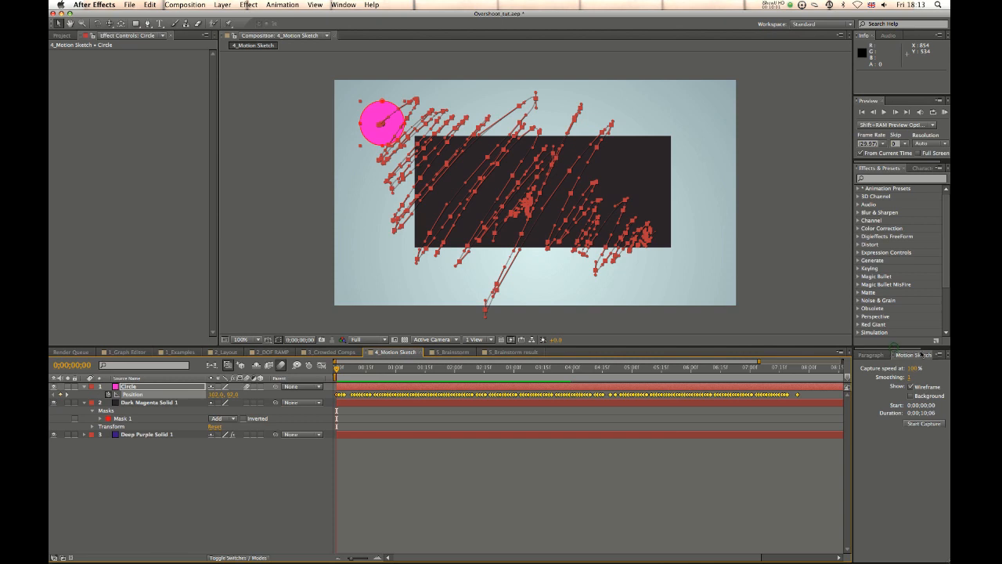
{"action": "left_click", "coordinate": [924, 353]}
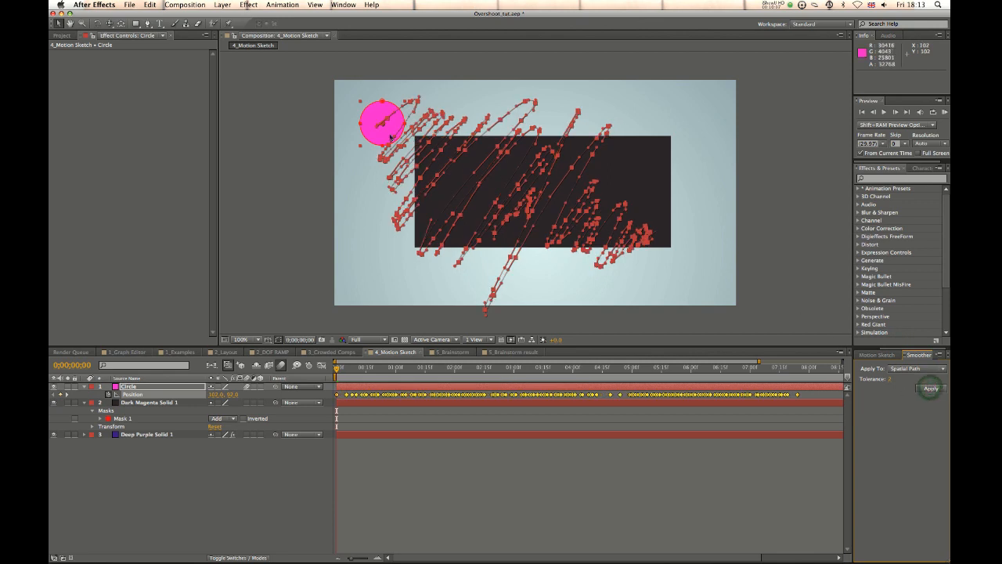
- Switch from the Window menu to the 5_Brainstorm composition with its grey fractal Noise layer
{"action": "left_click", "coordinate": [342, 4]}
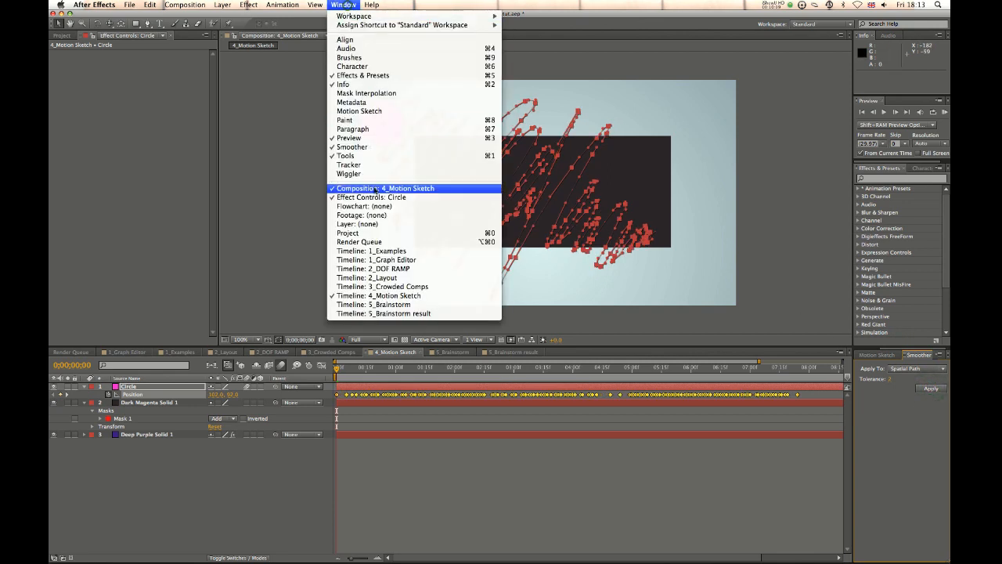
{"action": "left_click", "coordinate": [386, 188]}
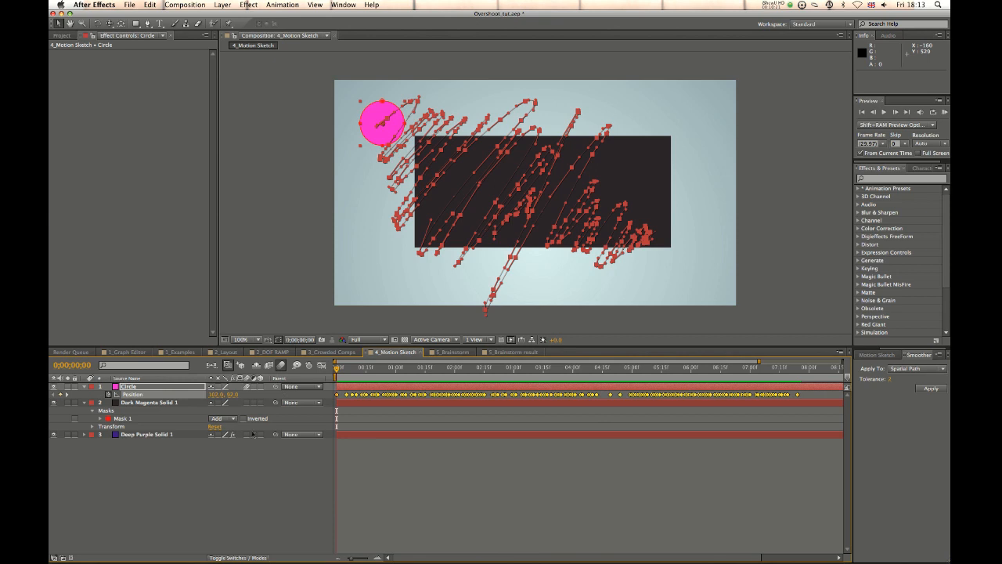
{"action": "left_click", "coordinate": [451, 351]}
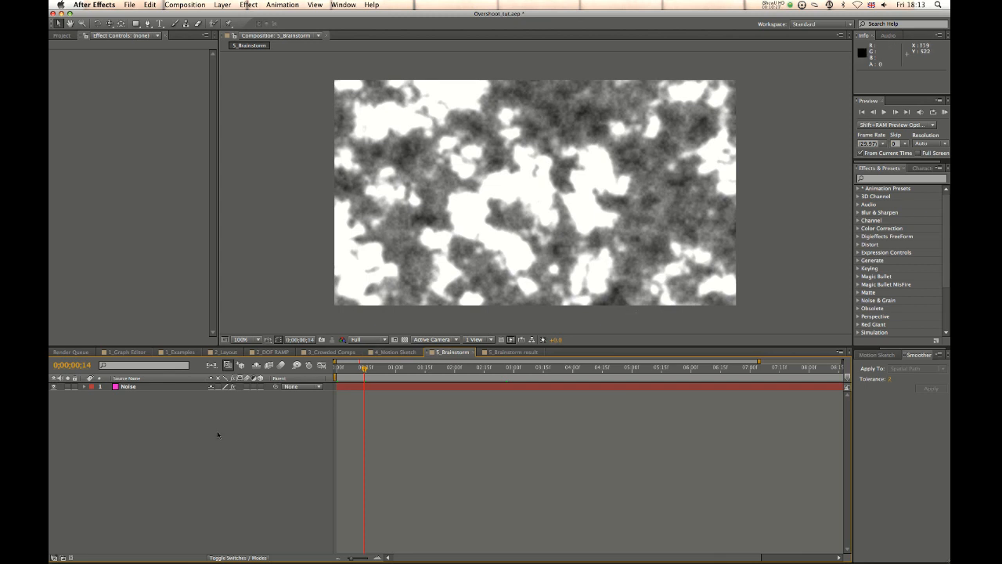
- Select the Noise layer and its Fractal Noise effect as the Brainstorm target
{"action": "left_click", "coordinate": [129, 386]}
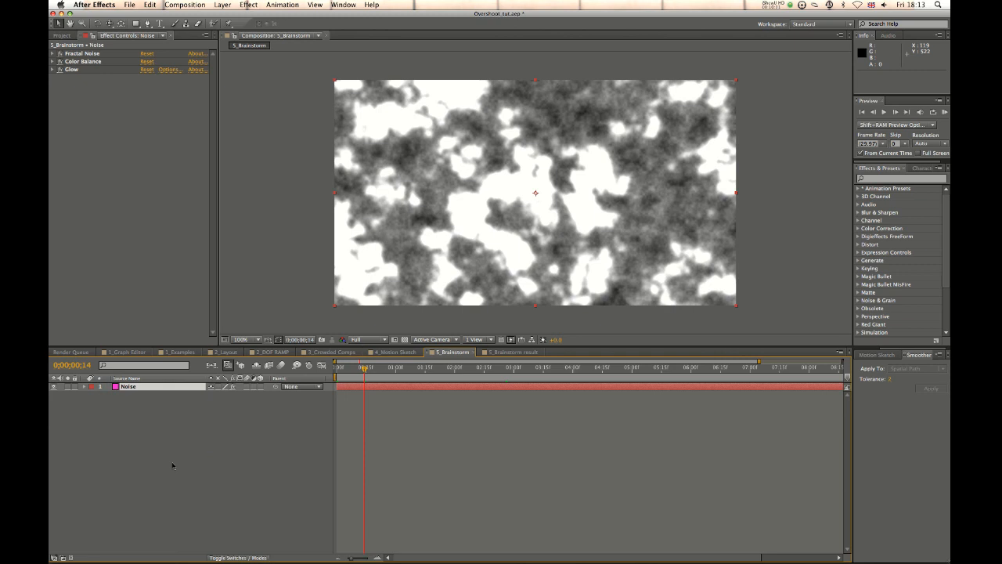
{"action": "mouse_move", "coordinate": [163, 432]}
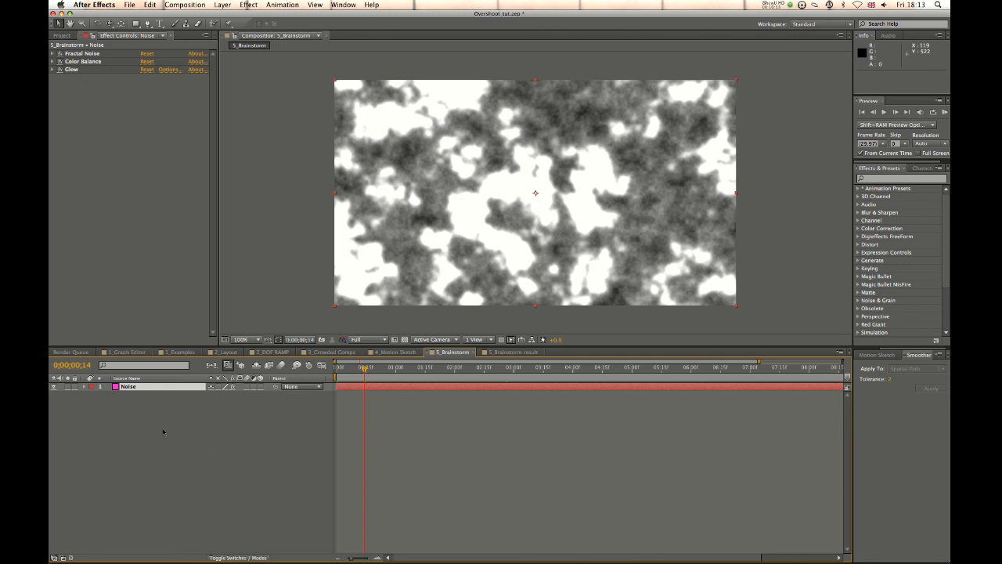
{"action": "mouse_move", "coordinate": [435, 245]}
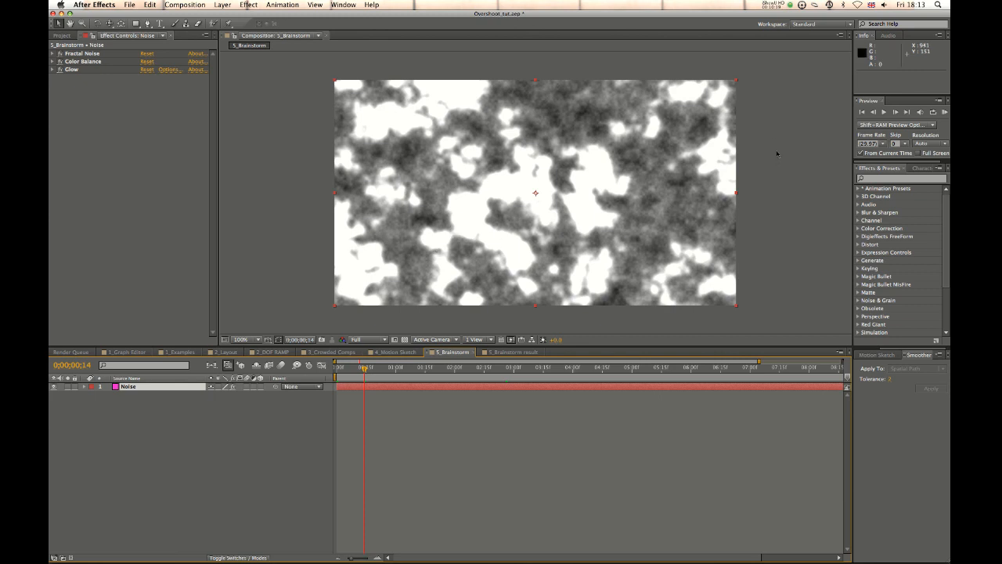
{"action": "mouse_move", "coordinate": [632, 182]}
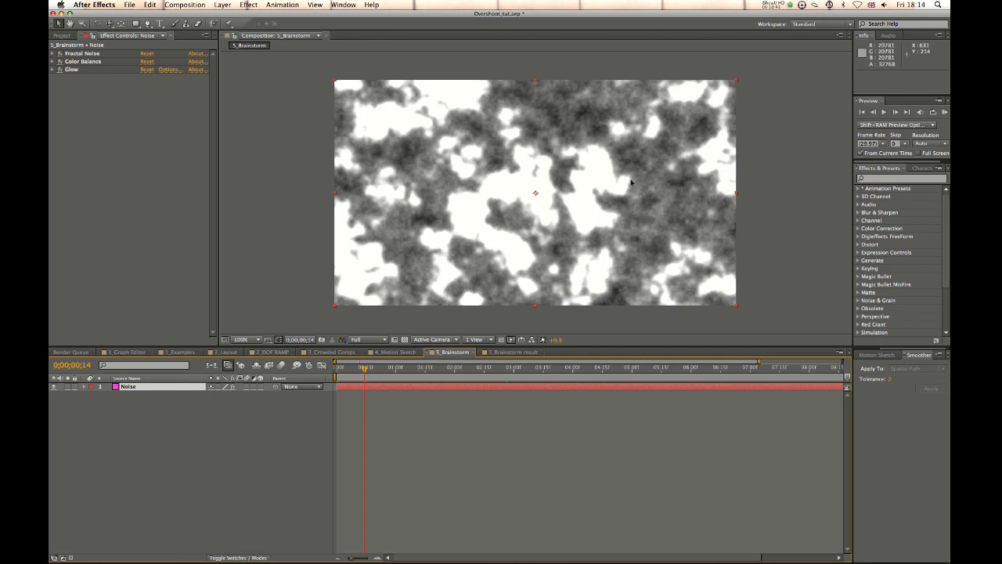
{"action": "mouse_move", "coordinate": [501, 218]}
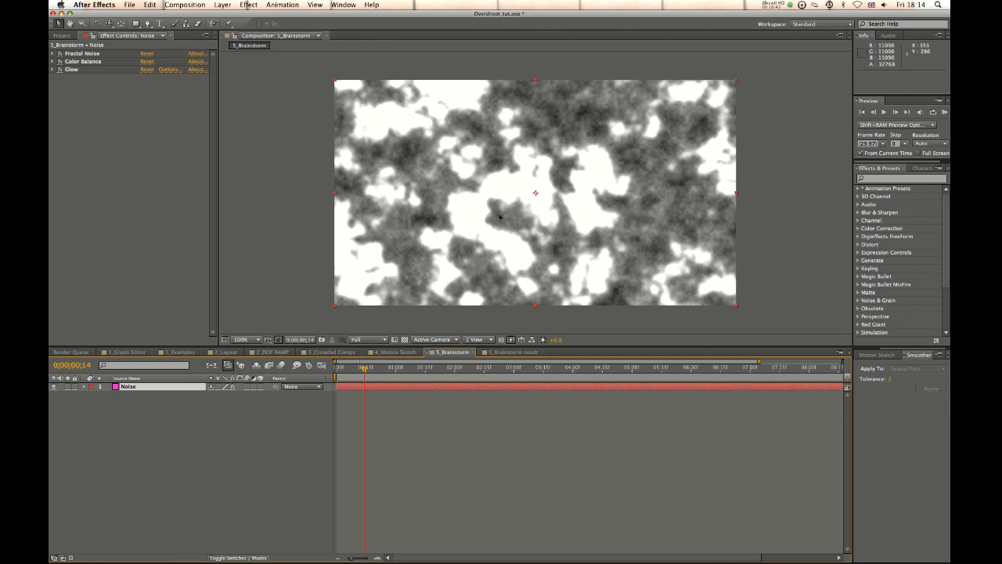
{"action": "mouse_move", "coordinate": [364, 223]}
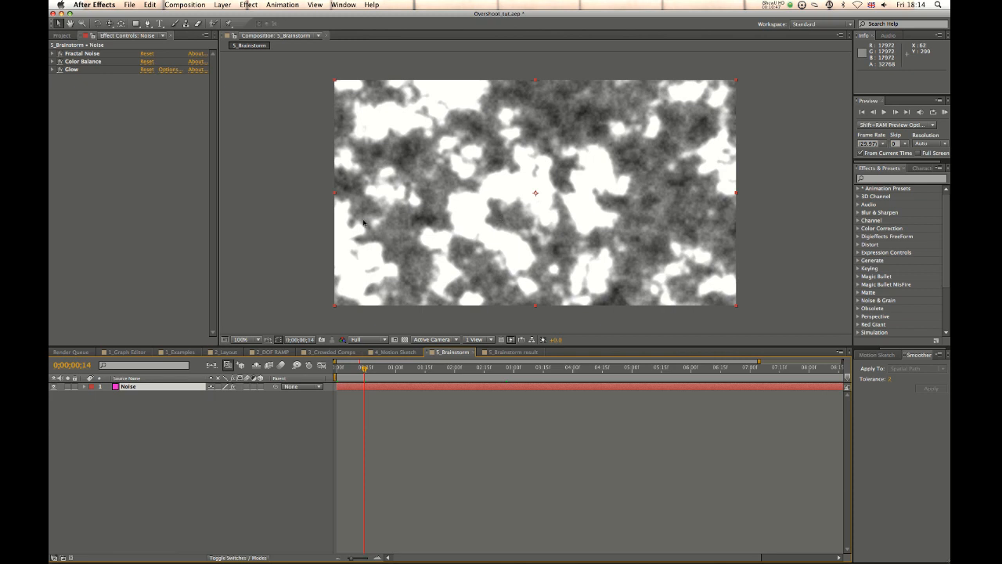
{"action": "mouse_move", "coordinate": [439, 119]}
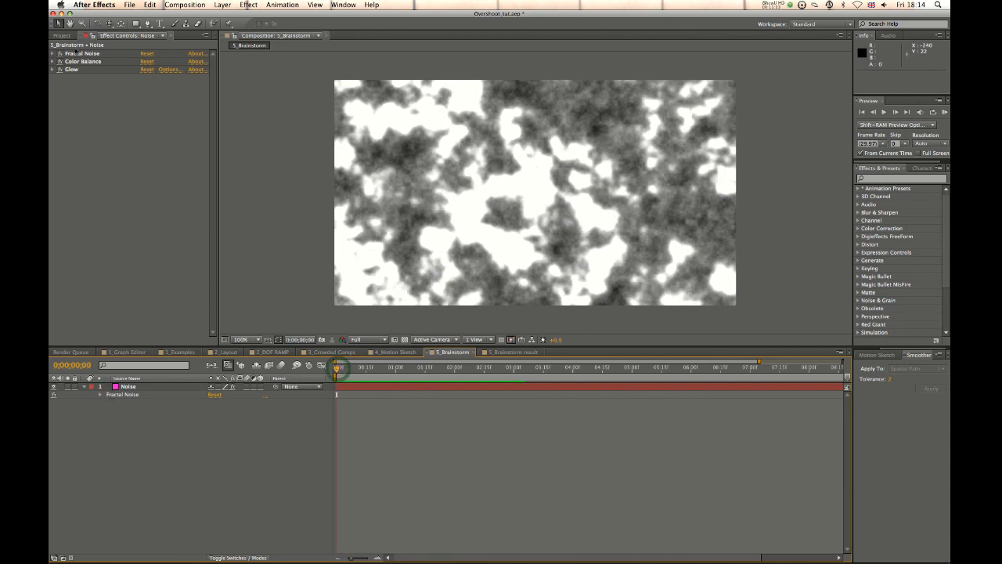
{"action": "left_click", "coordinate": [82, 54]}
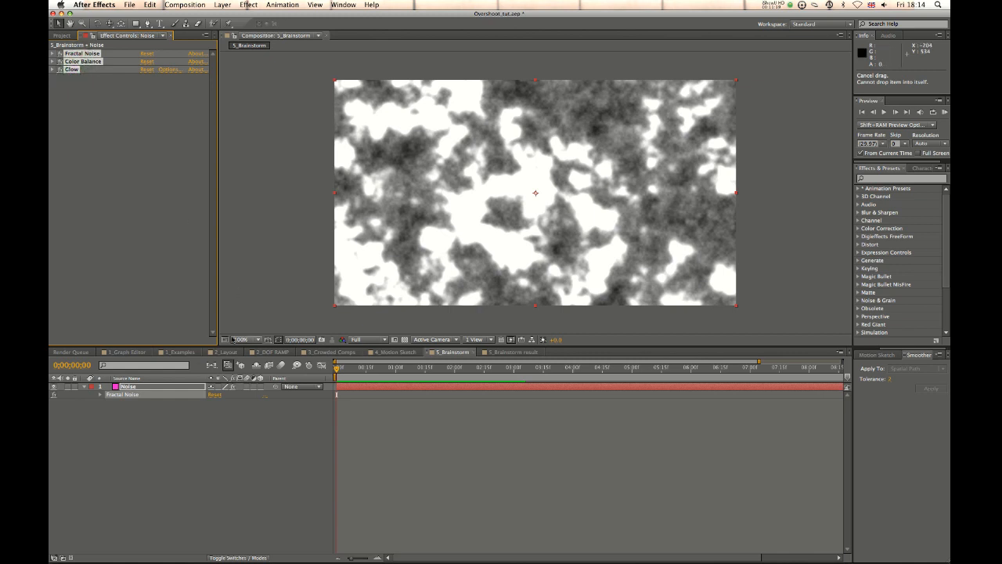
{"action": "mouse_move", "coordinate": [296, 368]}
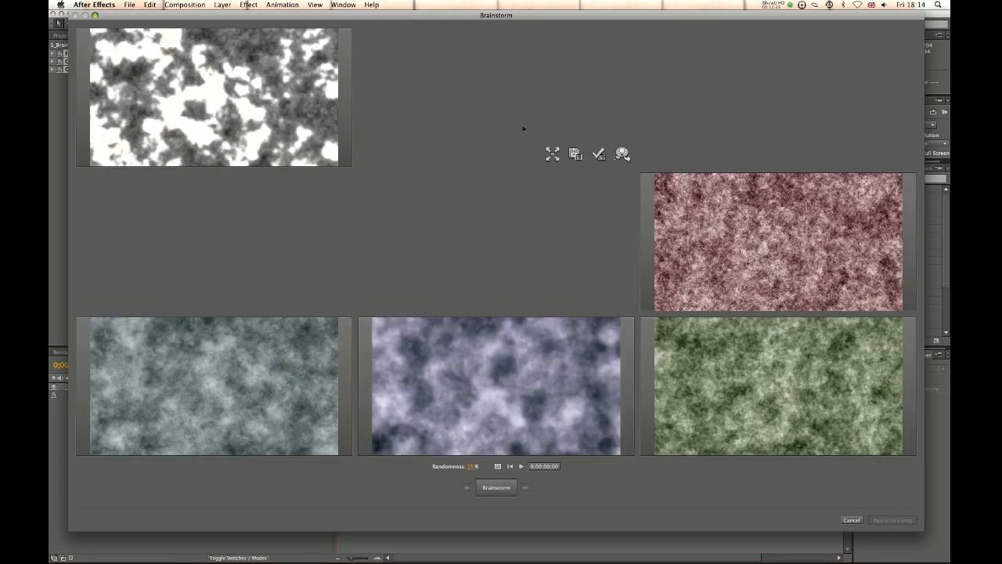
- Generate many rounds of Brainstorm variations until pink-magenta textures appear
{"action": "left_click", "coordinate": [495, 487]}
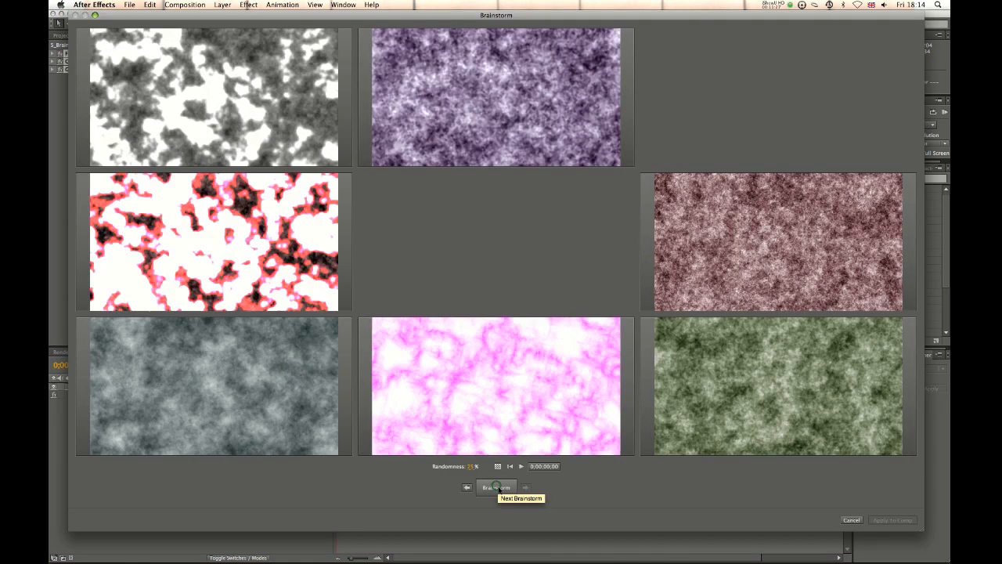
{"action": "left_click", "coordinate": [495, 487]}
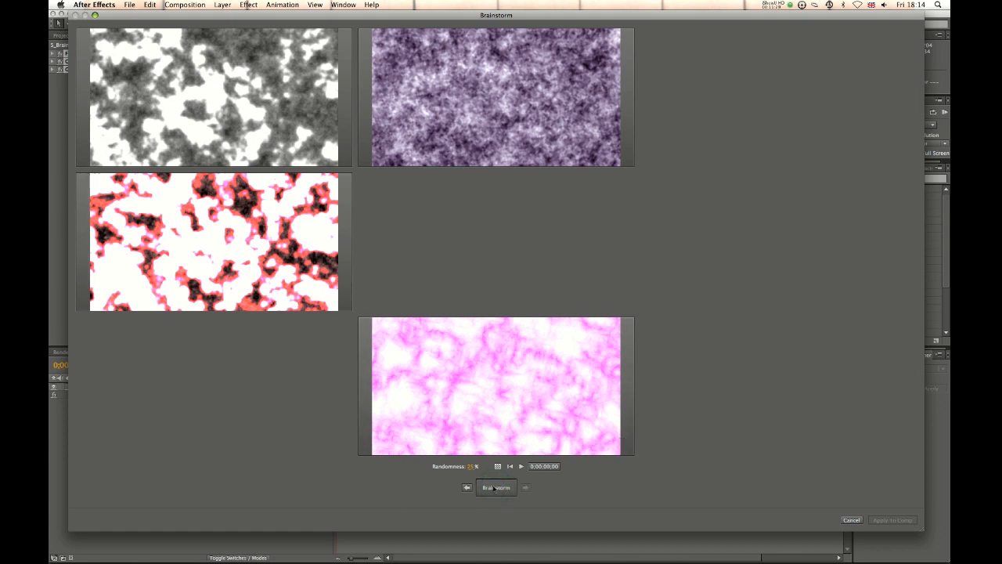
{"action": "left_click", "coordinate": [495, 487]}
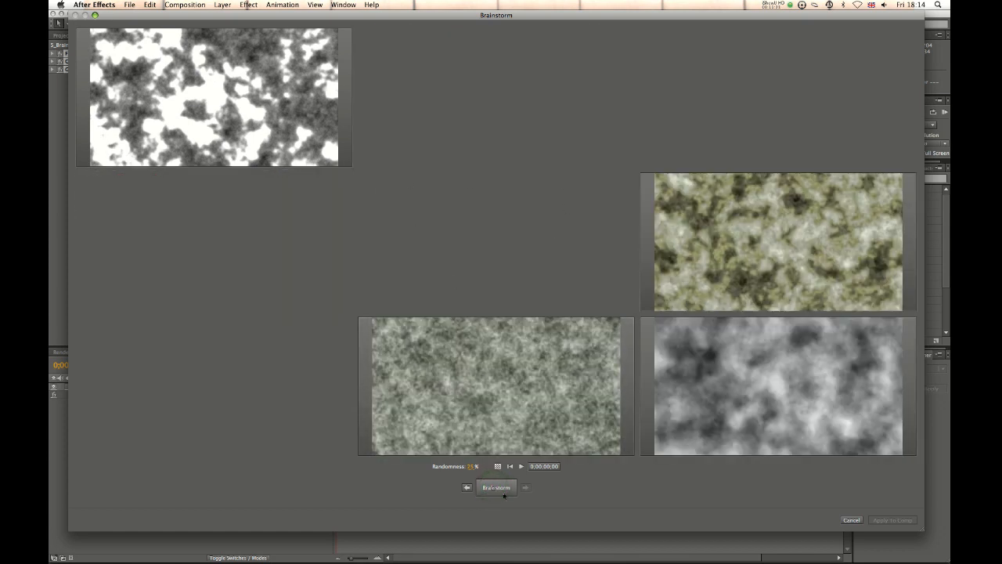
{"action": "left_click", "coordinate": [495, 487]}
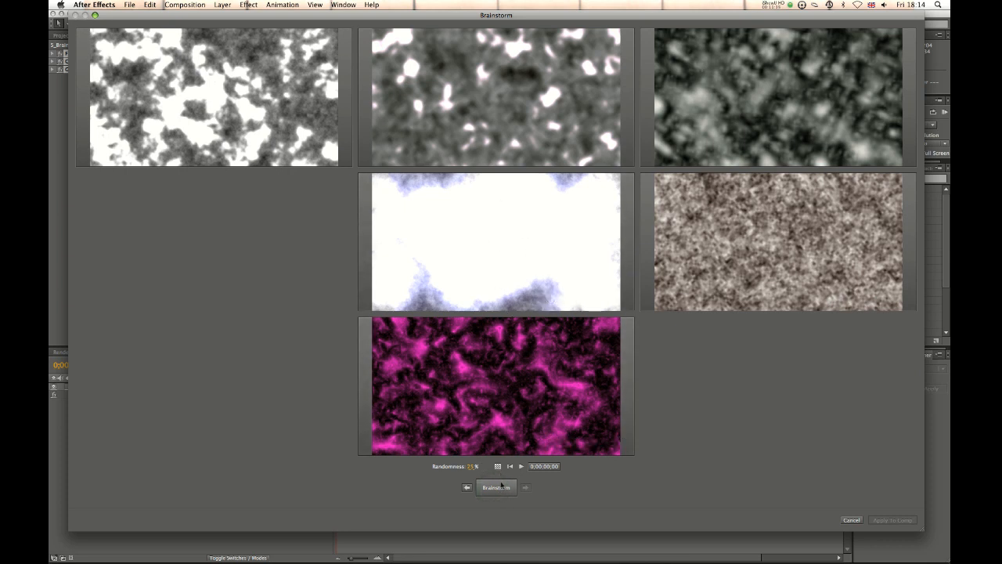
{"action": "left_click", "coordinate": [495, 487]}
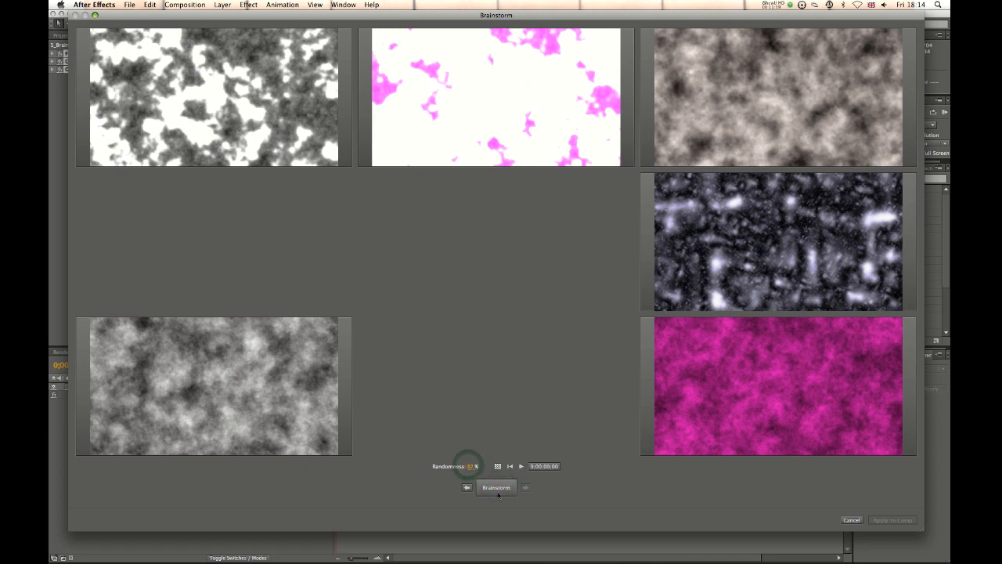
{"action": "left_click", "coordinate": [495, 487]}
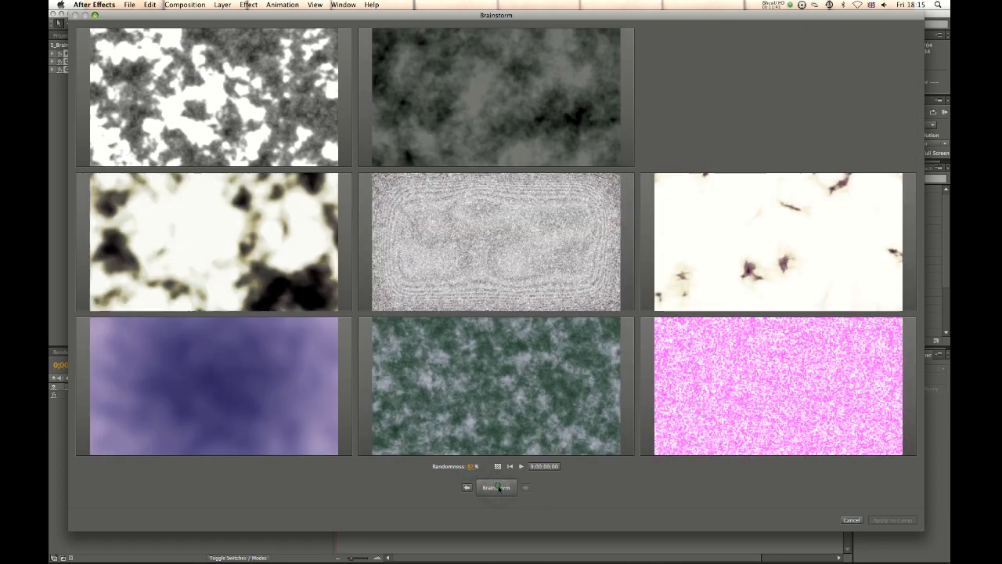
{"action": "left_click", "coordinate": [495, 486]}
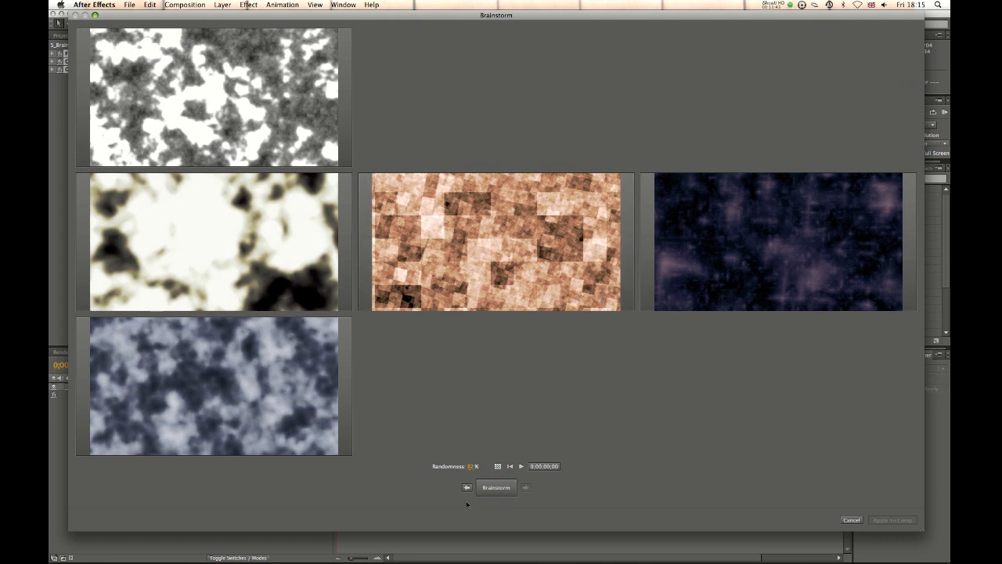
{"action": "left_click", "coordinate": [495, 487]}
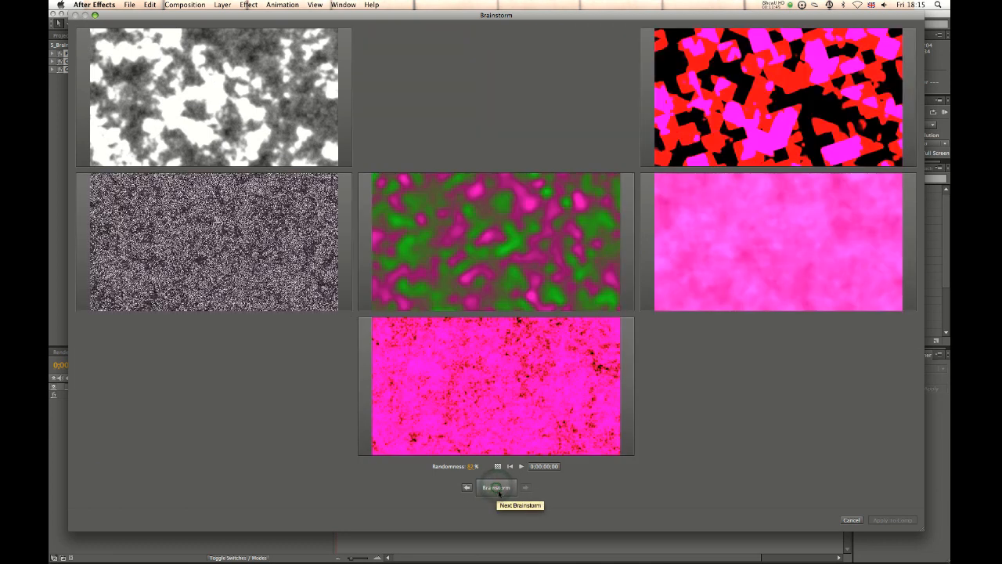
{"action": "left_click", "coordinate": [495, 487]}
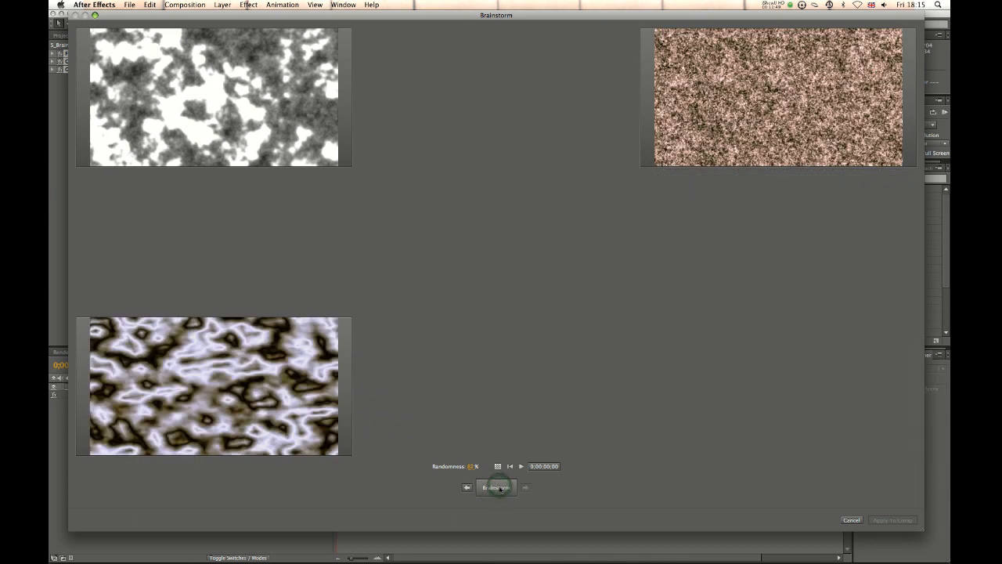
{"action": "left_click", "coordinate": [495, 487]}
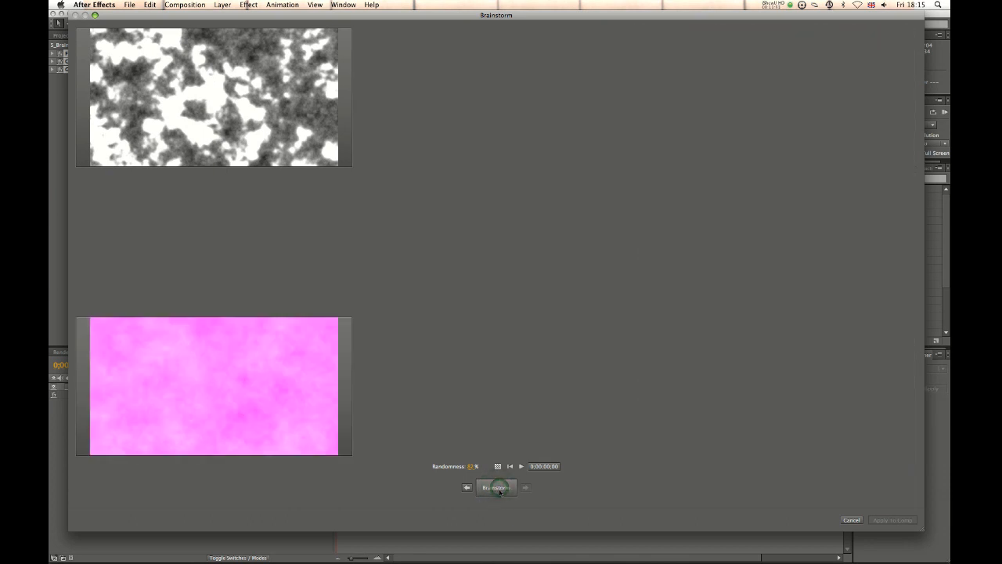
{"action": "left_click", "coordinate": [495, 486]}
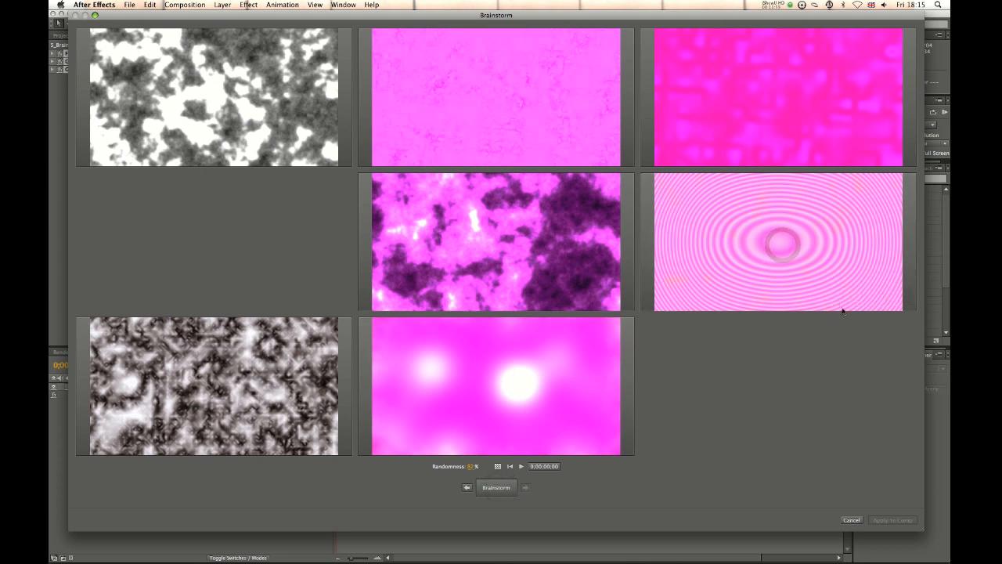
- Enlarge the pink concentric-ripple variation to full view, then return to the variation grid
{"action": "double_click", "coordinate": [777, 241]}
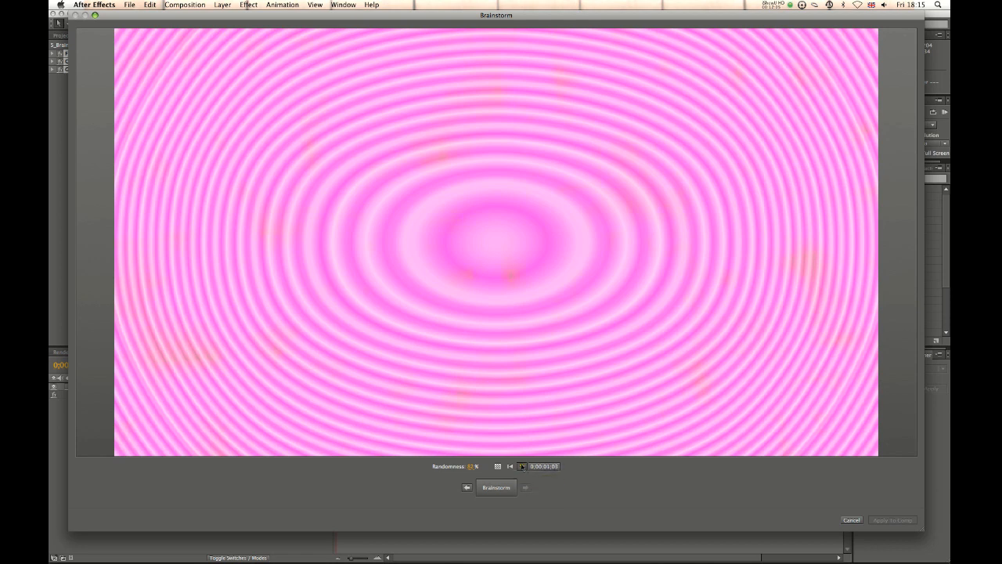
{"action": "left_click", "coordinate": [522, 467]}
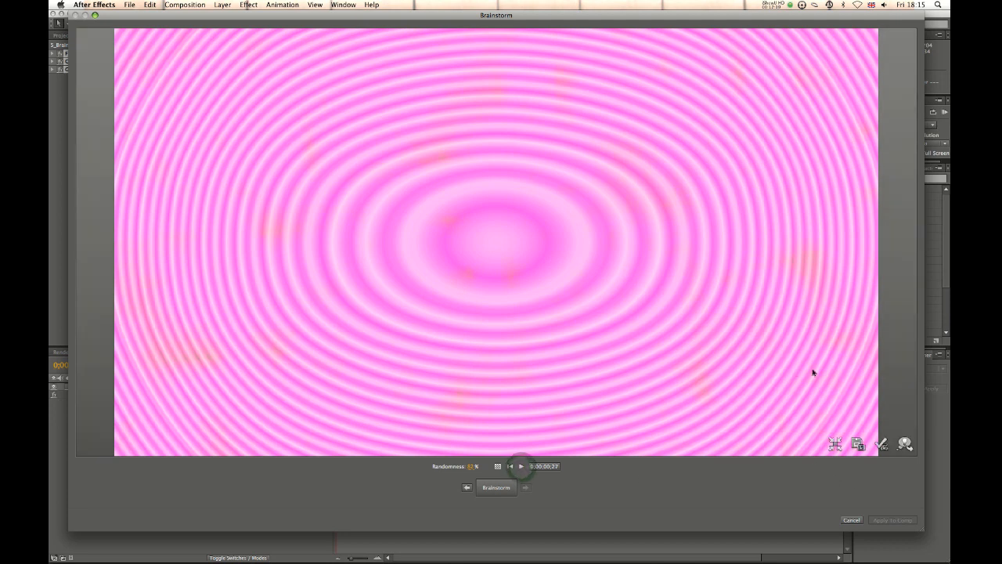
{"action": "left_click", "coordinate": [496, 486]}
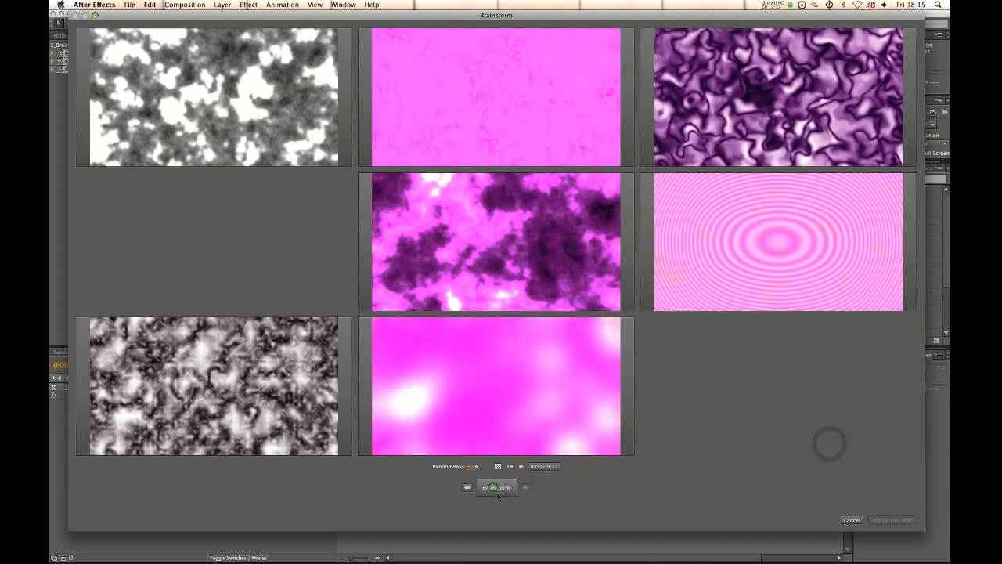
- Generate more Brainstorm rounds and apply a pale blue-and-white speckled variation to the comp
{"action": "left_click", "coordinate": [496, 487]}
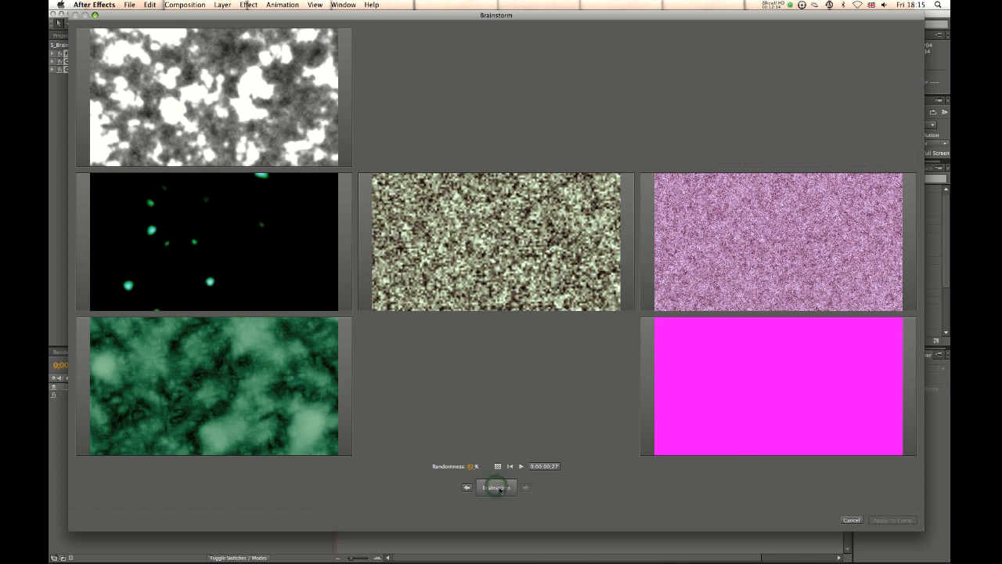
{"action": "left_click", "coordinate": [495, 487]}
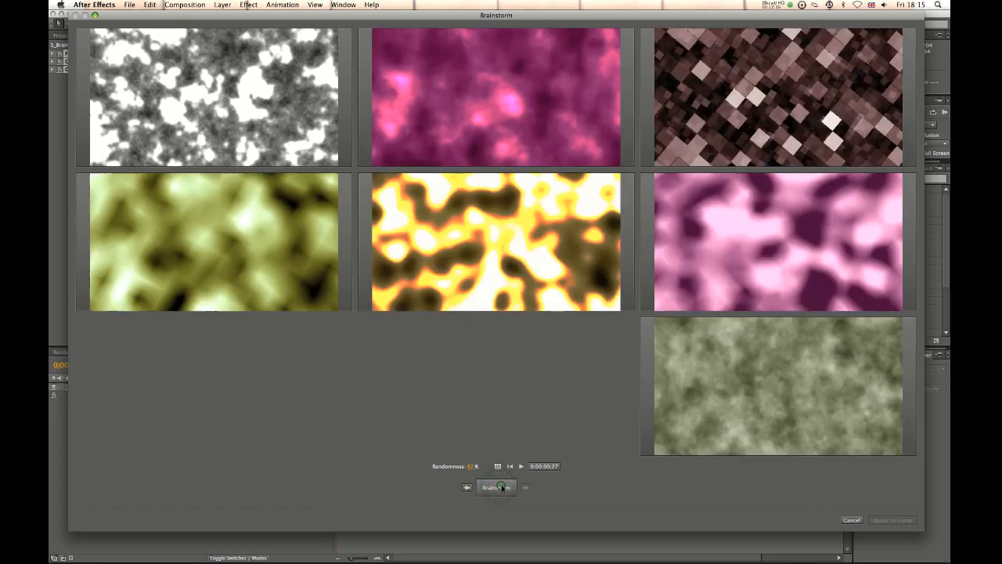
{"action": "left_click", "coordinate": [494, 485]}
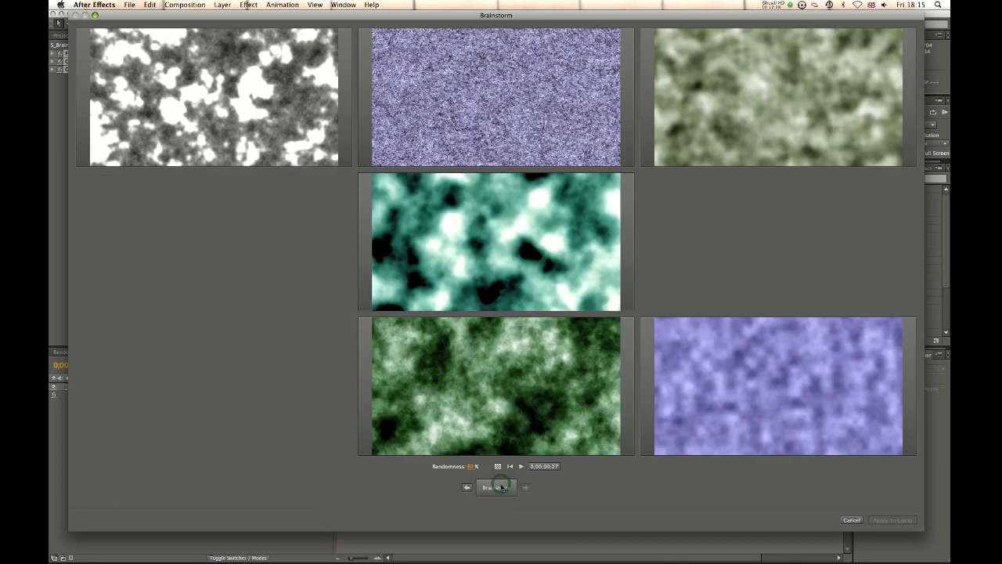
{"action": "left_click", "coordinate": [494, 485]}
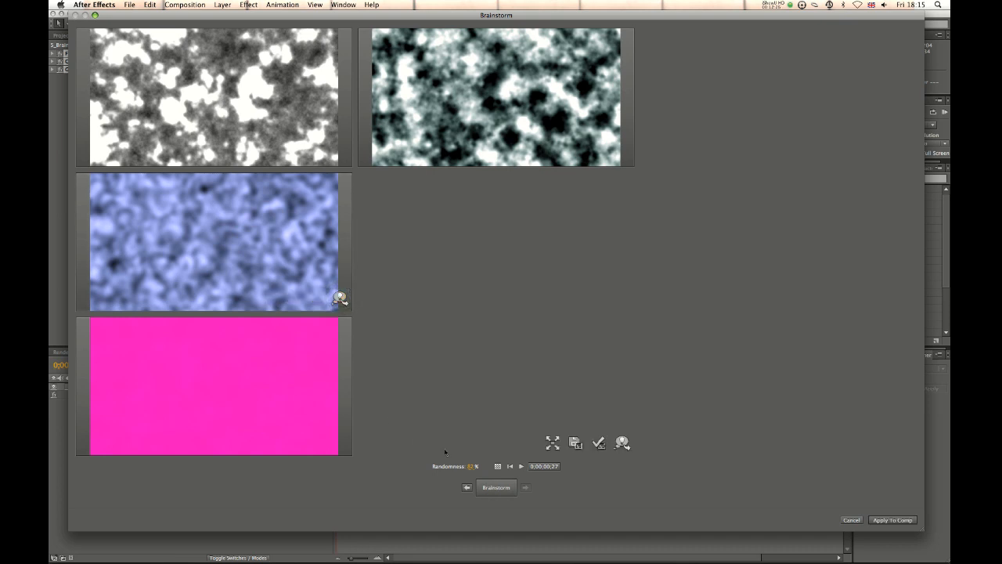
{"action": "mouse_move", "coordinate": [279, 254]}
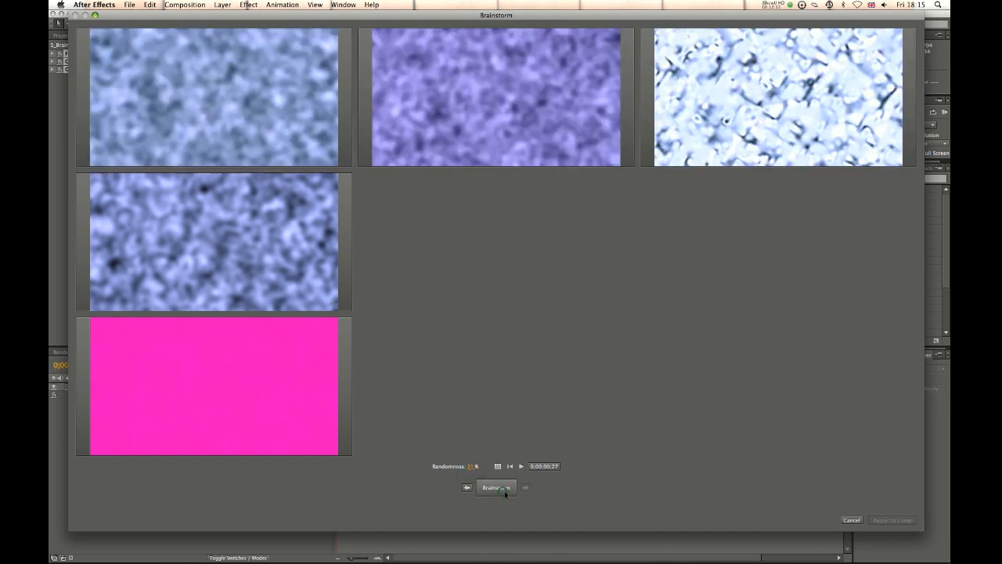
{"action": "left_click", "coordinate": [495, 487]}
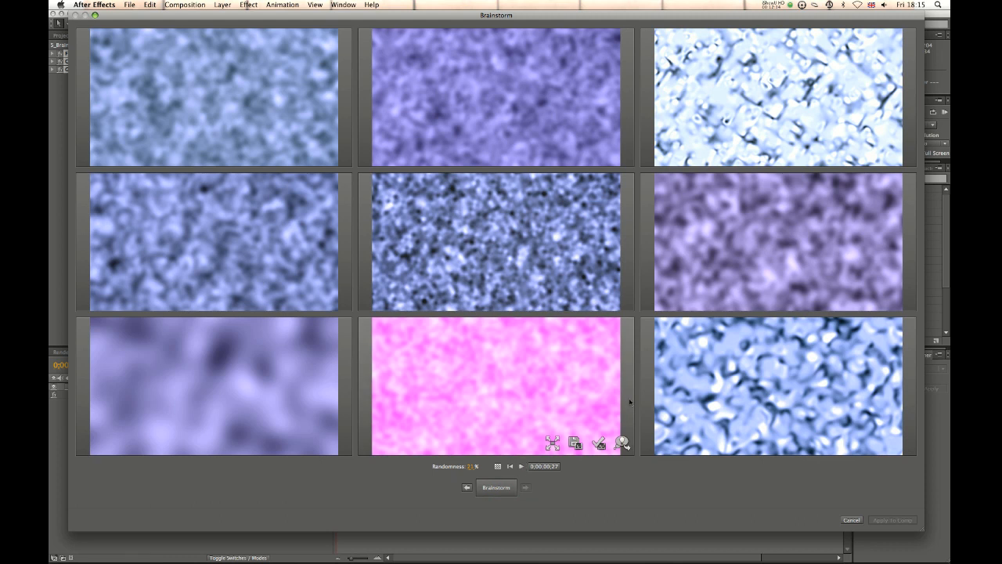
{"action": "left_click", "coordinate": [495, 486]}
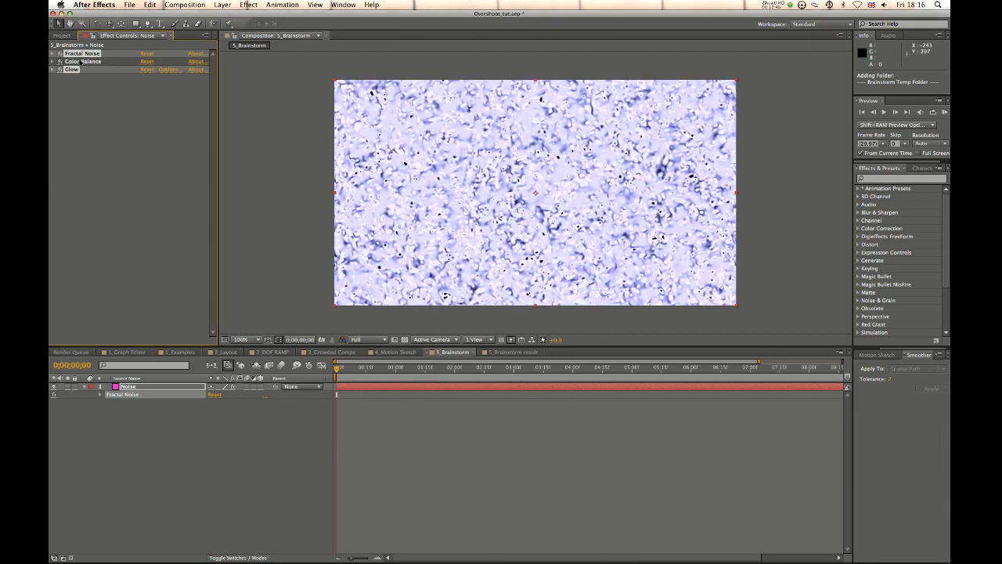
{"action": "mouse_move", "coordinate": [296, 374]}
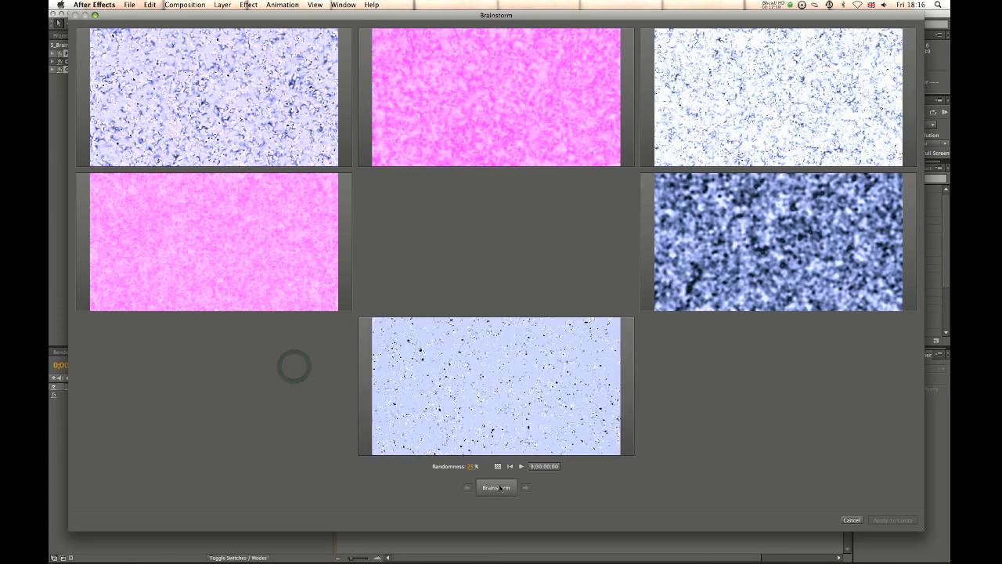
- Brainstorm again and apply the black-and-white swirling cellular variation to the Noise layer
{"action": "left_click", "coordinate": [495, 487]}
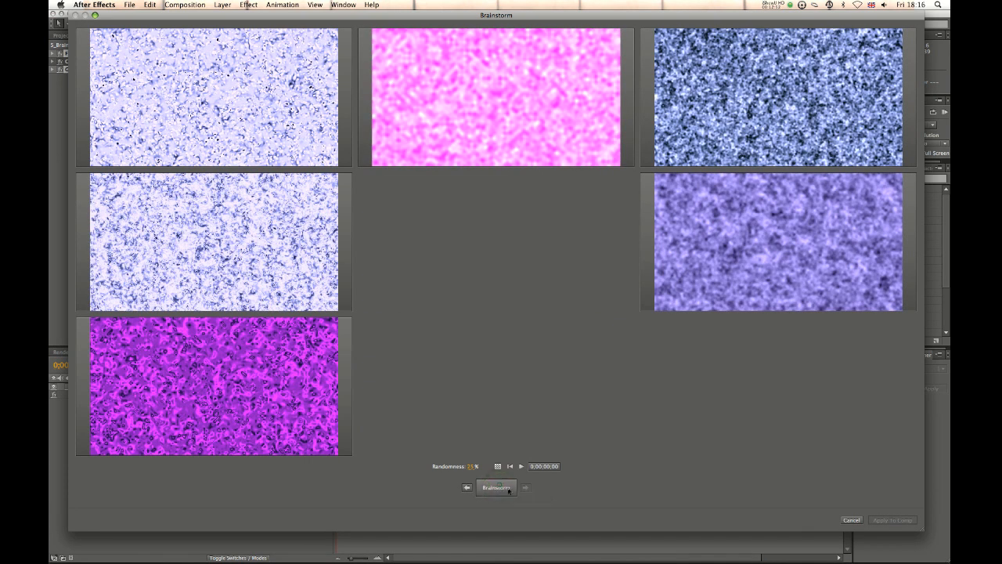
{"action": "left_click", "coordinate": [494, 487]}
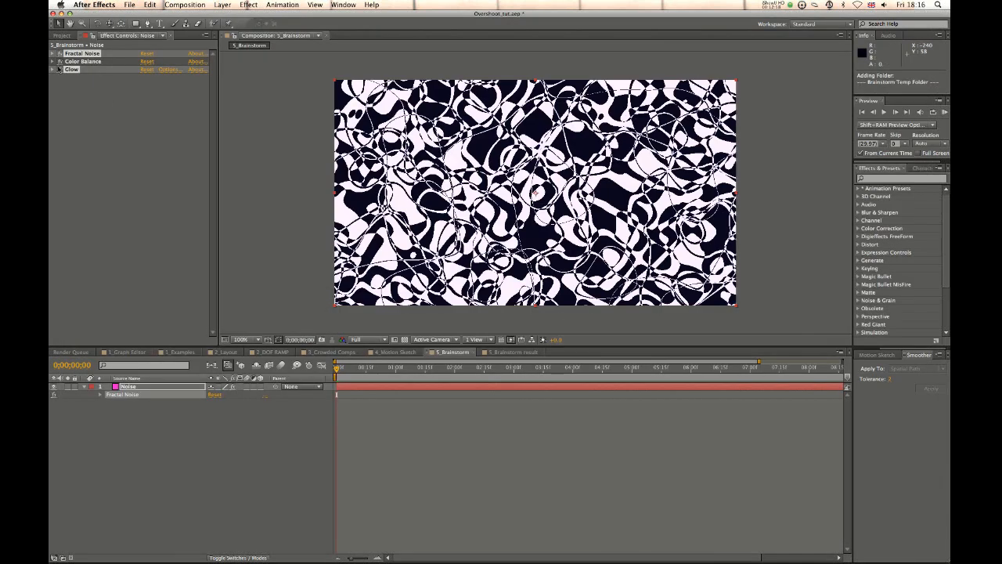
- Reveal the Fractal Noise, Color Balance and Glow settings in Effect Controls
{"action": "left_click", "coordinate": [50, 53]}
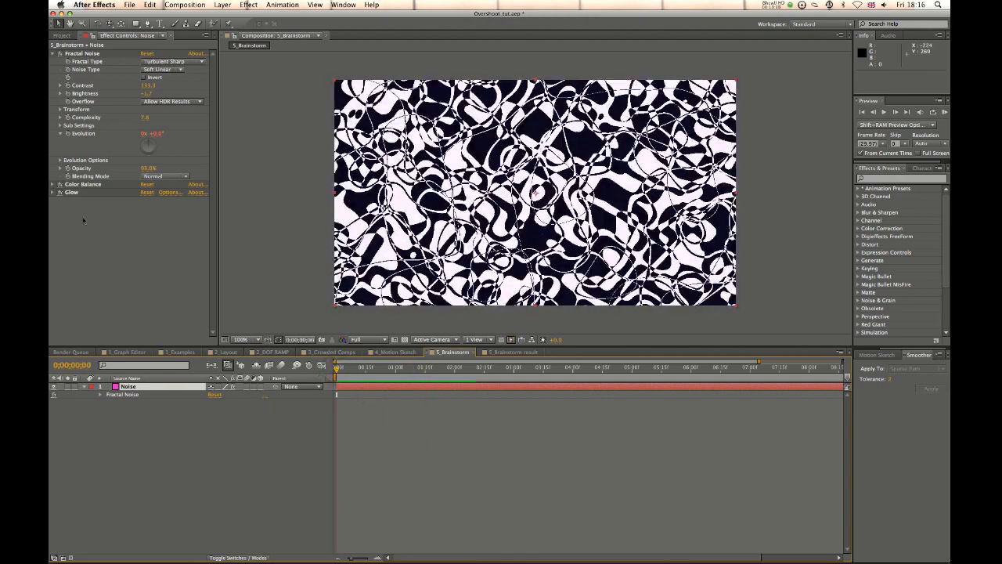
{"action": "left_click", "coordinate": [53, 185]}
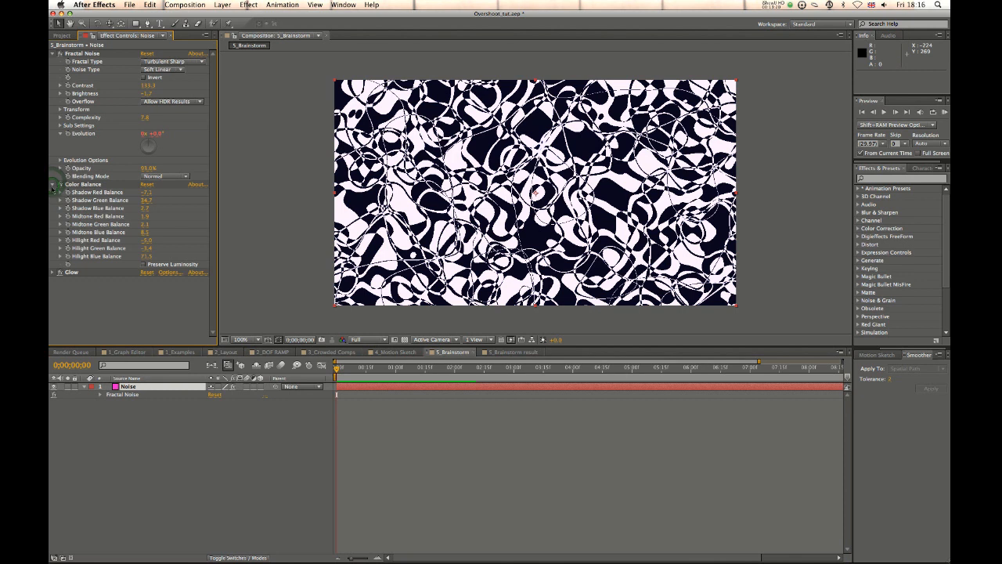
{"action": "left_click", "coordinate": [53, 53]}
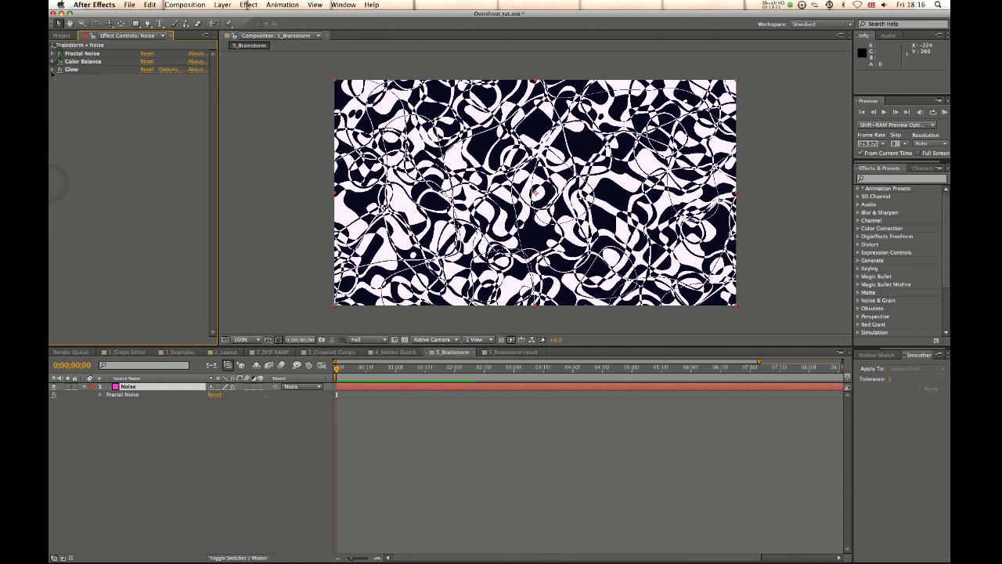
{"action": "left_click", "coordinate": [52, 69]}
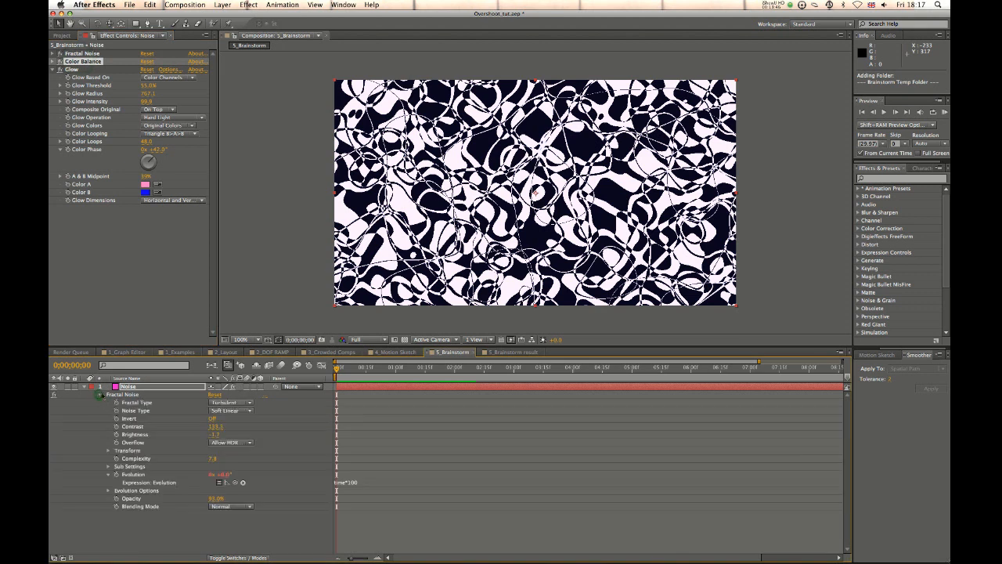
- Expand the Noise layer's Color Balance properties in the timeline
{"action": "left_click", "coordinate": [100, 395]}
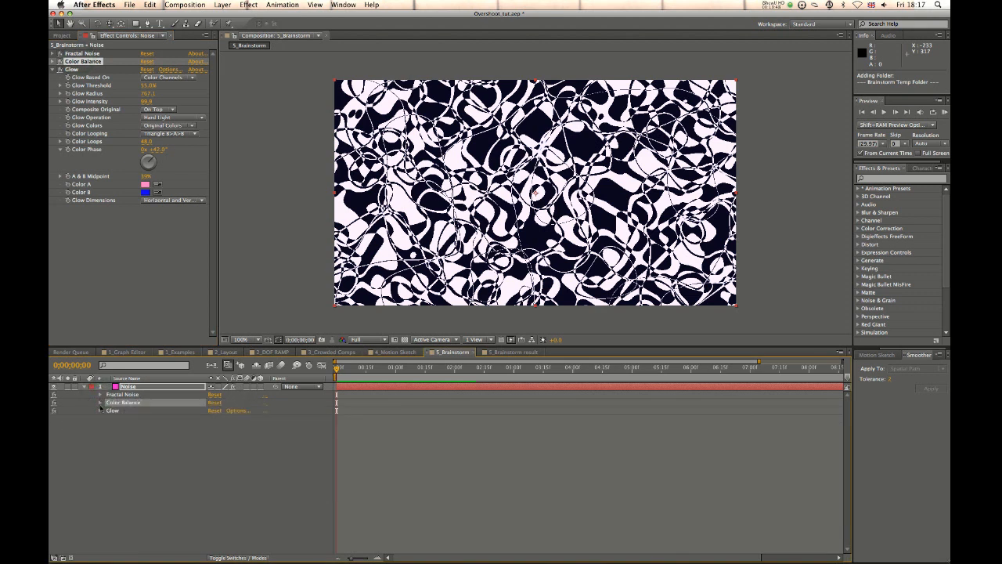
{"action": "left_click", "coordinate": [100, 403]}
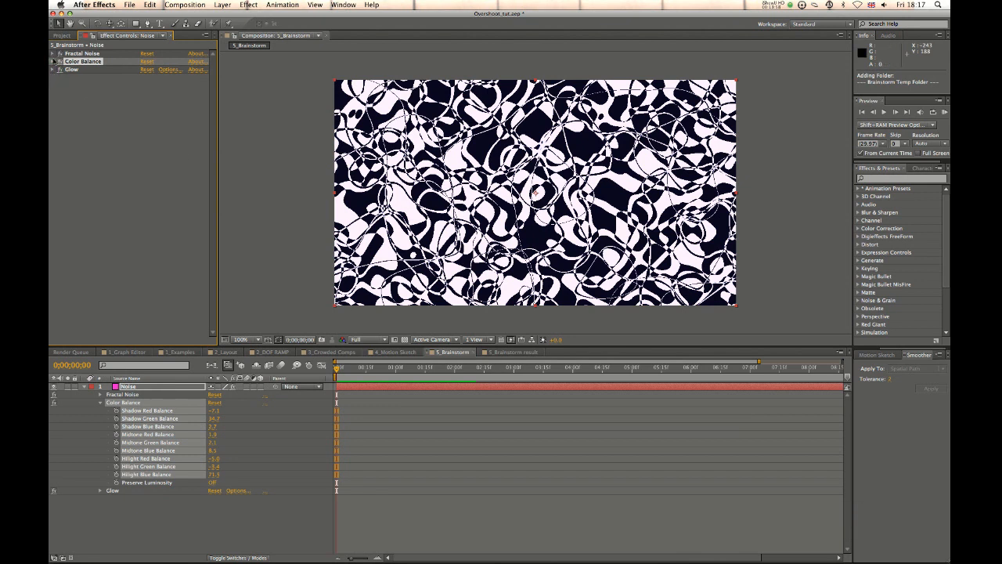
- Show the finished orange-and-yellow film-burn Brainstorm result composition
{"action": "left_click", "coordinate": [53, 54]}
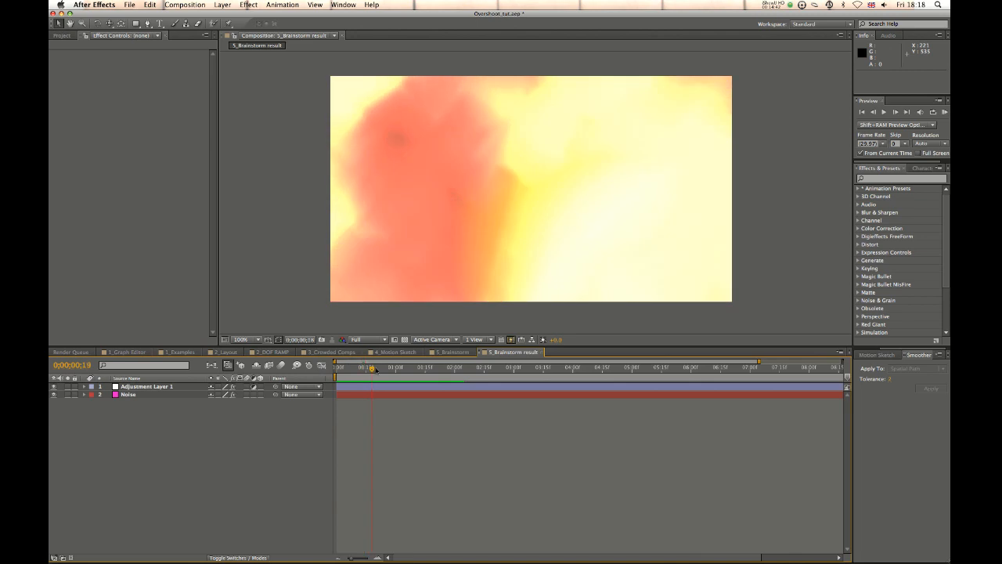
- Show the Project panel's composition list beside the playing film-burn result
{"action": "left_click", "coordinate": [394, 367]}
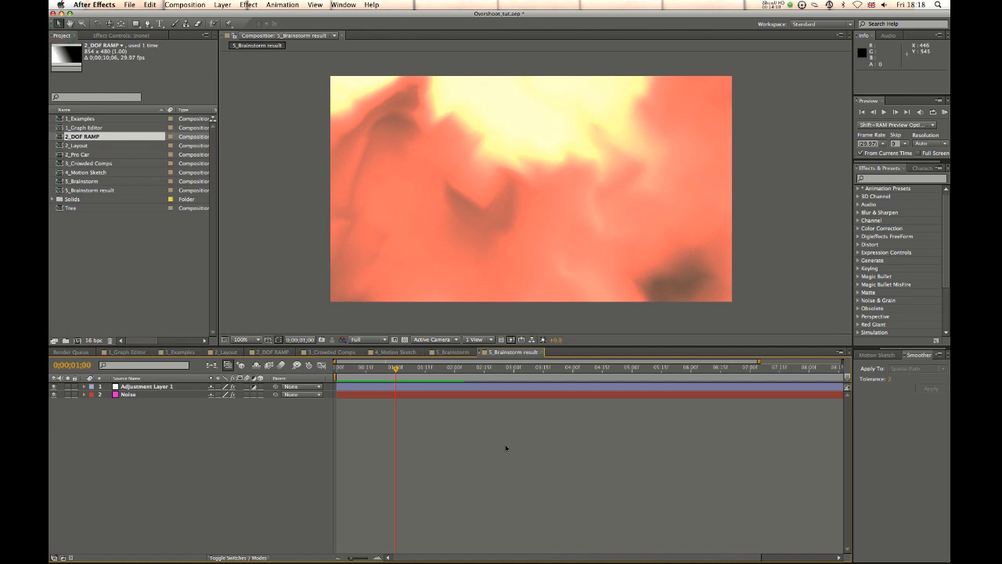
{"action": "mouse_move", "coordinate": [554, 307]}
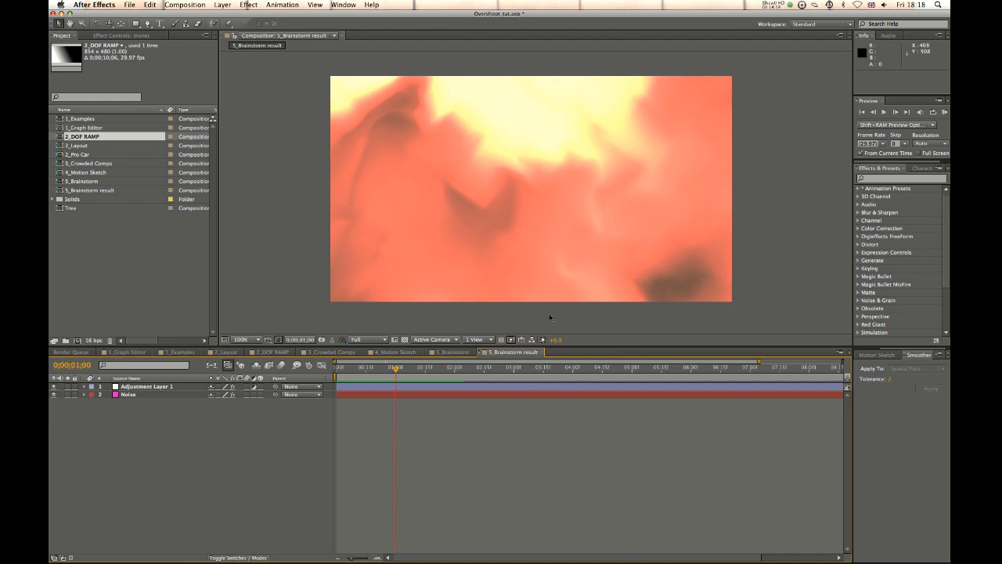
{"action": "mouse_move", "coordinate": [548, 325]}
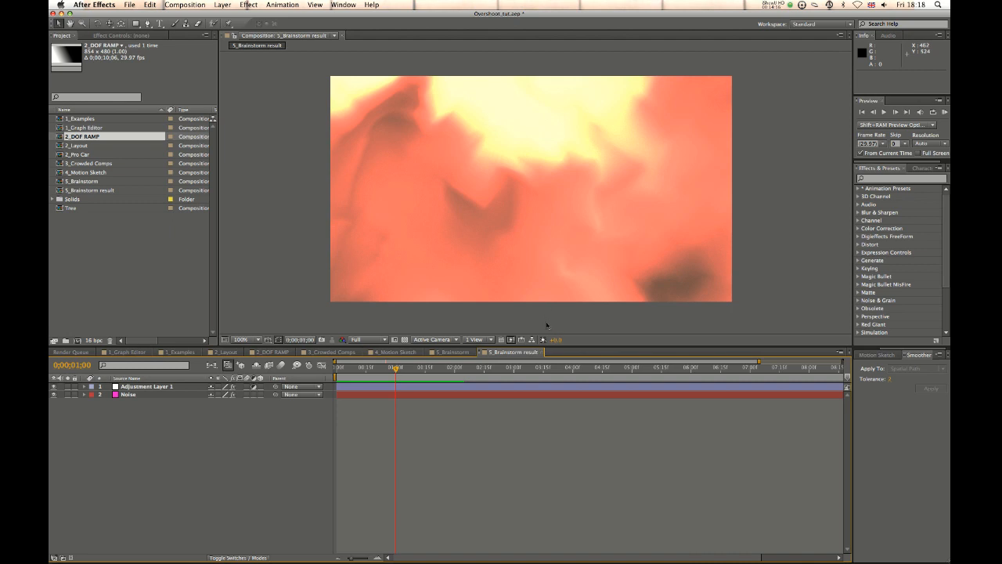
{"action": "mouse_move", "coordinate": [632, 225]}
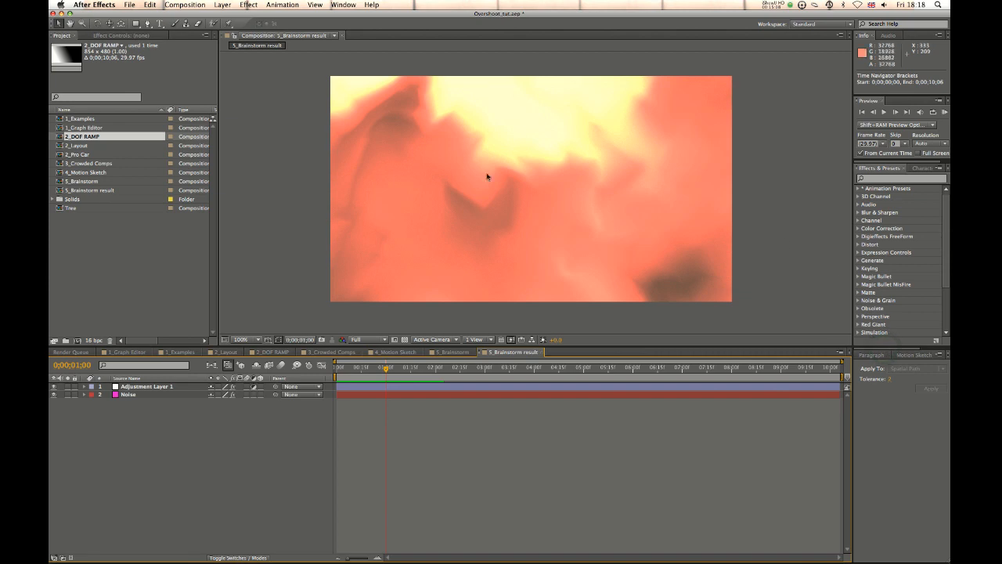
{"action": "mouse_move", "coordinate": [546, 257]}
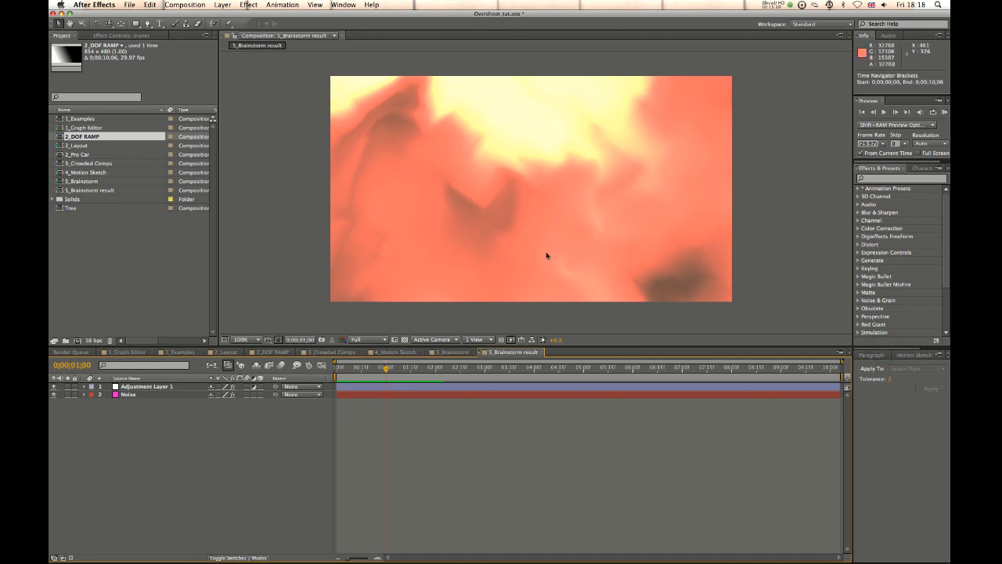
{"action": "mouse_move", "coordinate": [493, 165]}
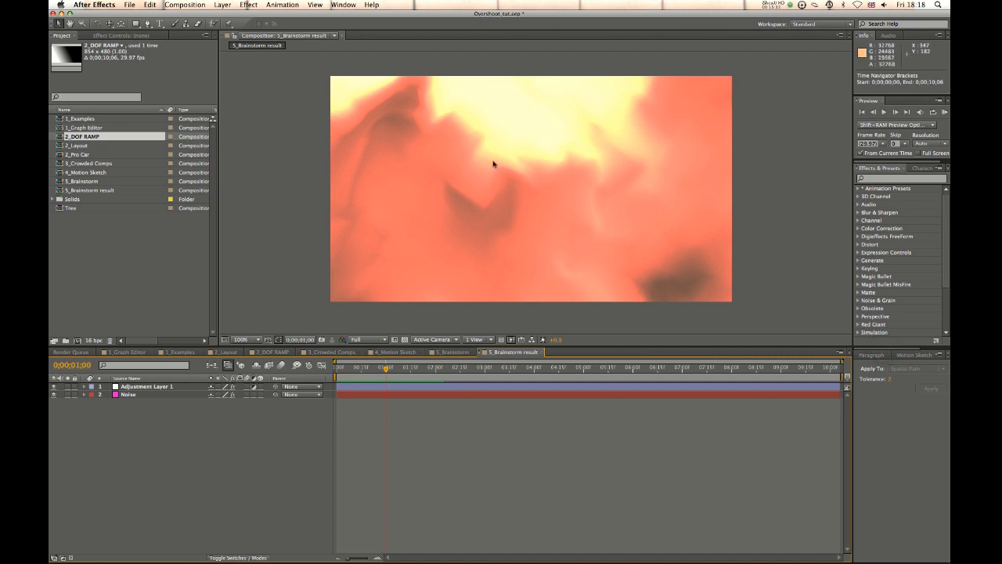
{"action": "mouse_move", "coordinate": [557, 236]}
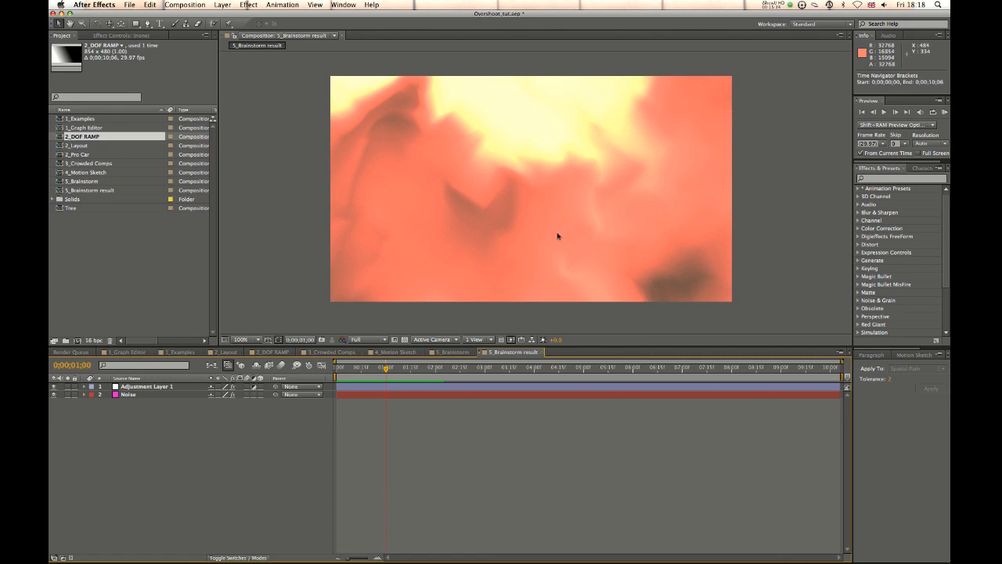
{"action": "mouse_move", "coordinate": [513, 190]}
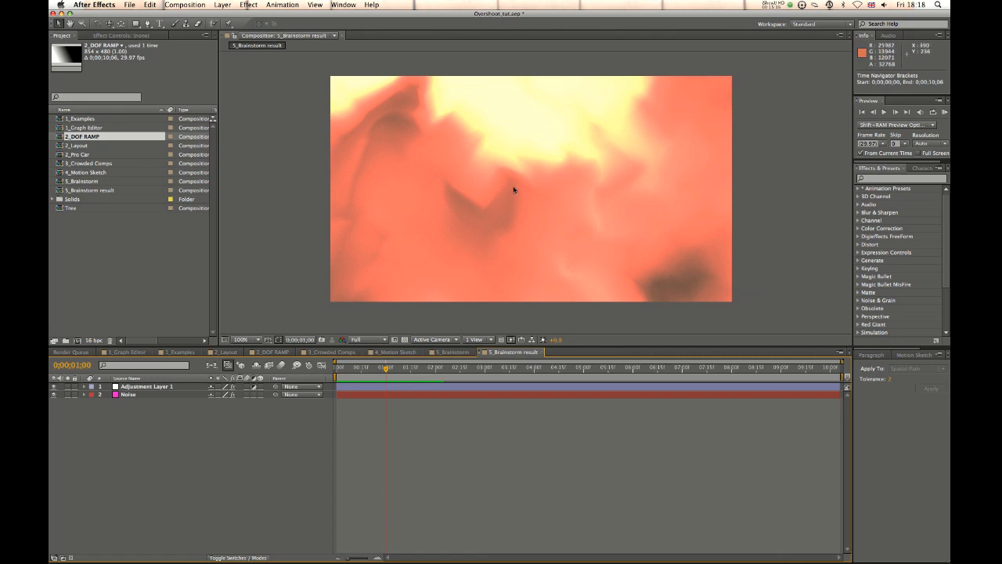
{"action": "mouse_move", "coordinate": [375, 161]}
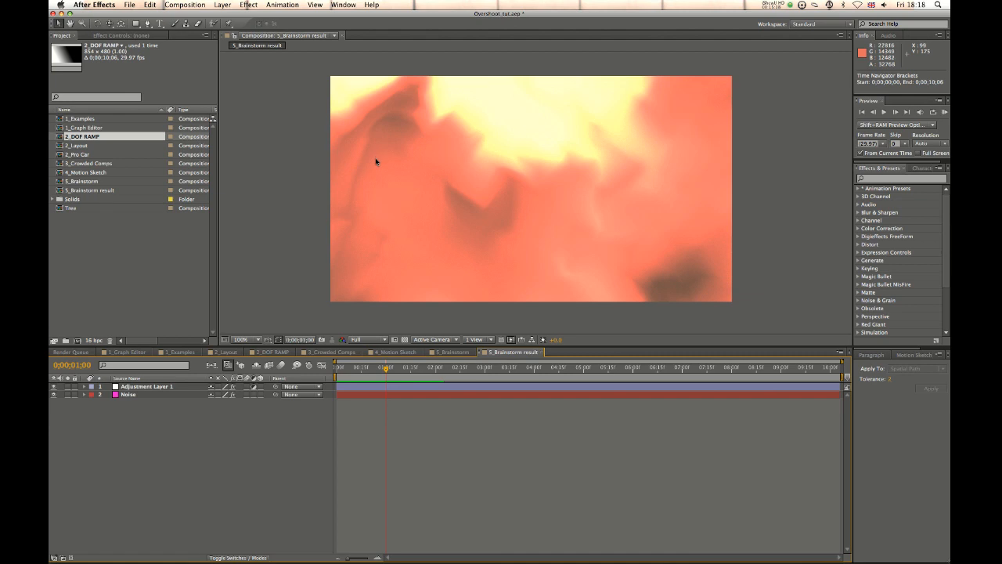
{"action": "mouse_move", "coordinate": [404, 164]}
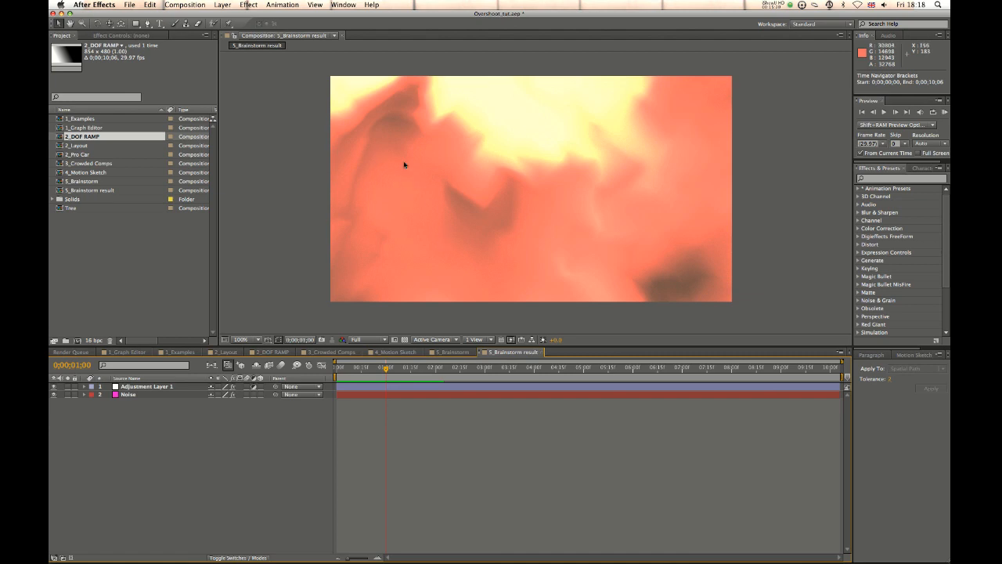
{"action": "mouse_move", "coordinate": [579, 216]}
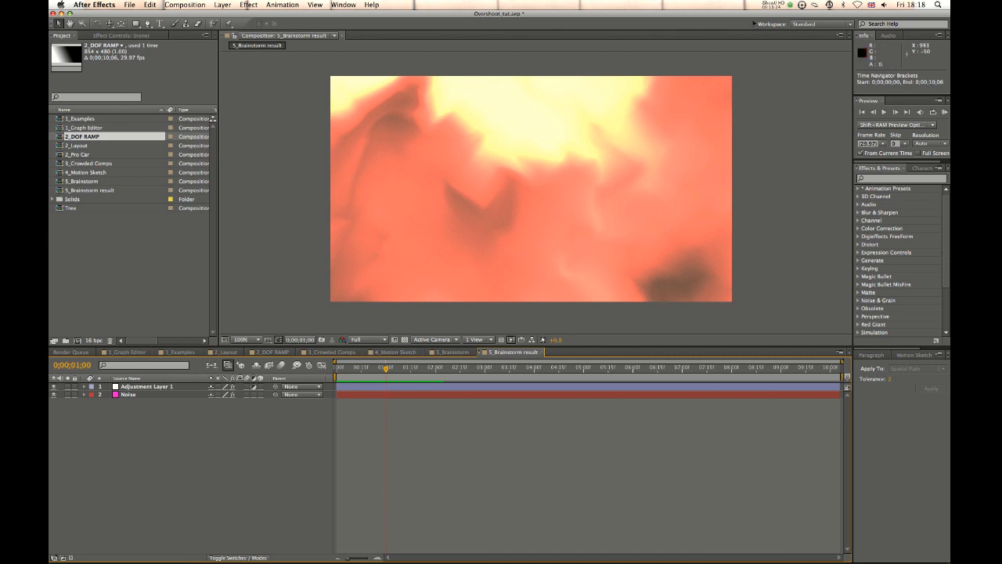
{"action": "mouse_move", "coordinate": [718, 112]}
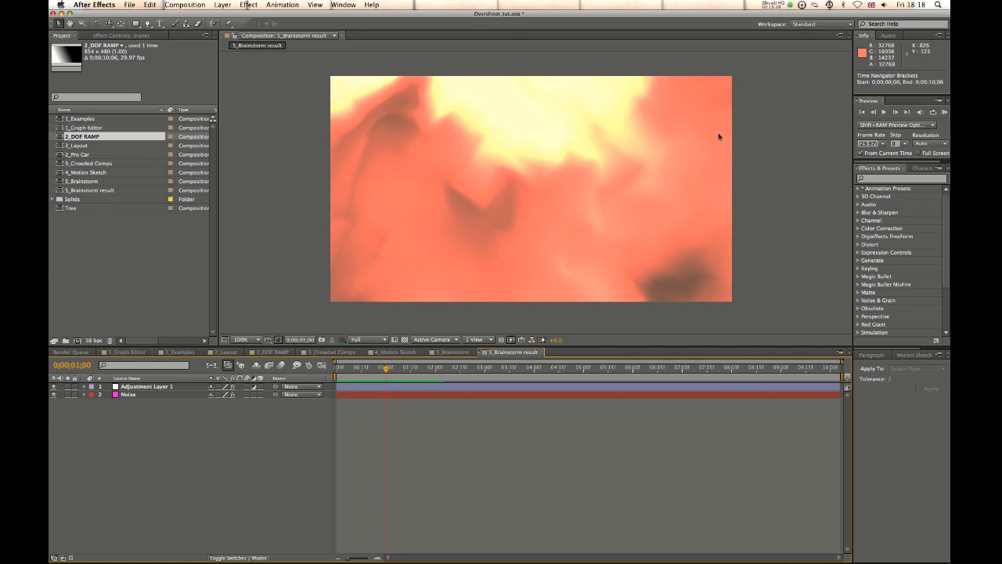
{"action": "mouse_move", "coordinate": [715, 139]}
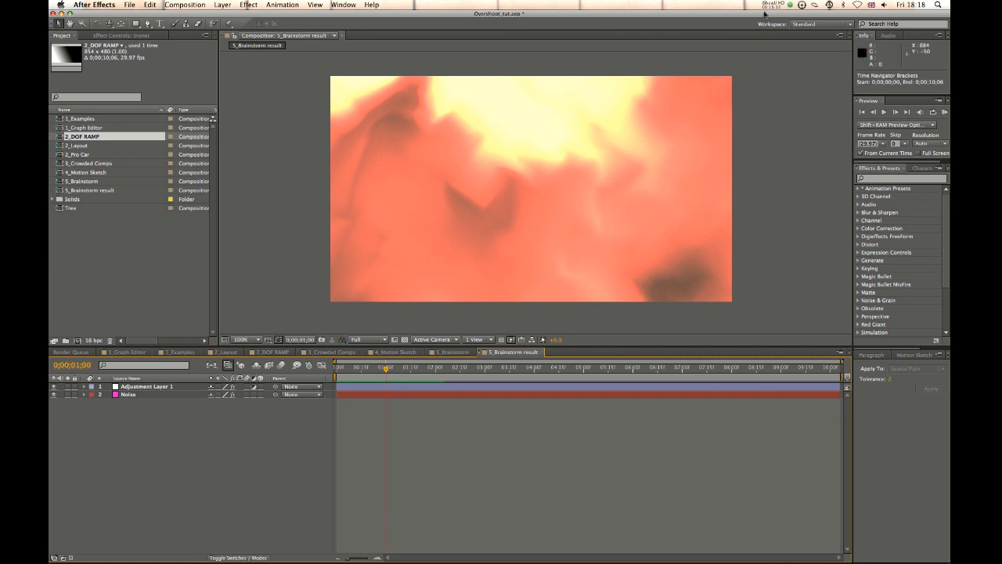
{"action": "left_click", "coordinate": [776, 5]}
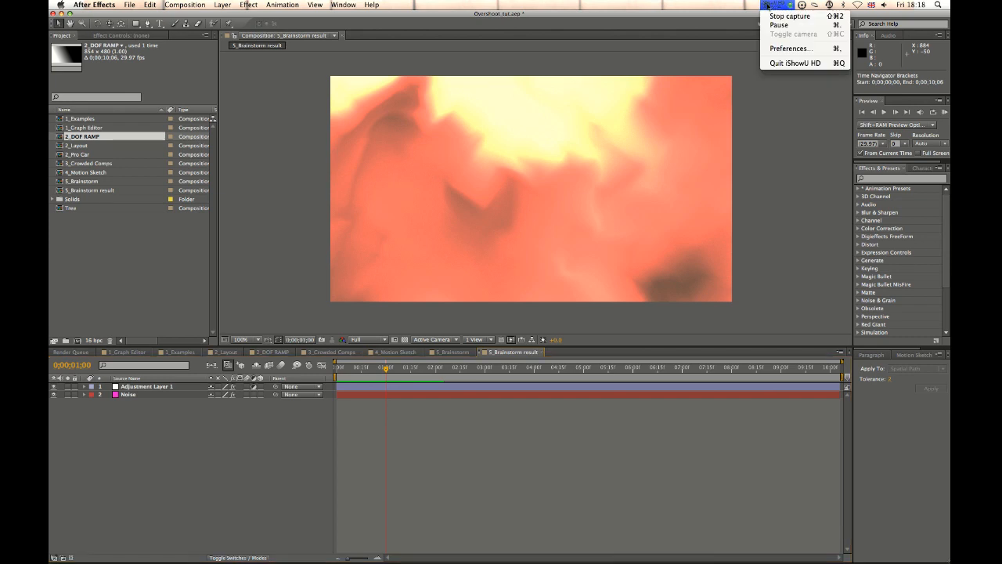